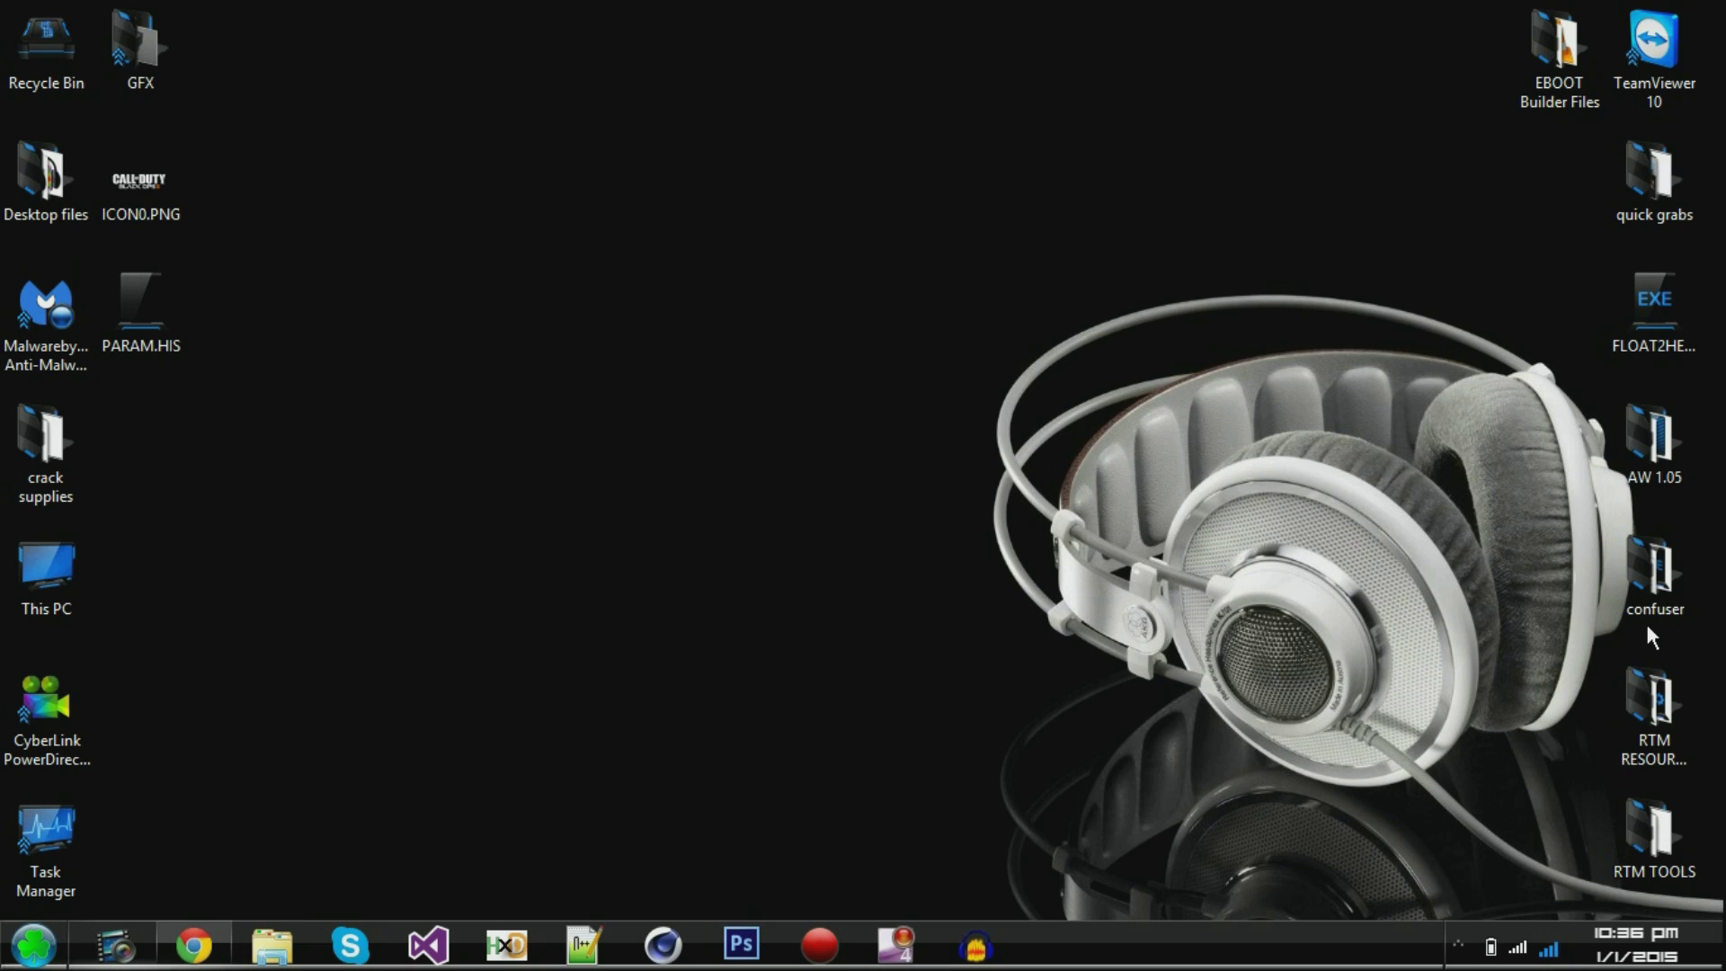
mouse_move(1250, 255)
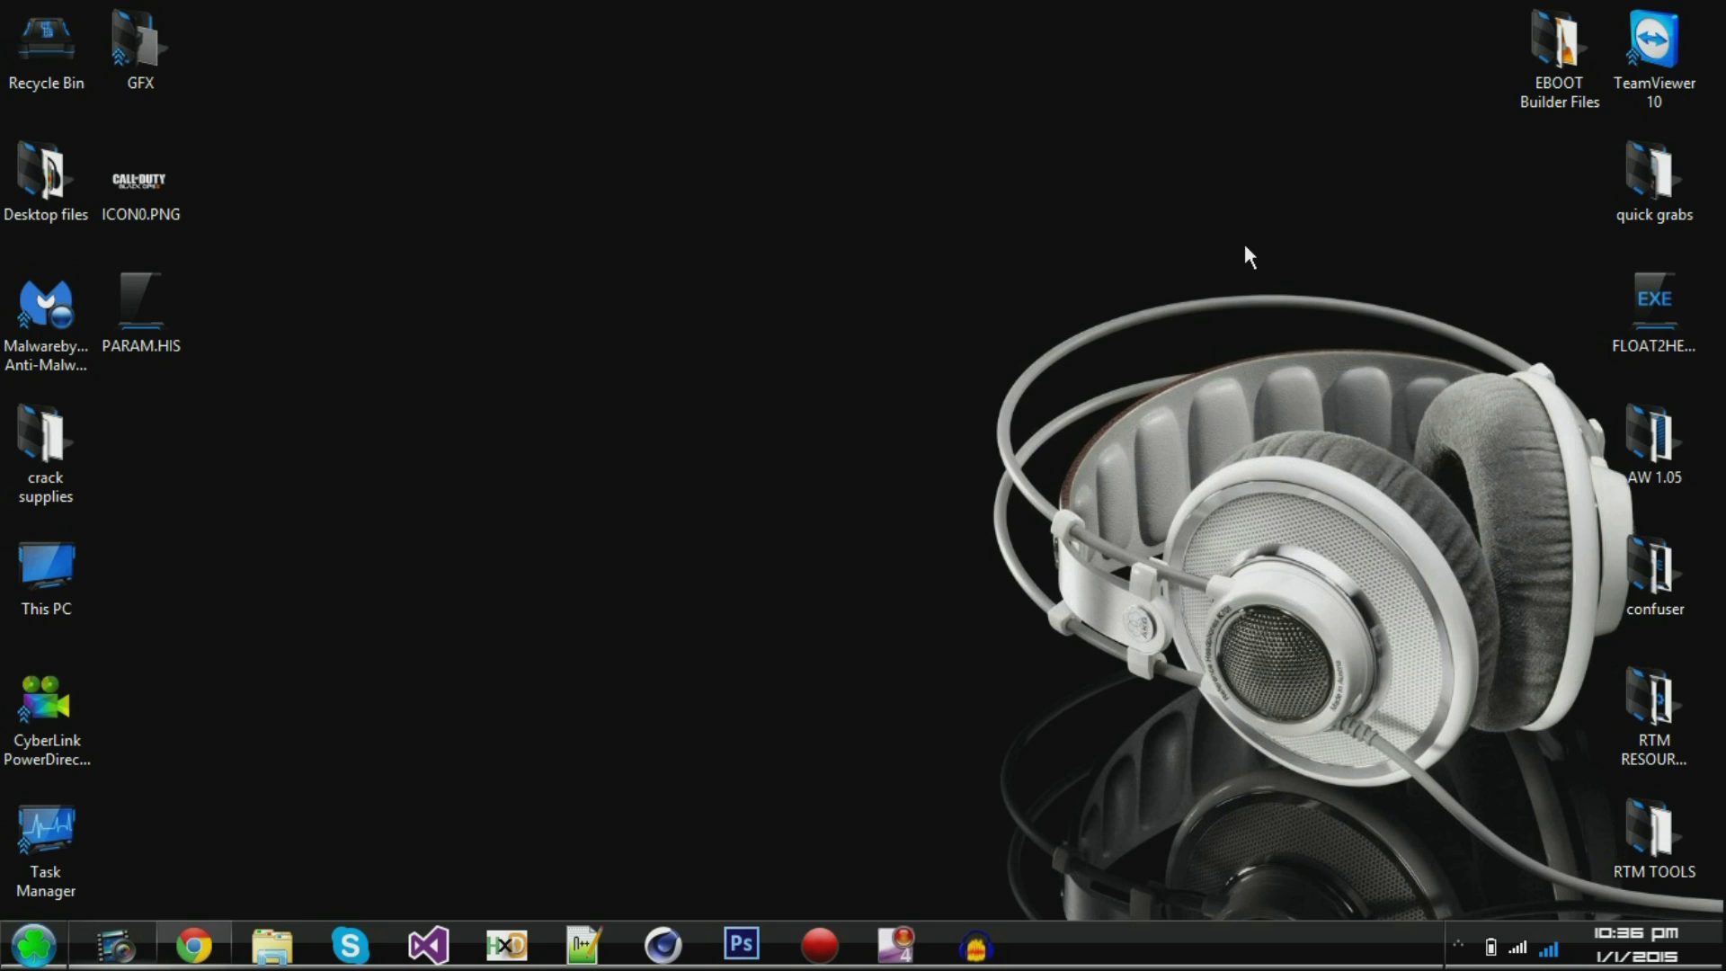
- Browse the EBOOT Builder Files folder containing AW_105_MP.elf and the AW 1.05 EBOOT Builder_v1.5.exe
click(1557, 58)
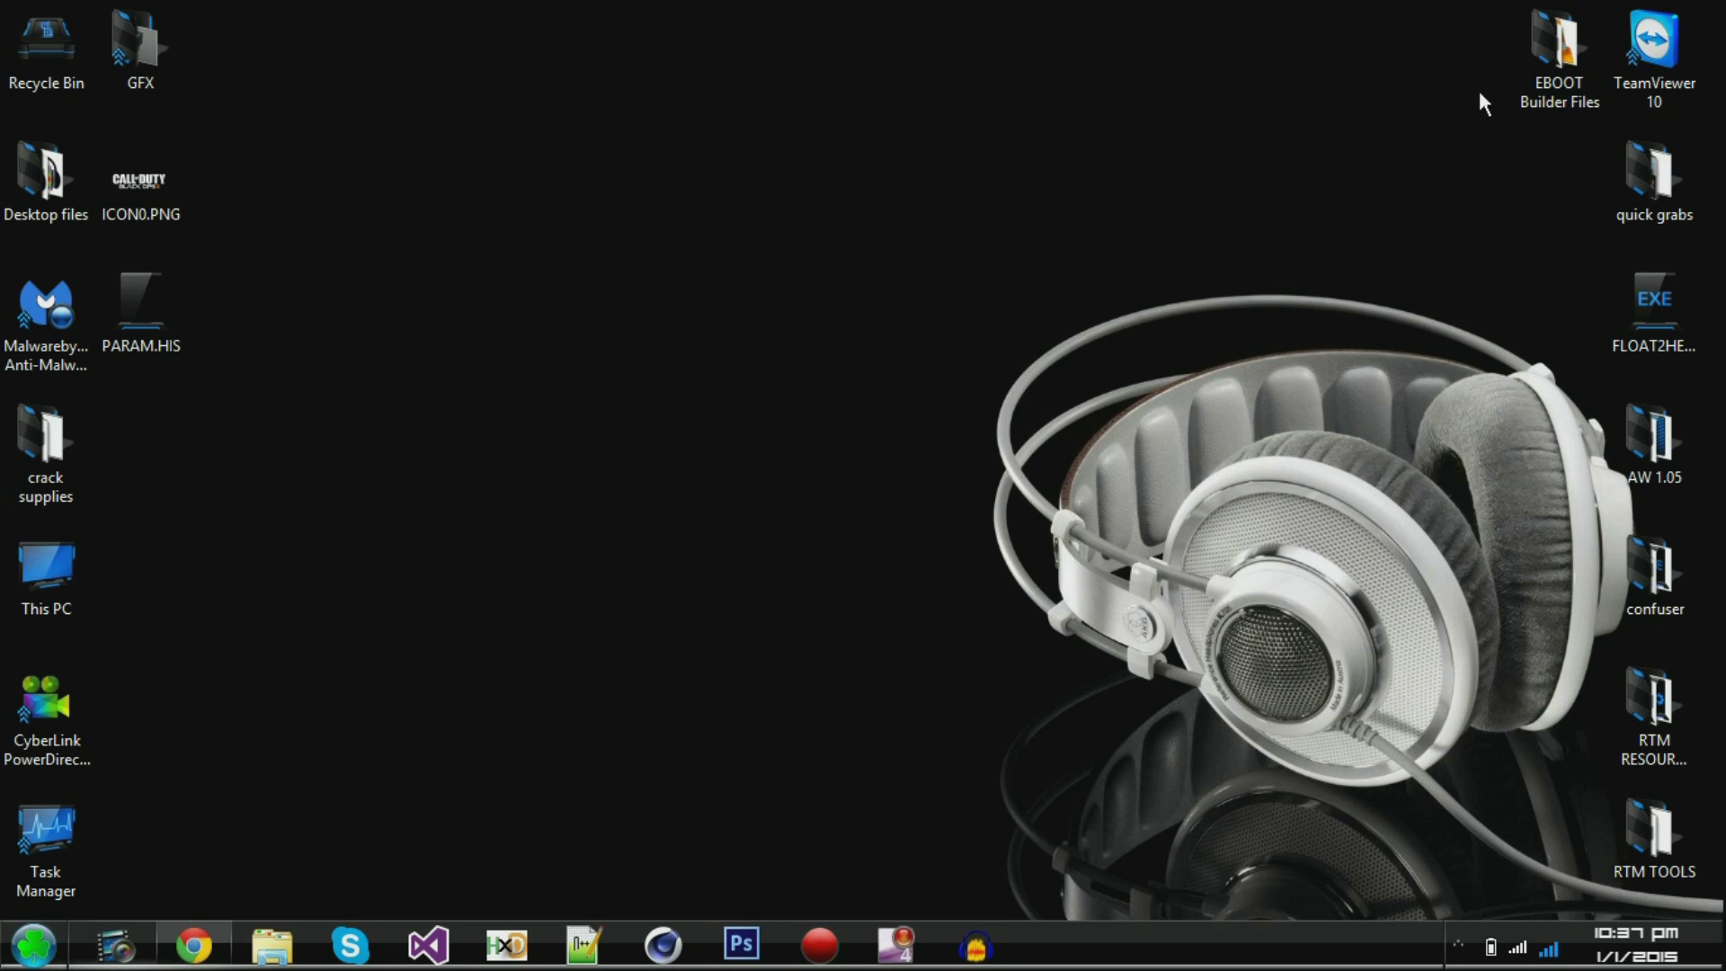
double_click(1557, 41)
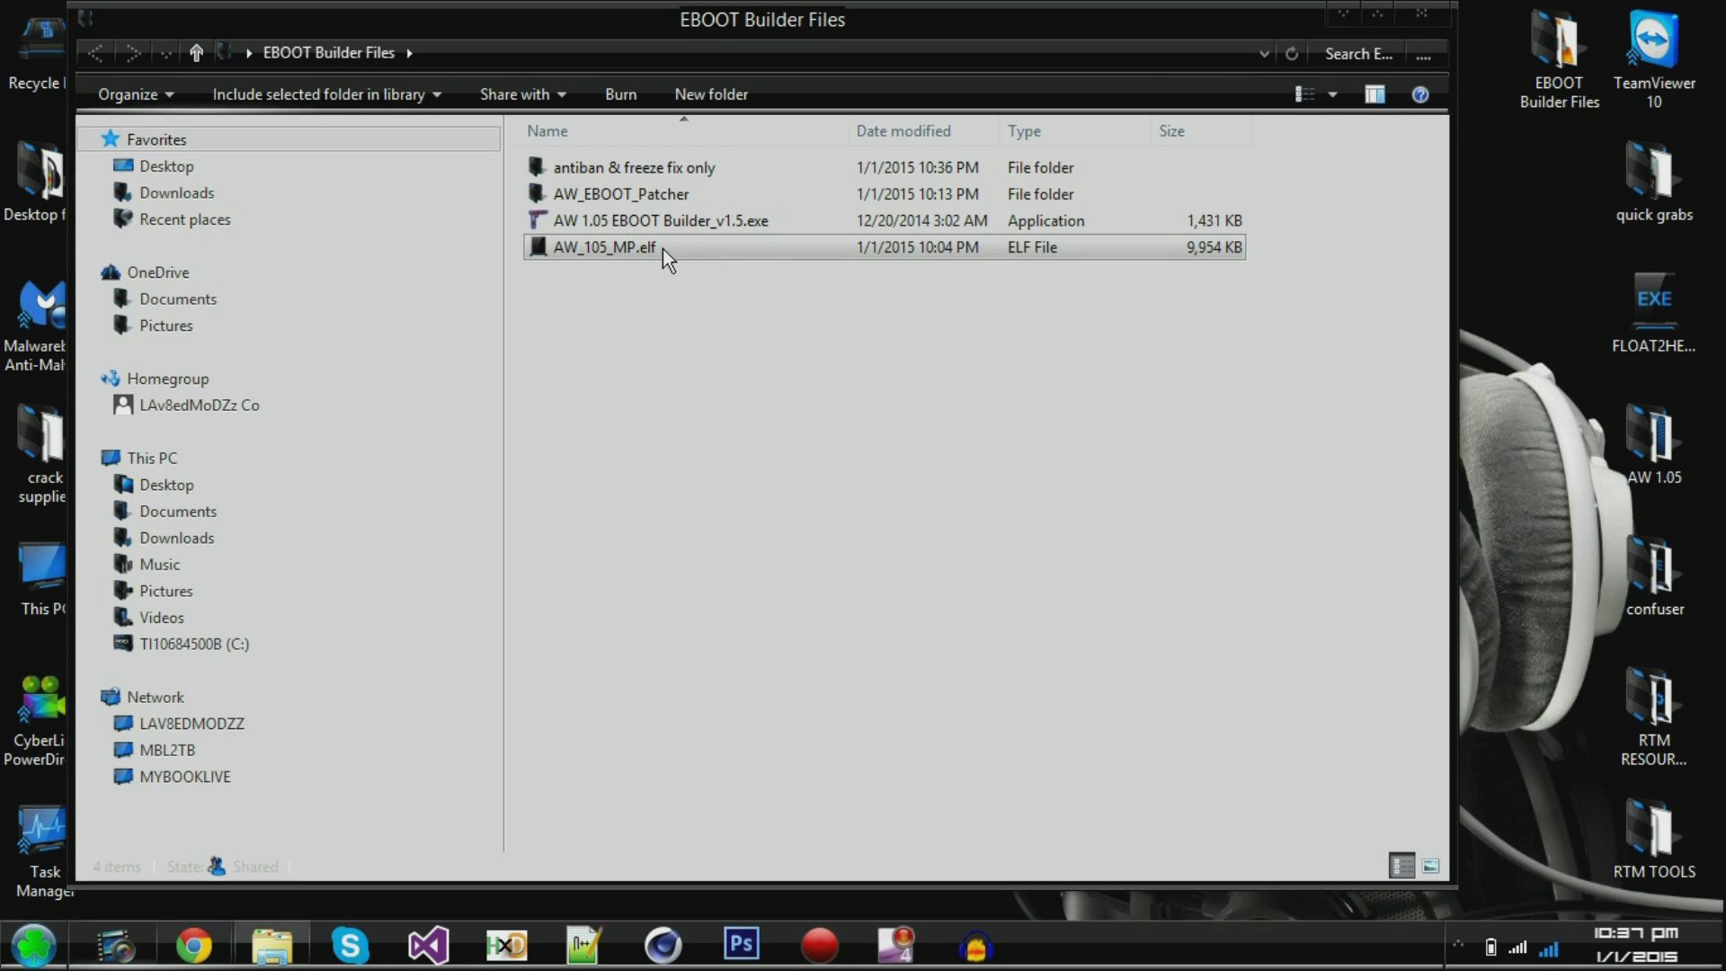
mouse_move(602, 264)
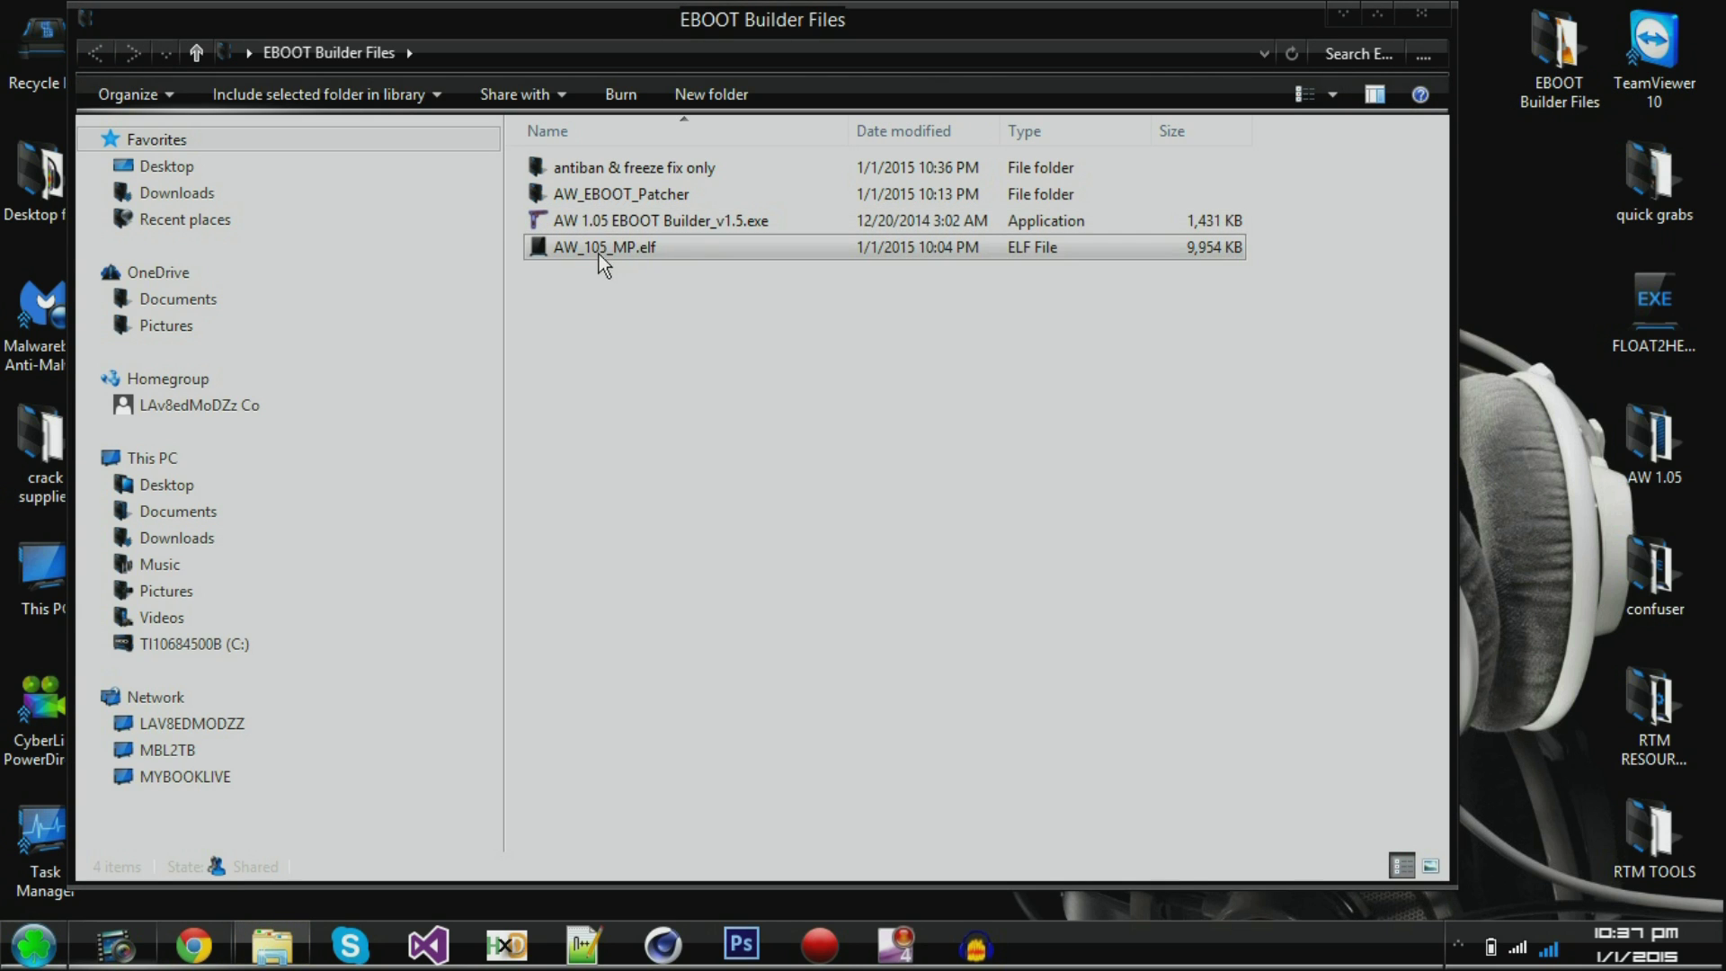
click(659, 220)
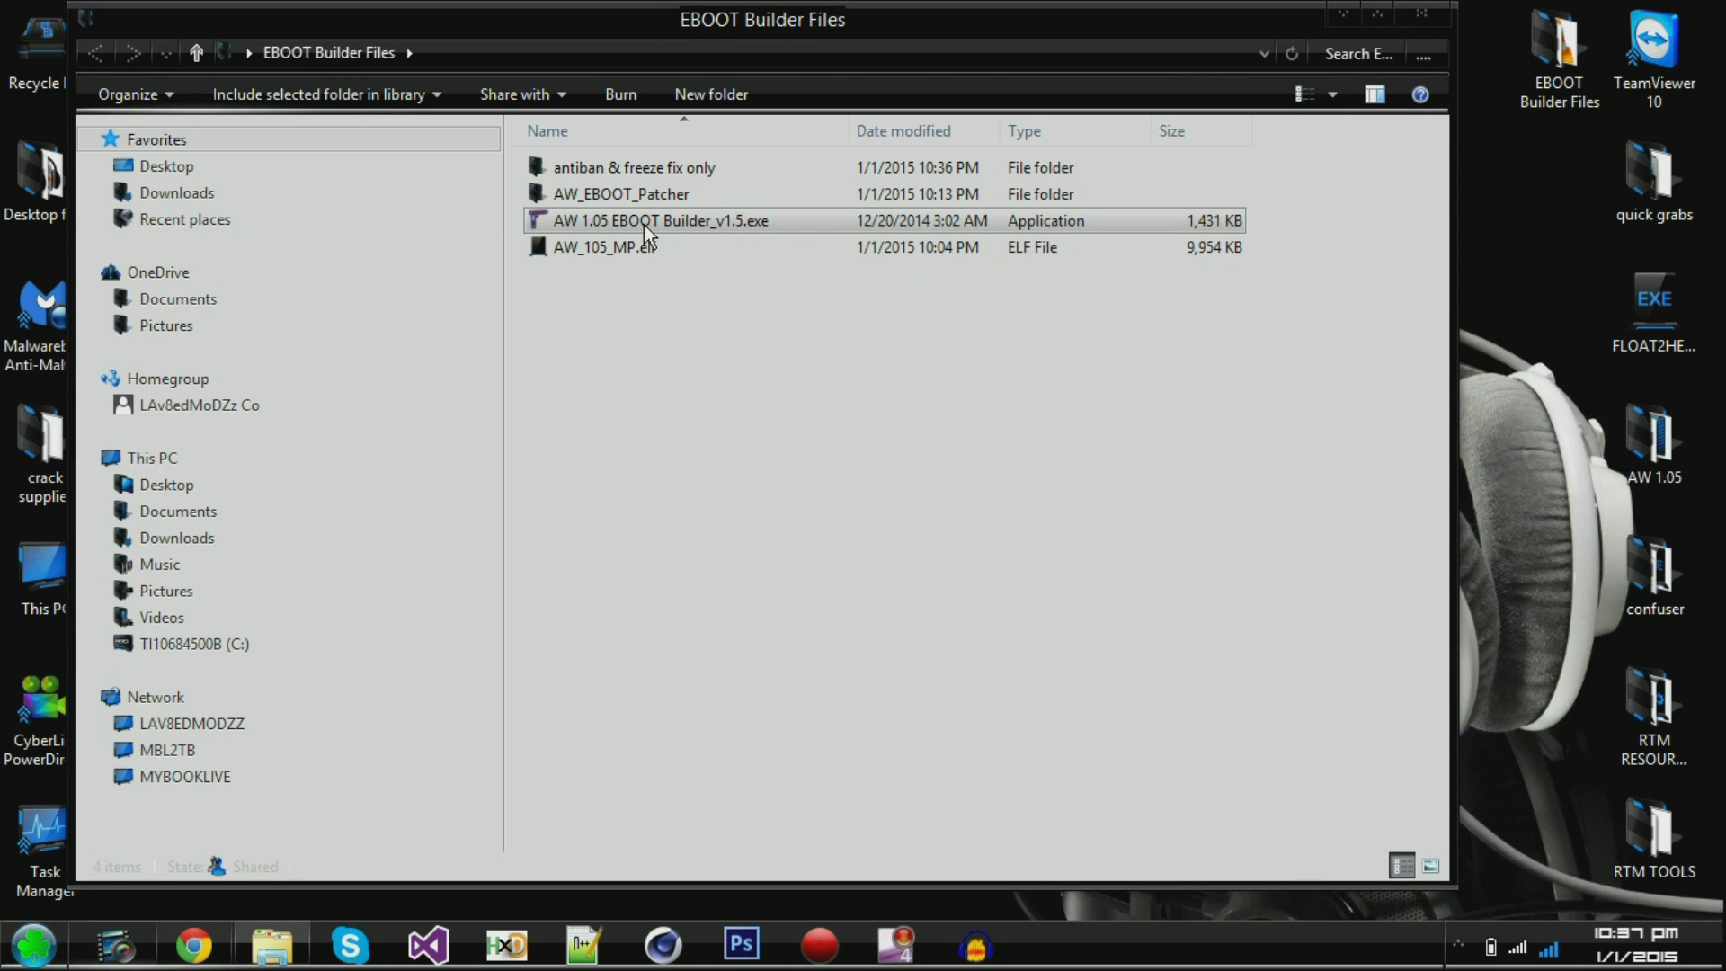
mouse_move(737, 226)
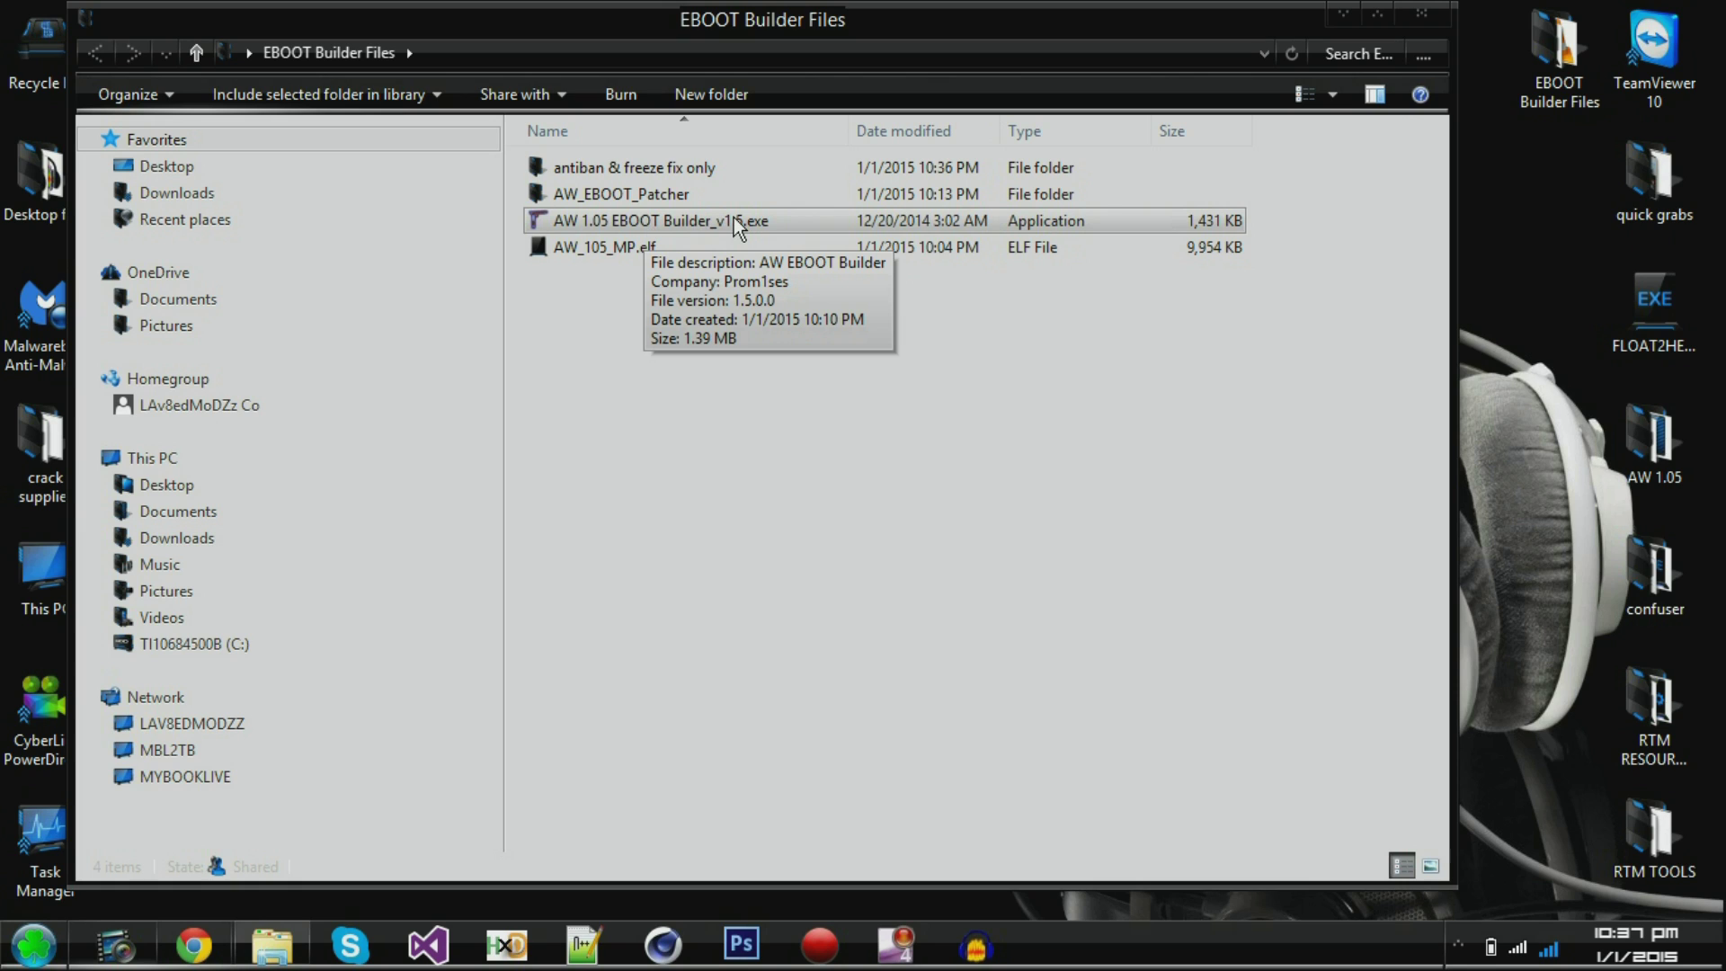
mouse_move(622, 232)
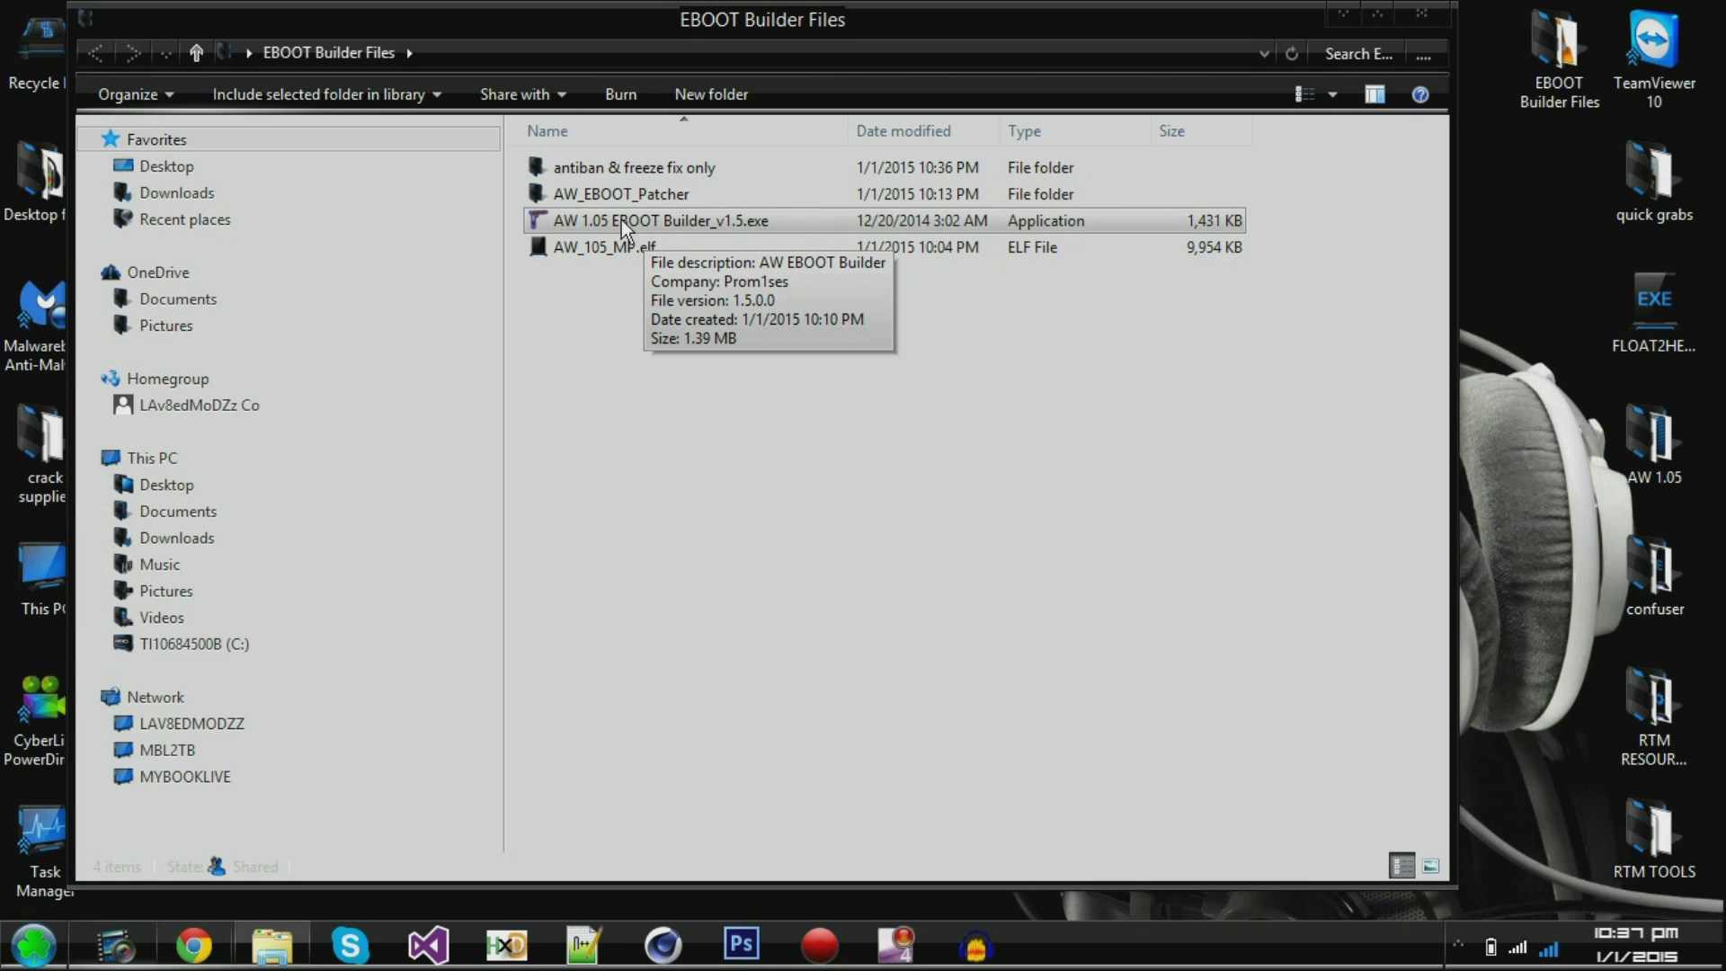
mouse_move(690, 229)
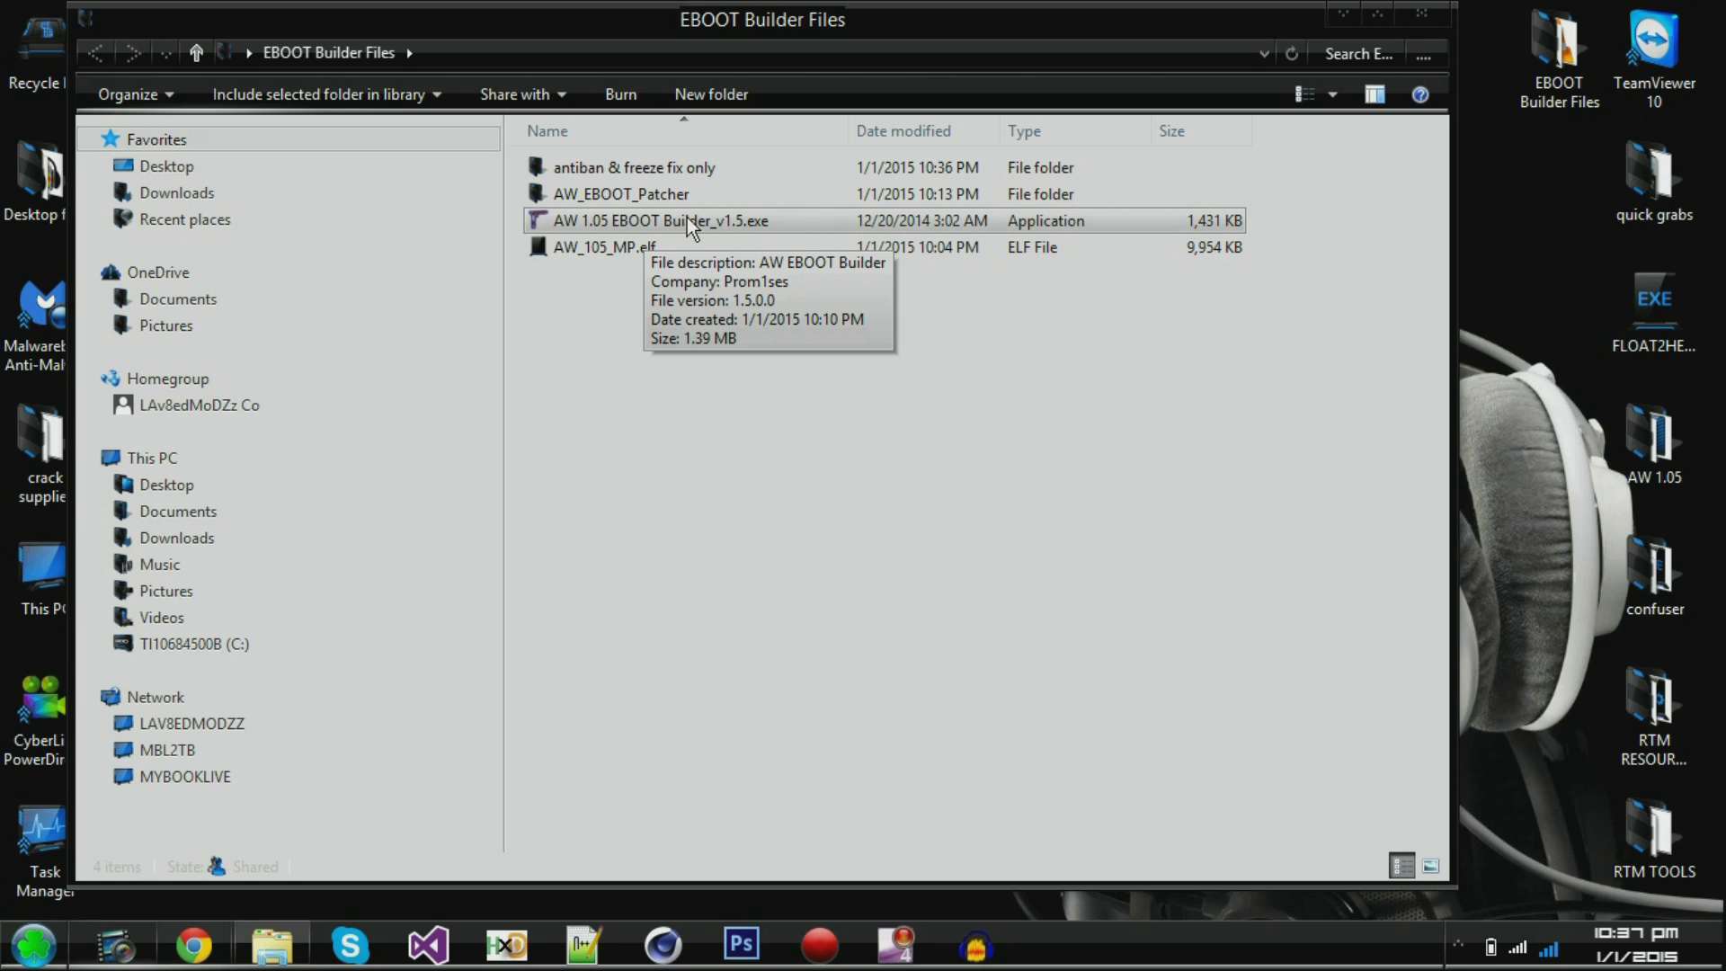
click(604, 246)
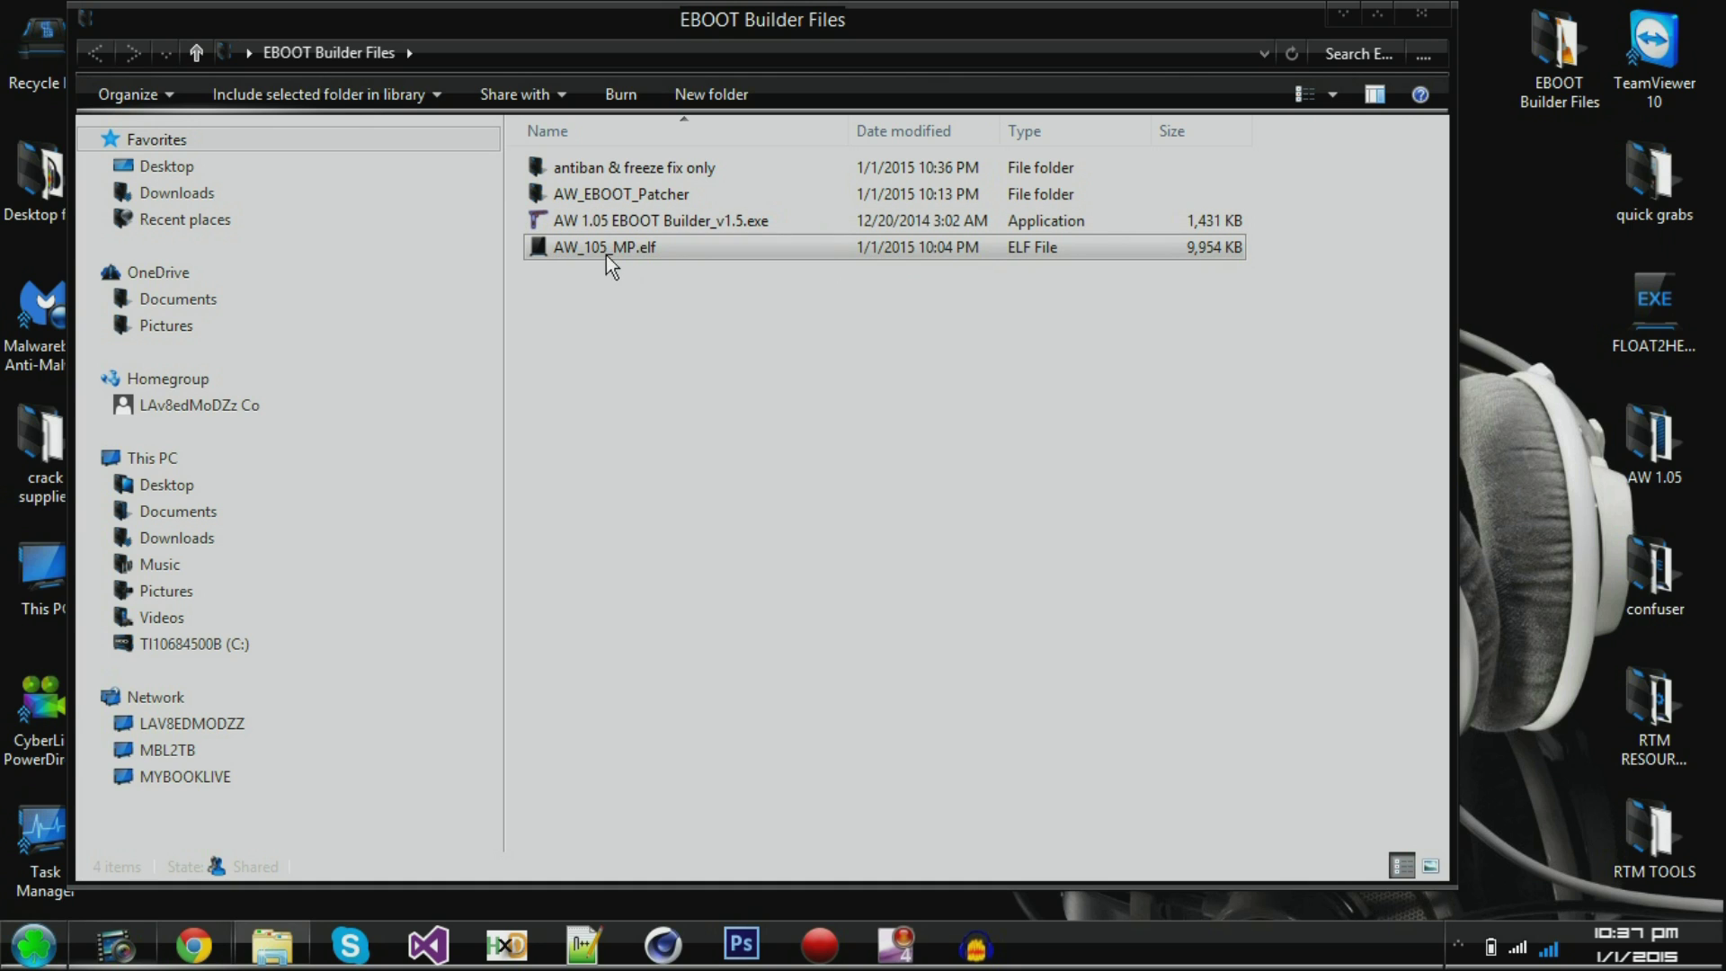
mouse_move(649, 259)
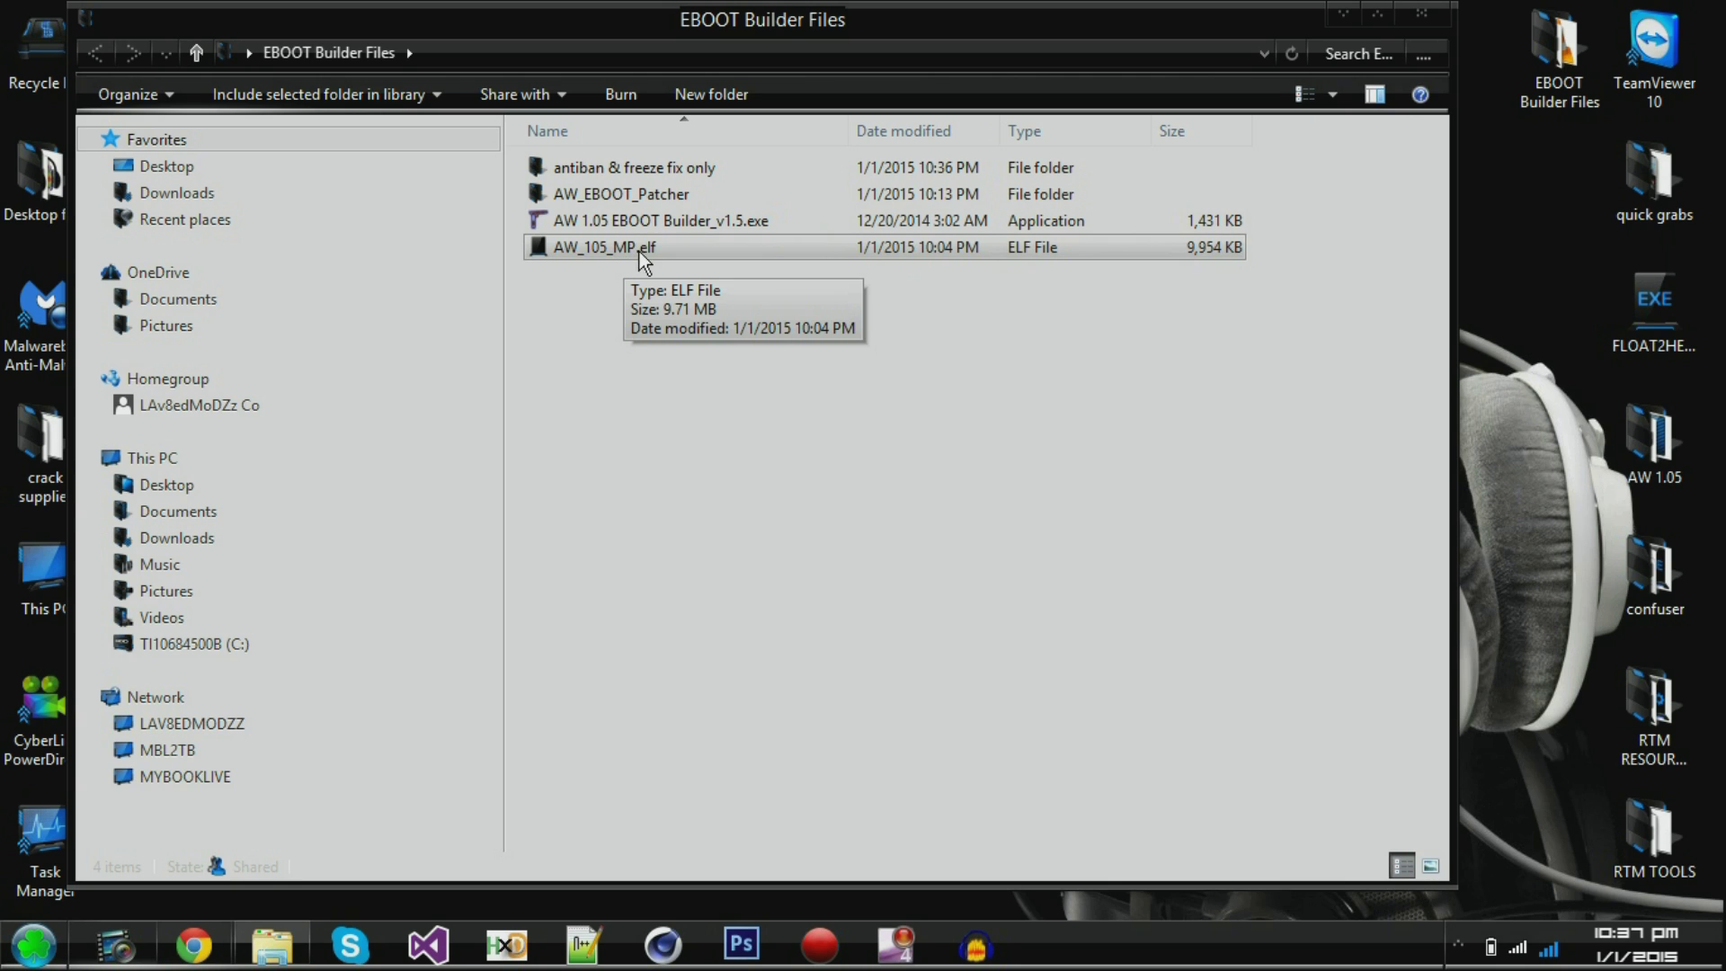
click(660, 220)
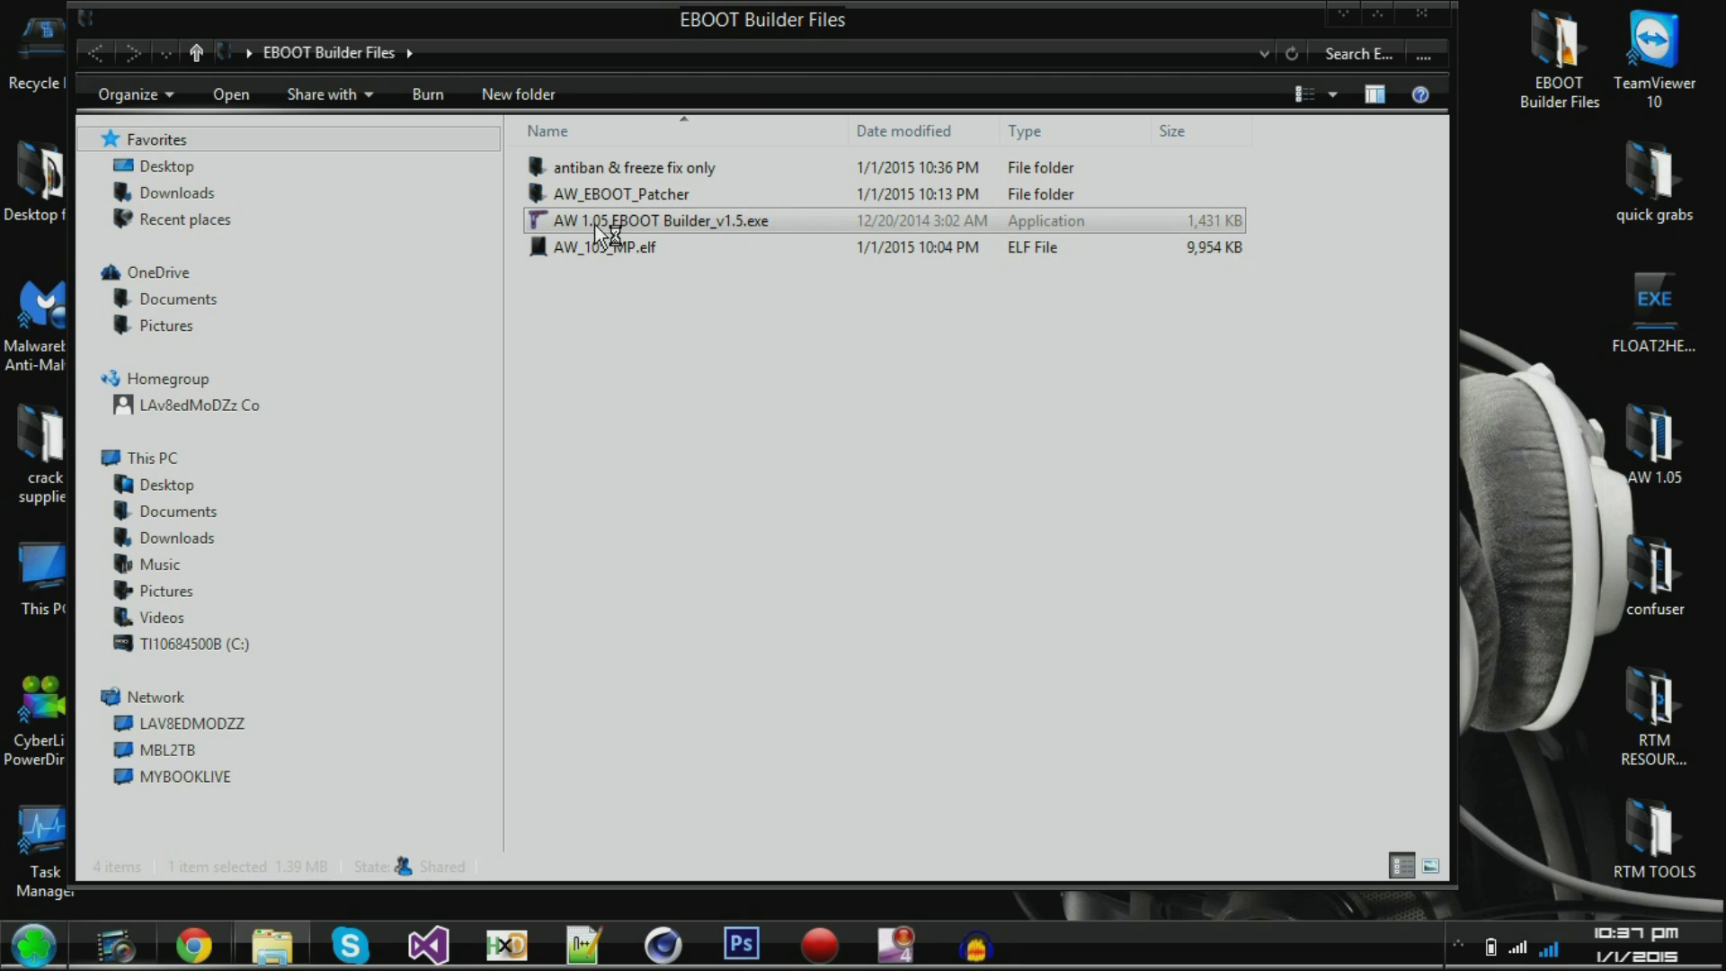
- Launch the builder and load AW_105_MP.elf via File > Open
double_click(659, 219)
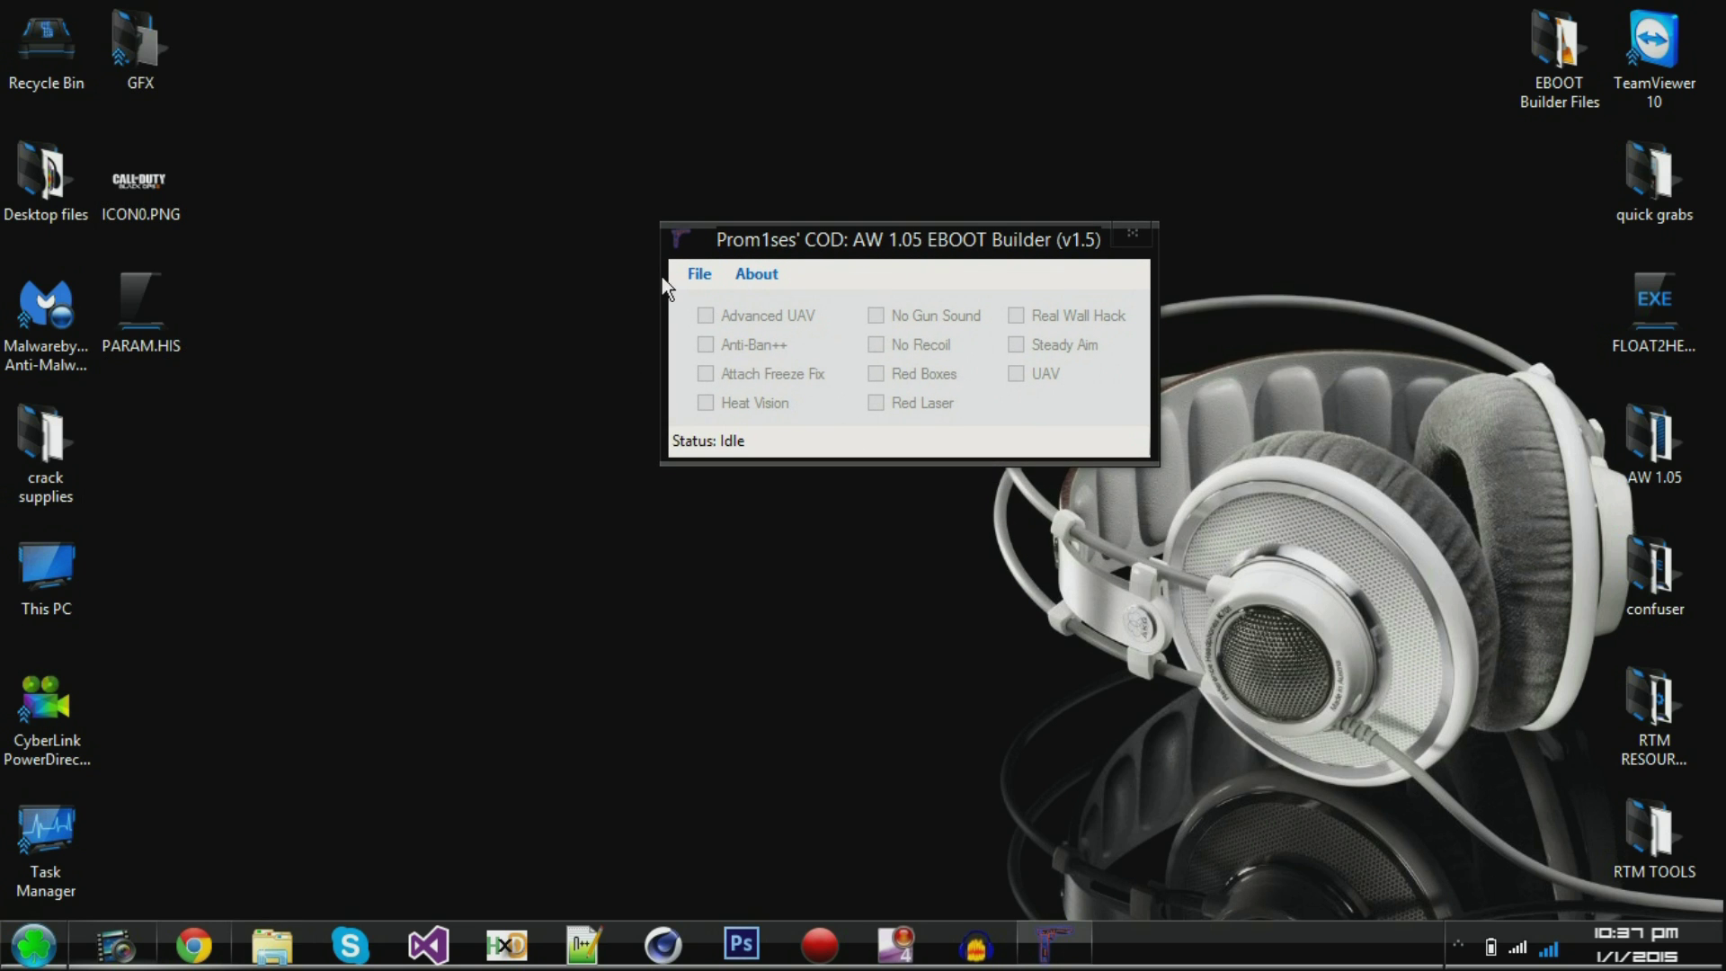
click(699, 274)
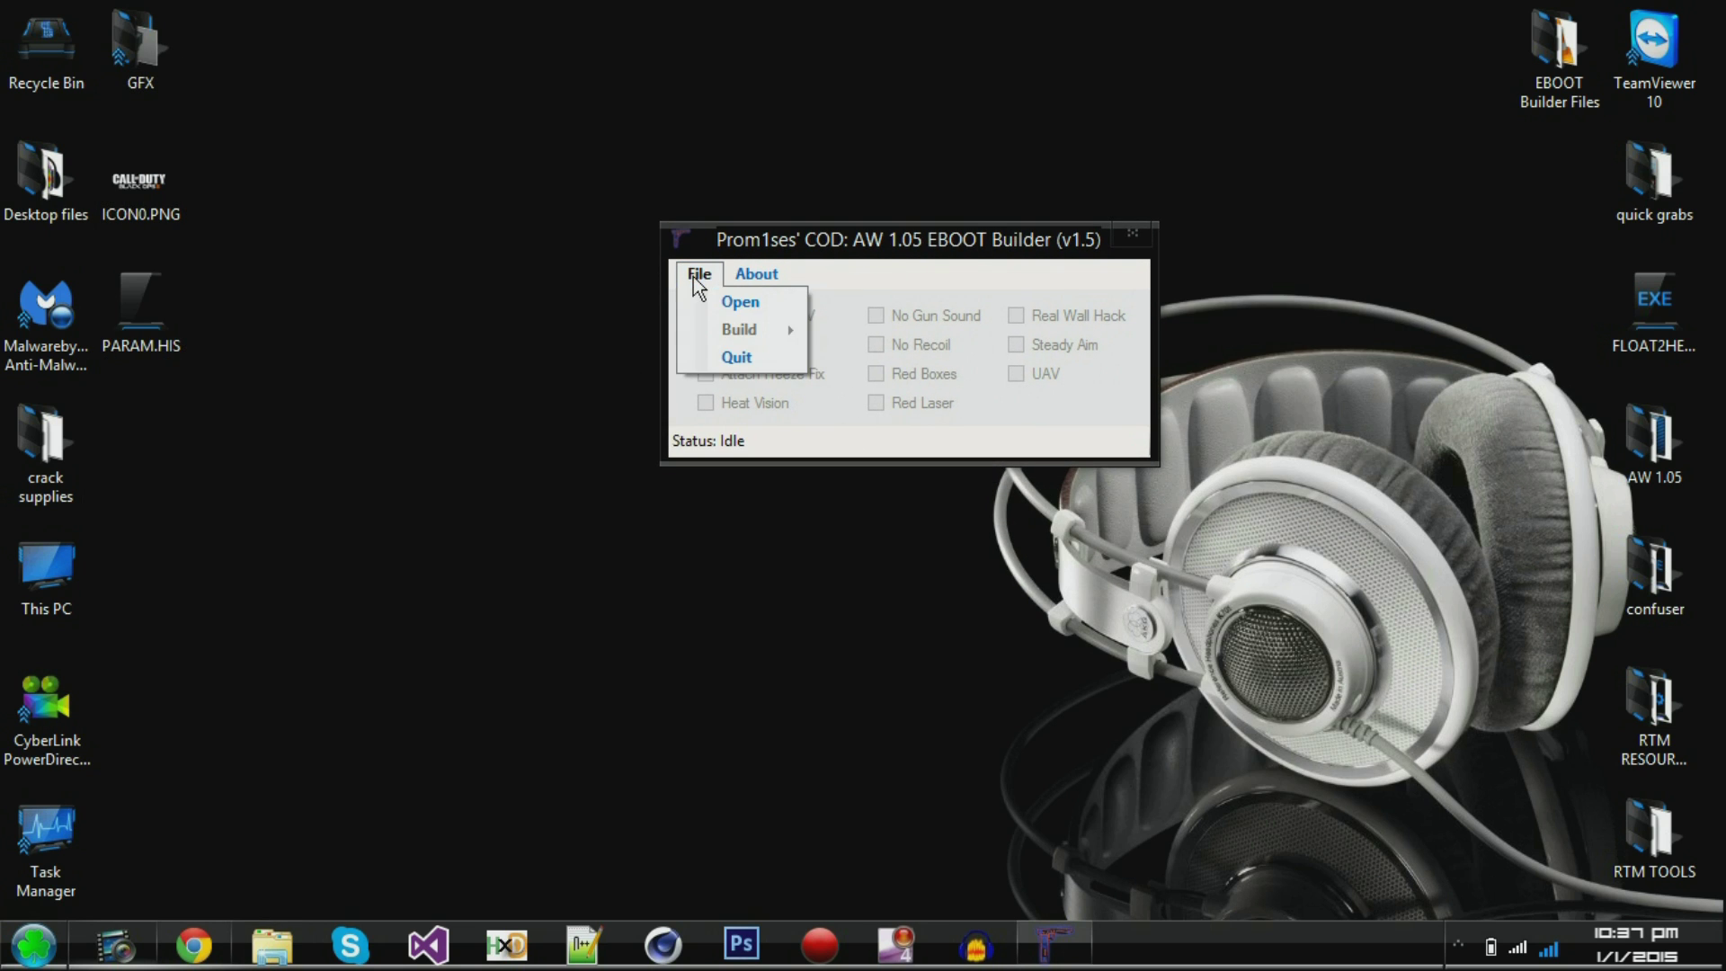
click(697, 273)
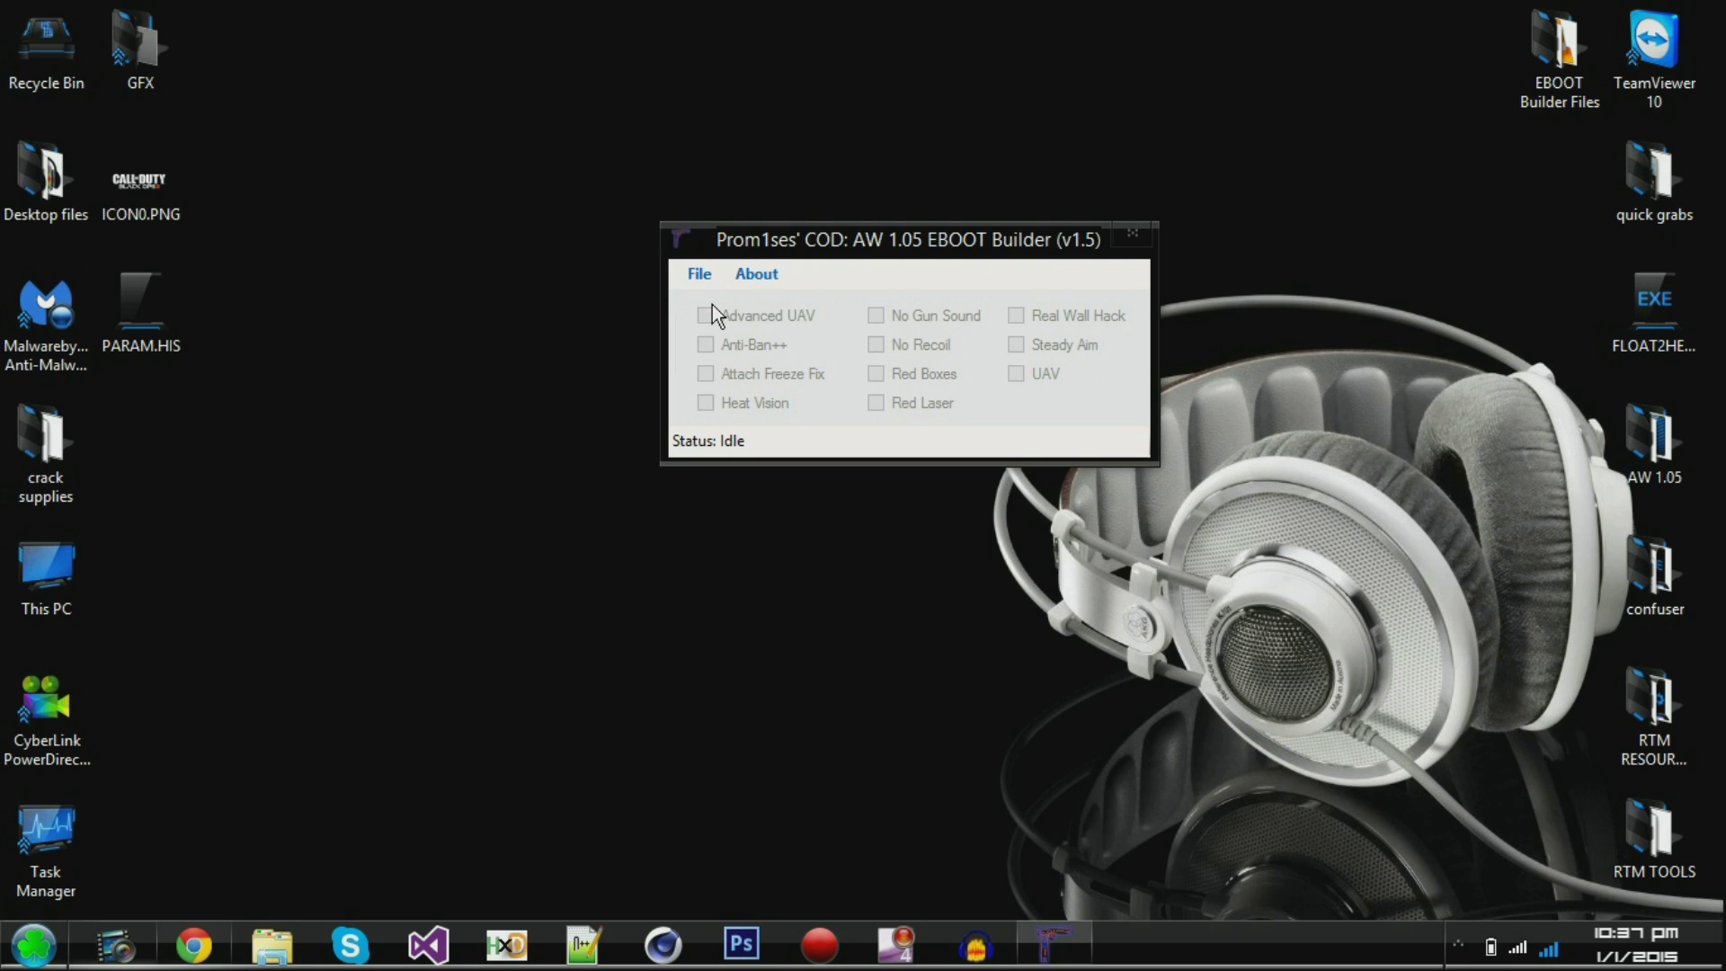
click(697, 274)
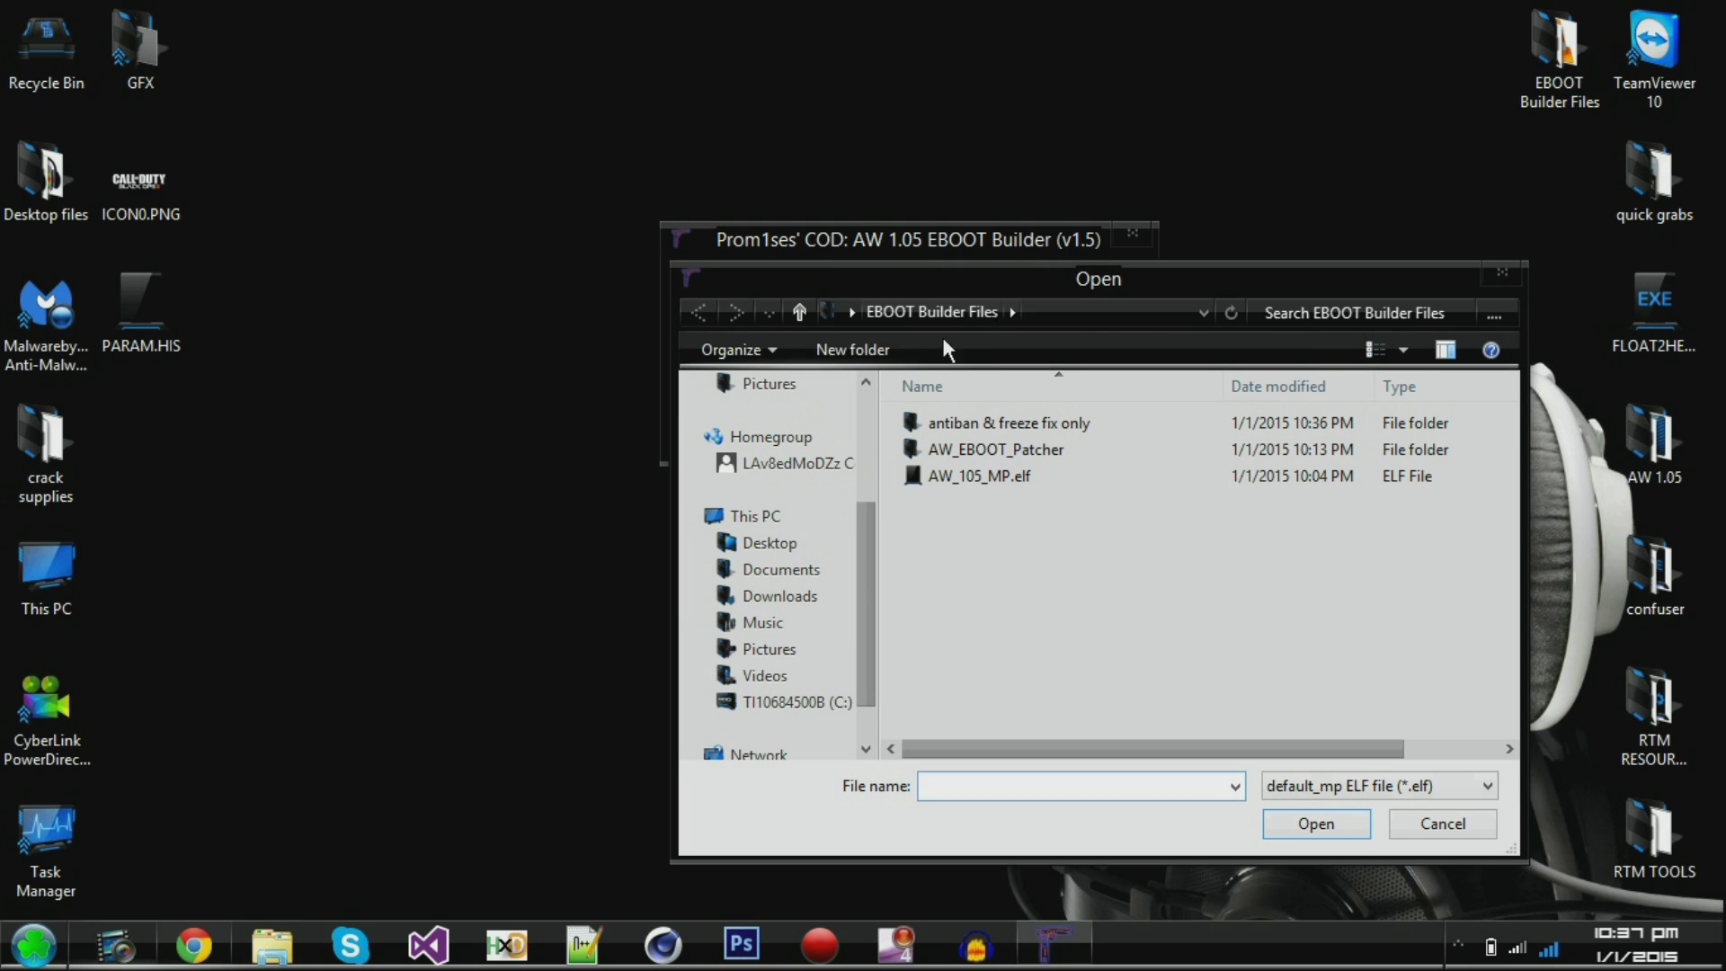
click(978, 475)
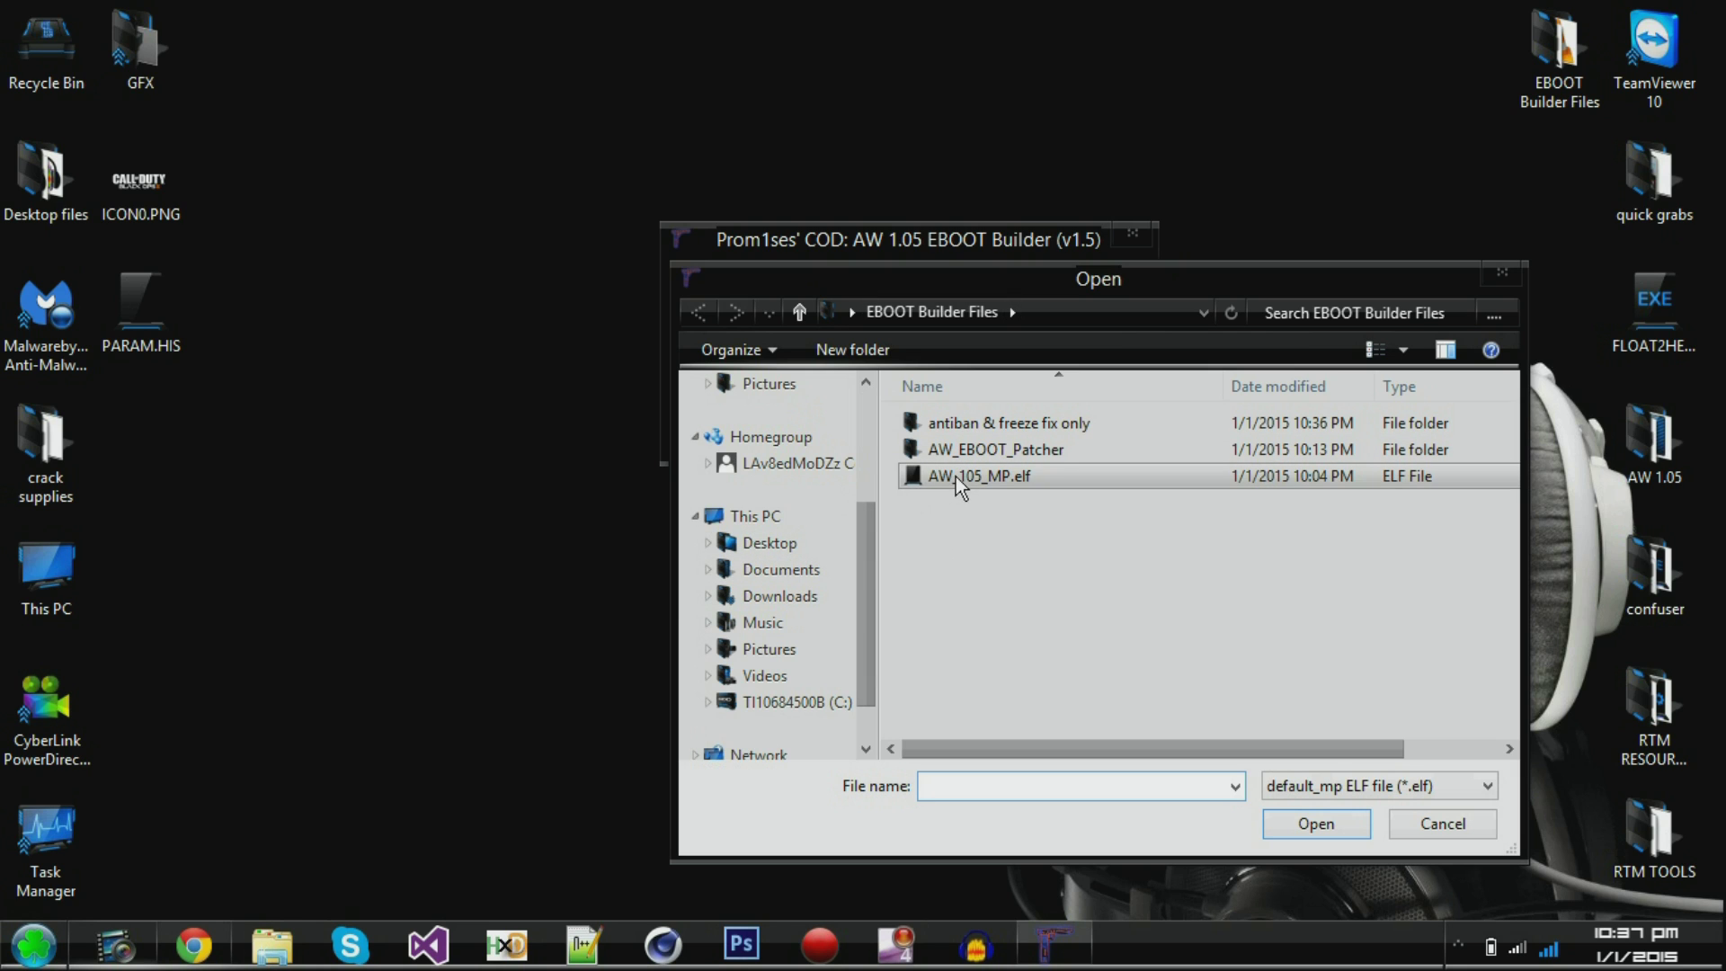
click(978, 474)
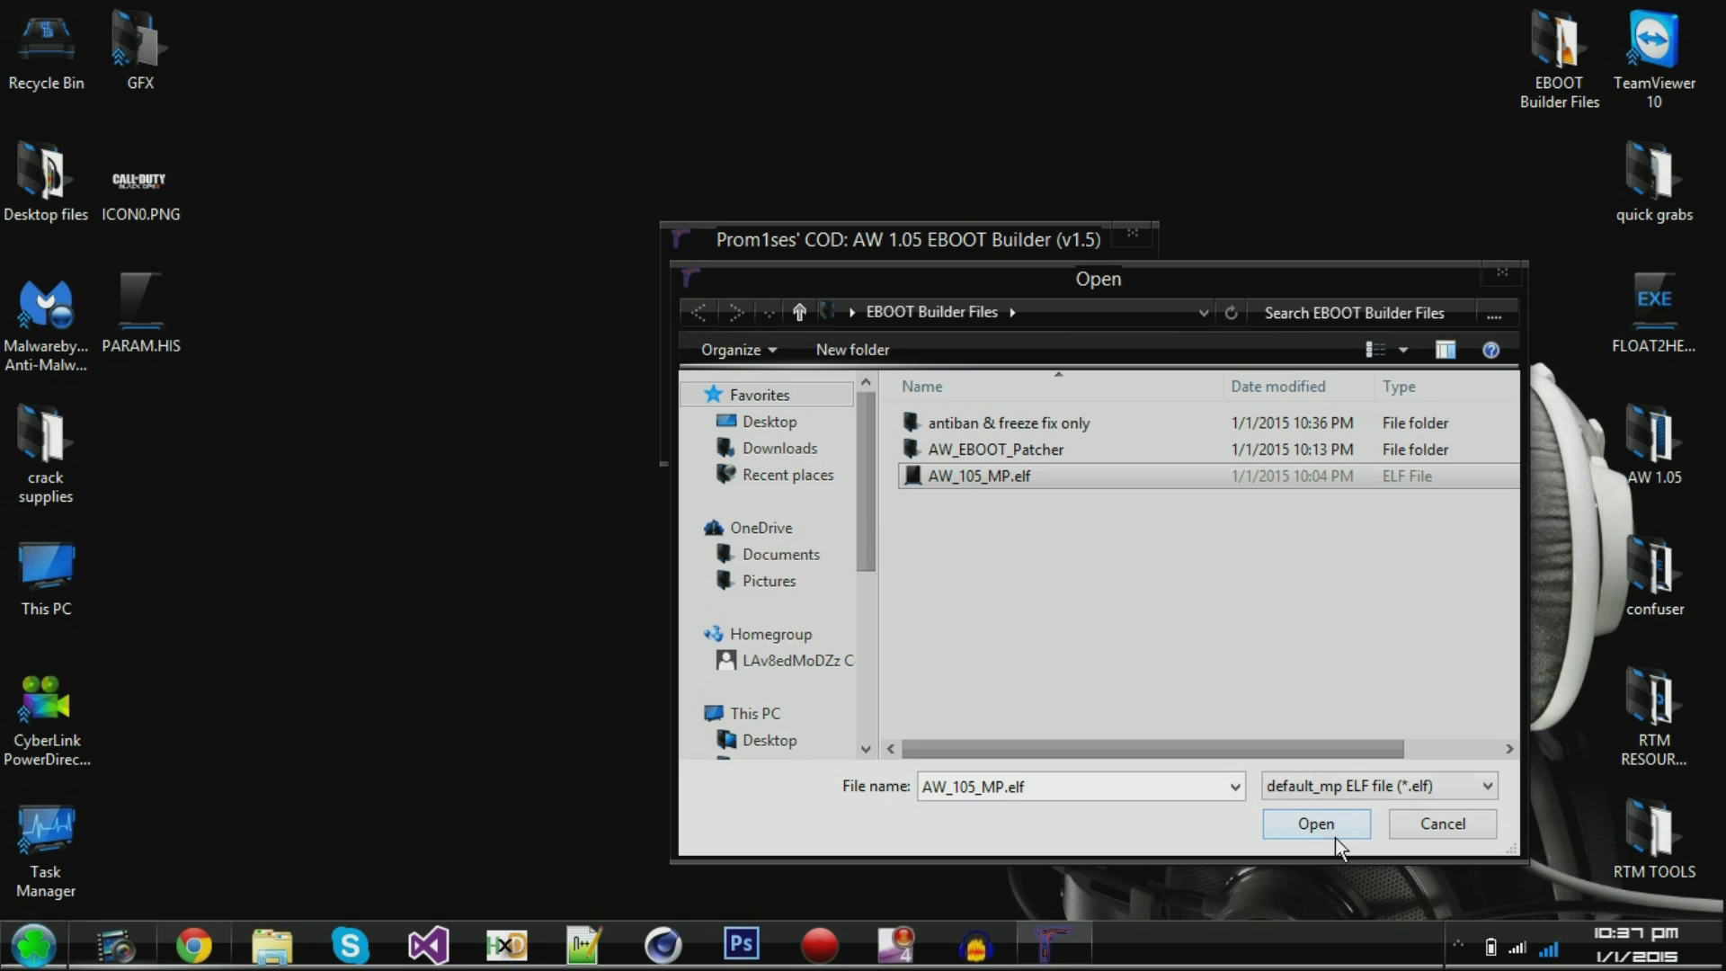
click(1314, 824)
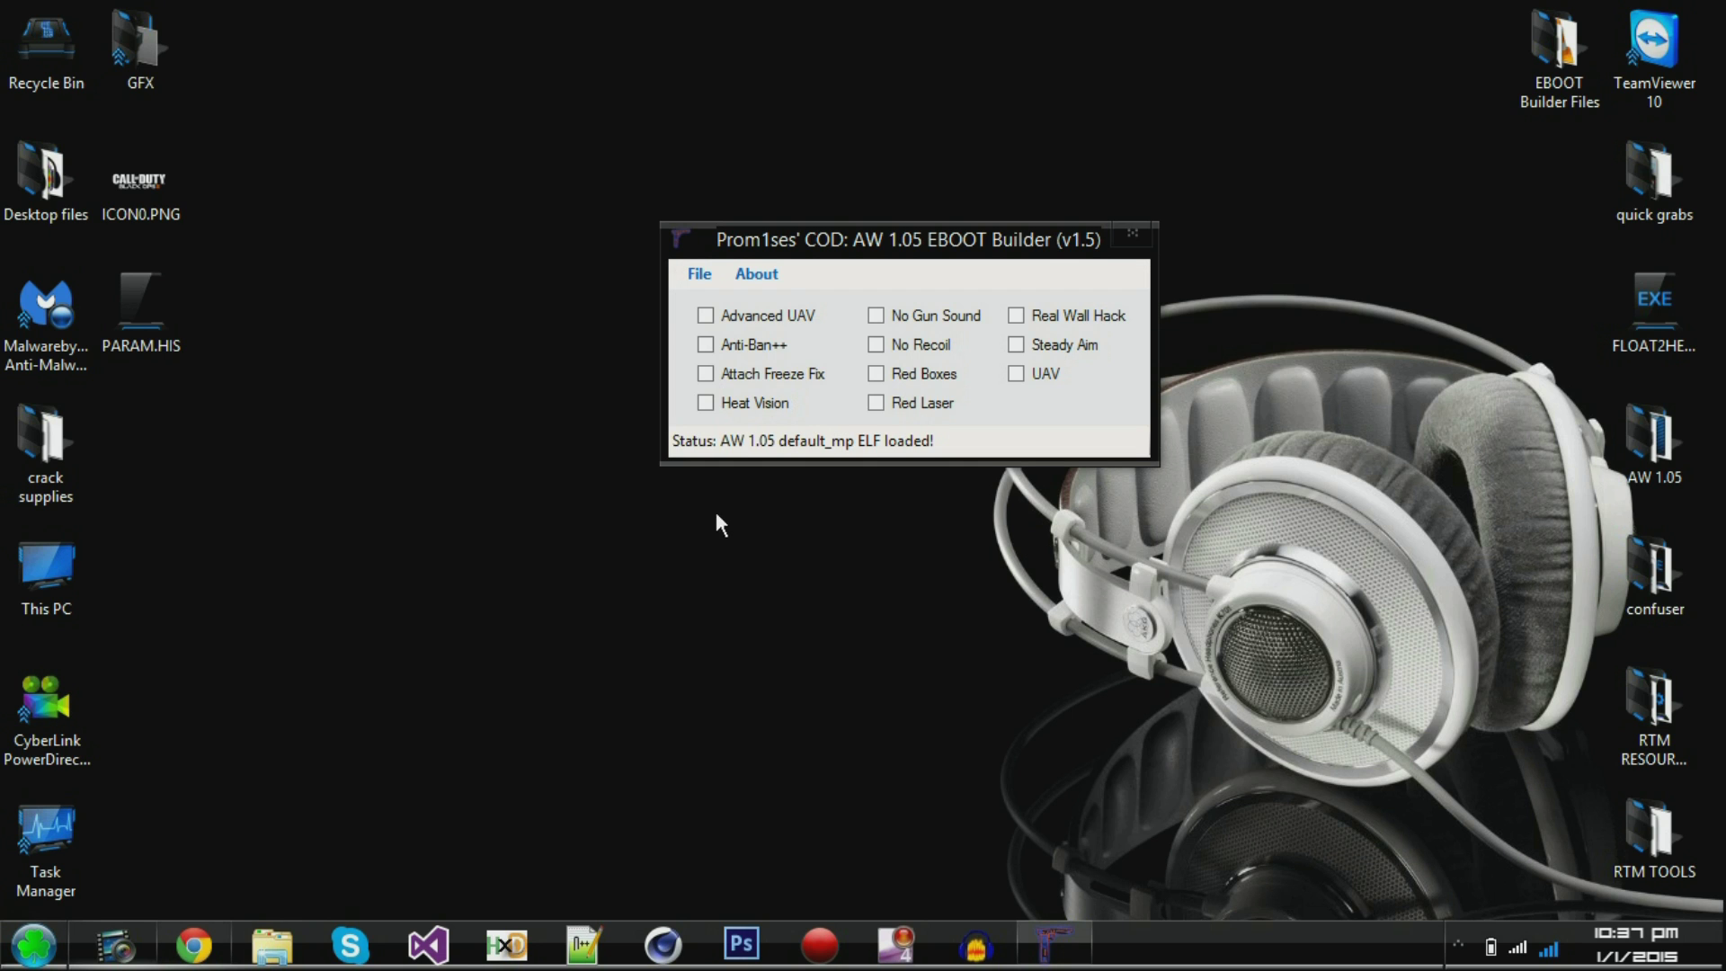
mouse_move(850, 317)
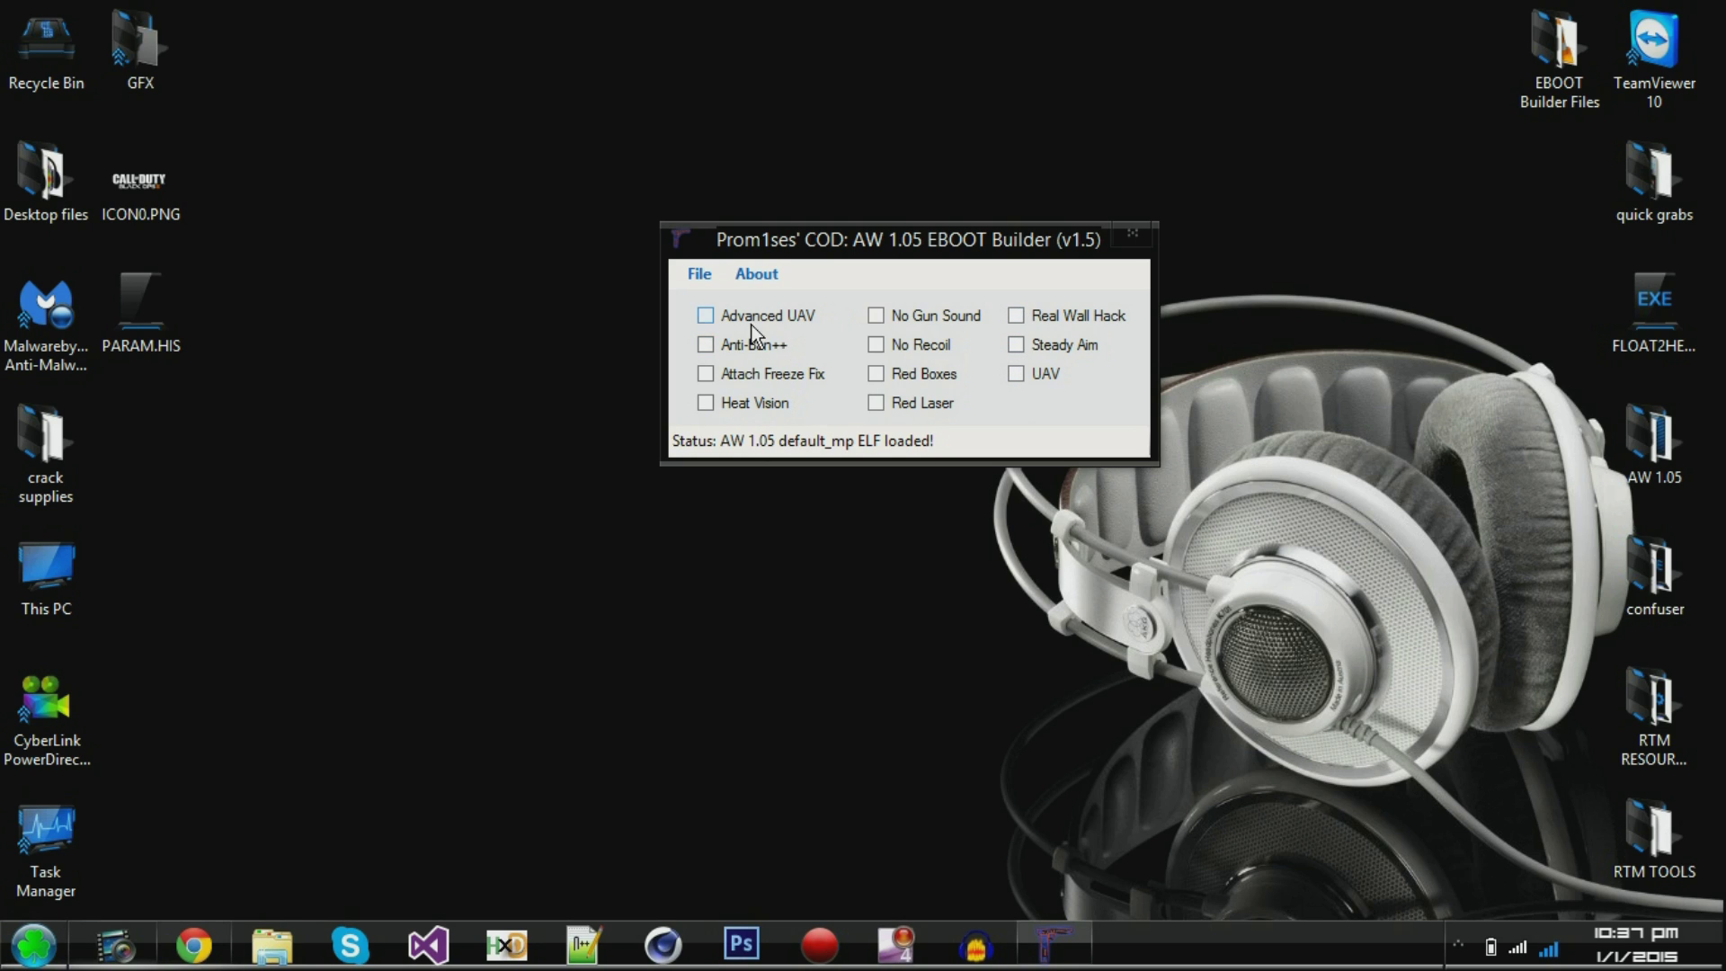
- Enable the Anti-Ban++ and Attach Freeze Fix mod checkboxes
click(705, 344)
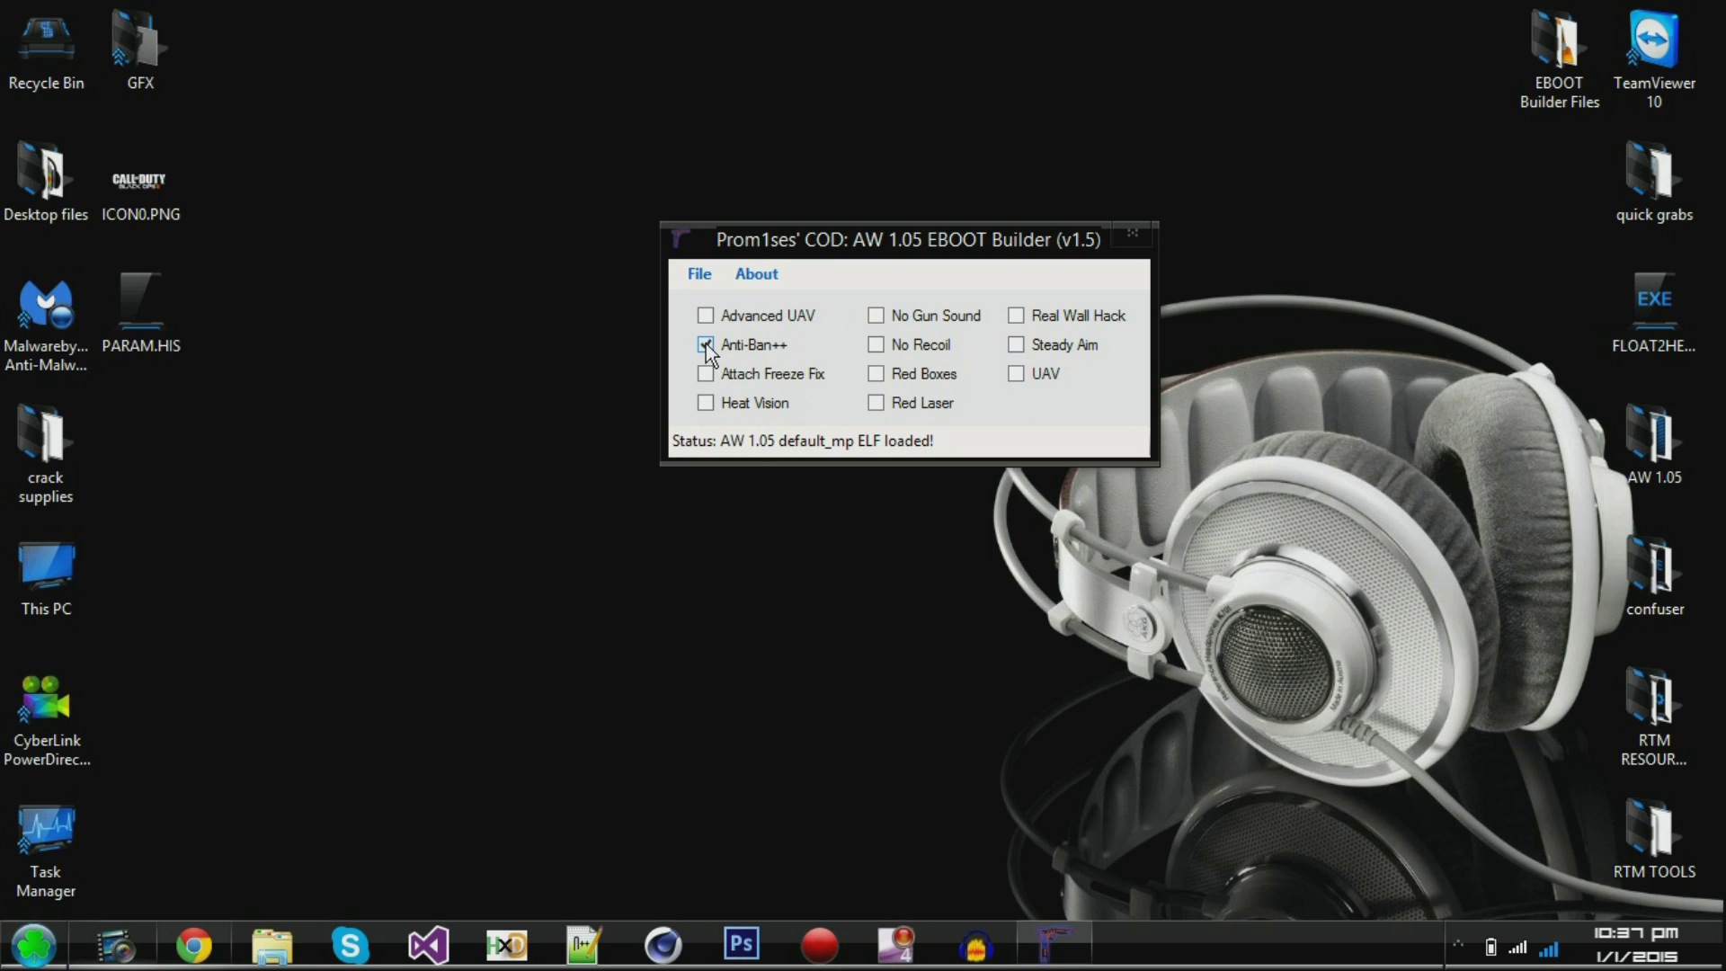
click(705, 374)
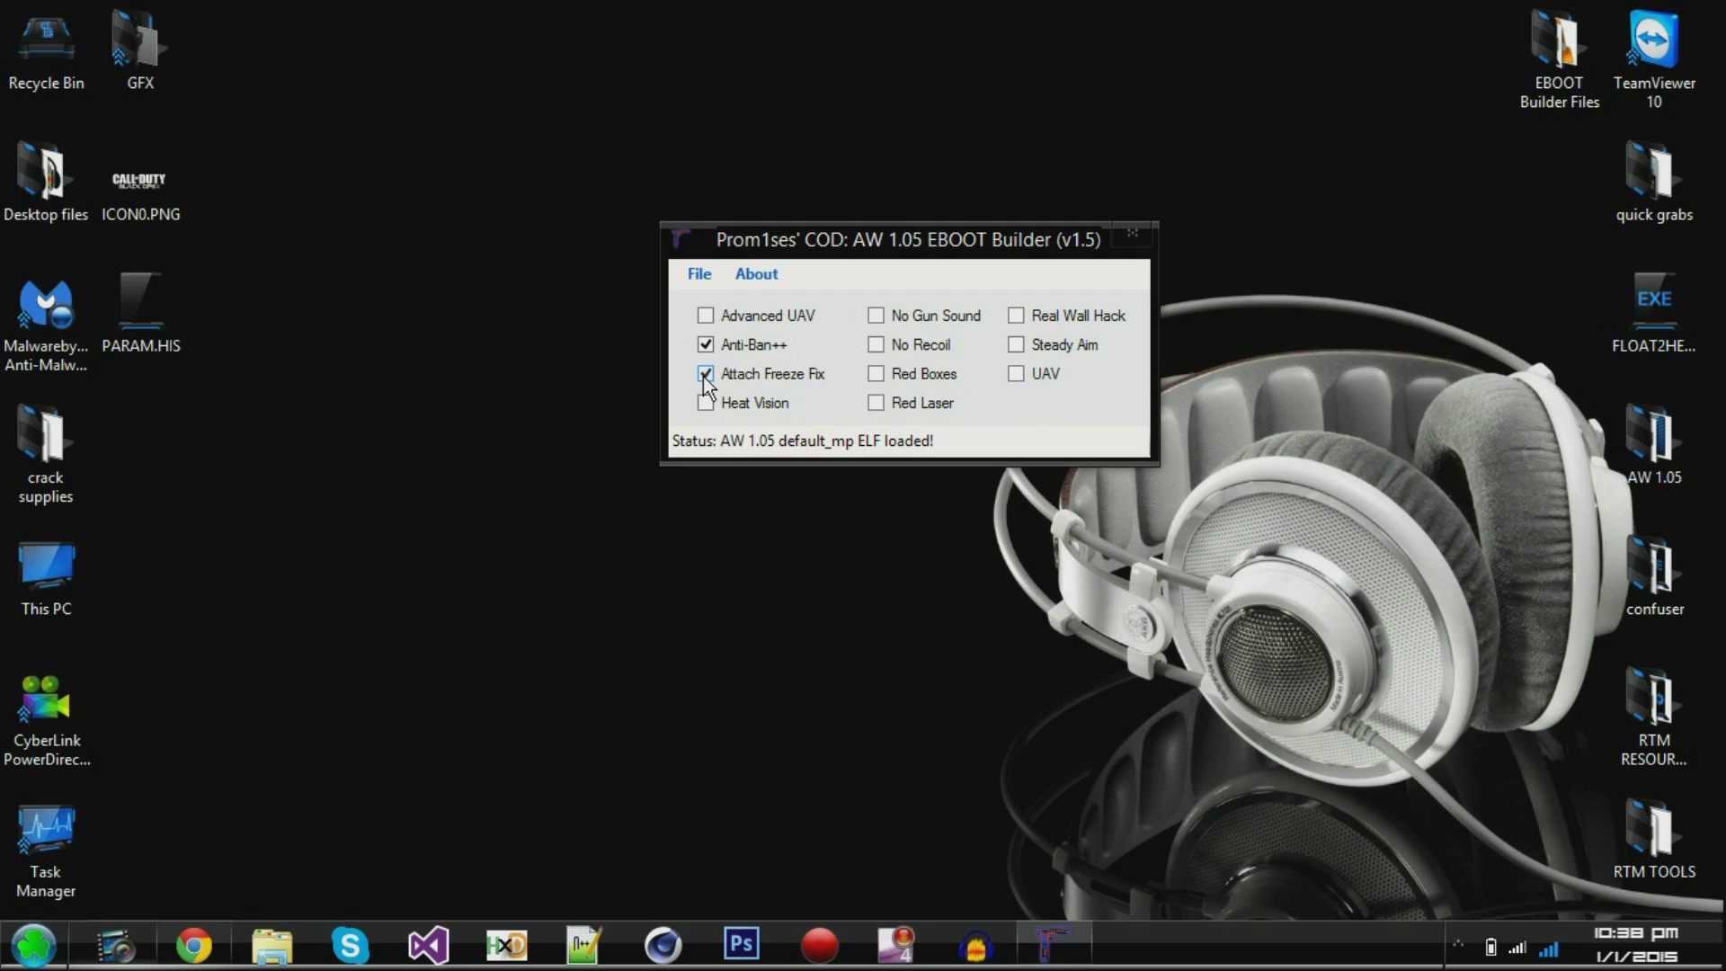
click(699, 273)
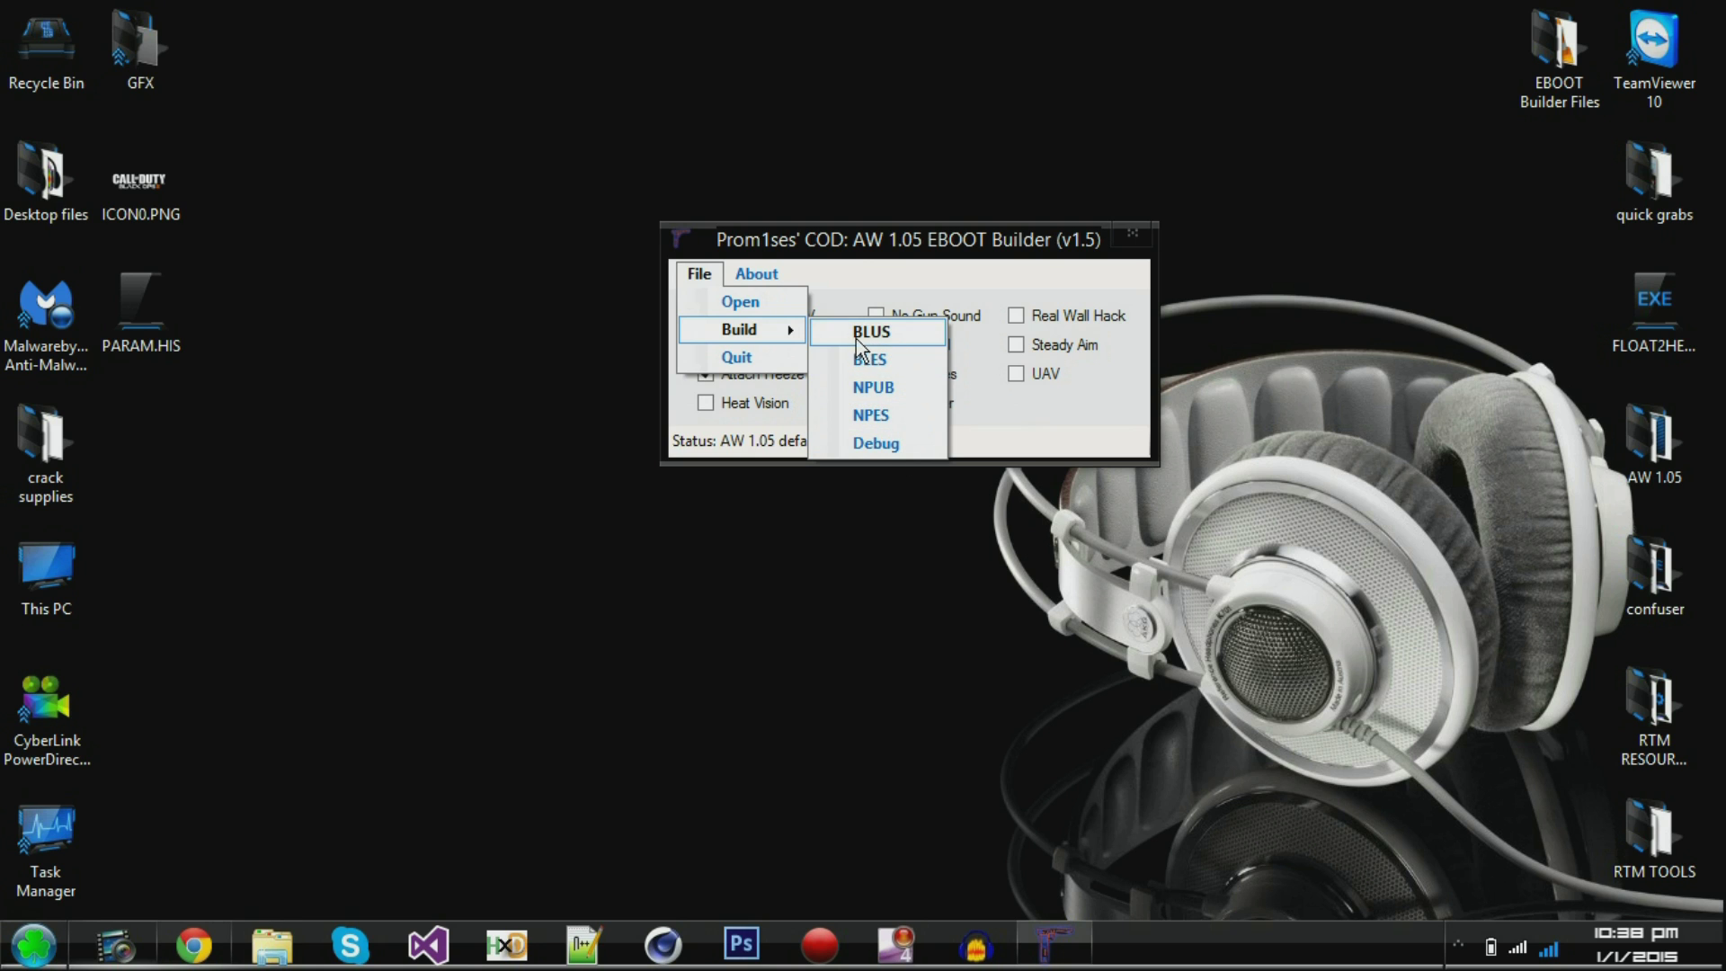
- Build for the BLUS region, saving as antiban+freezeonly in the antiban & freeze fix only folder
click(874, 331)
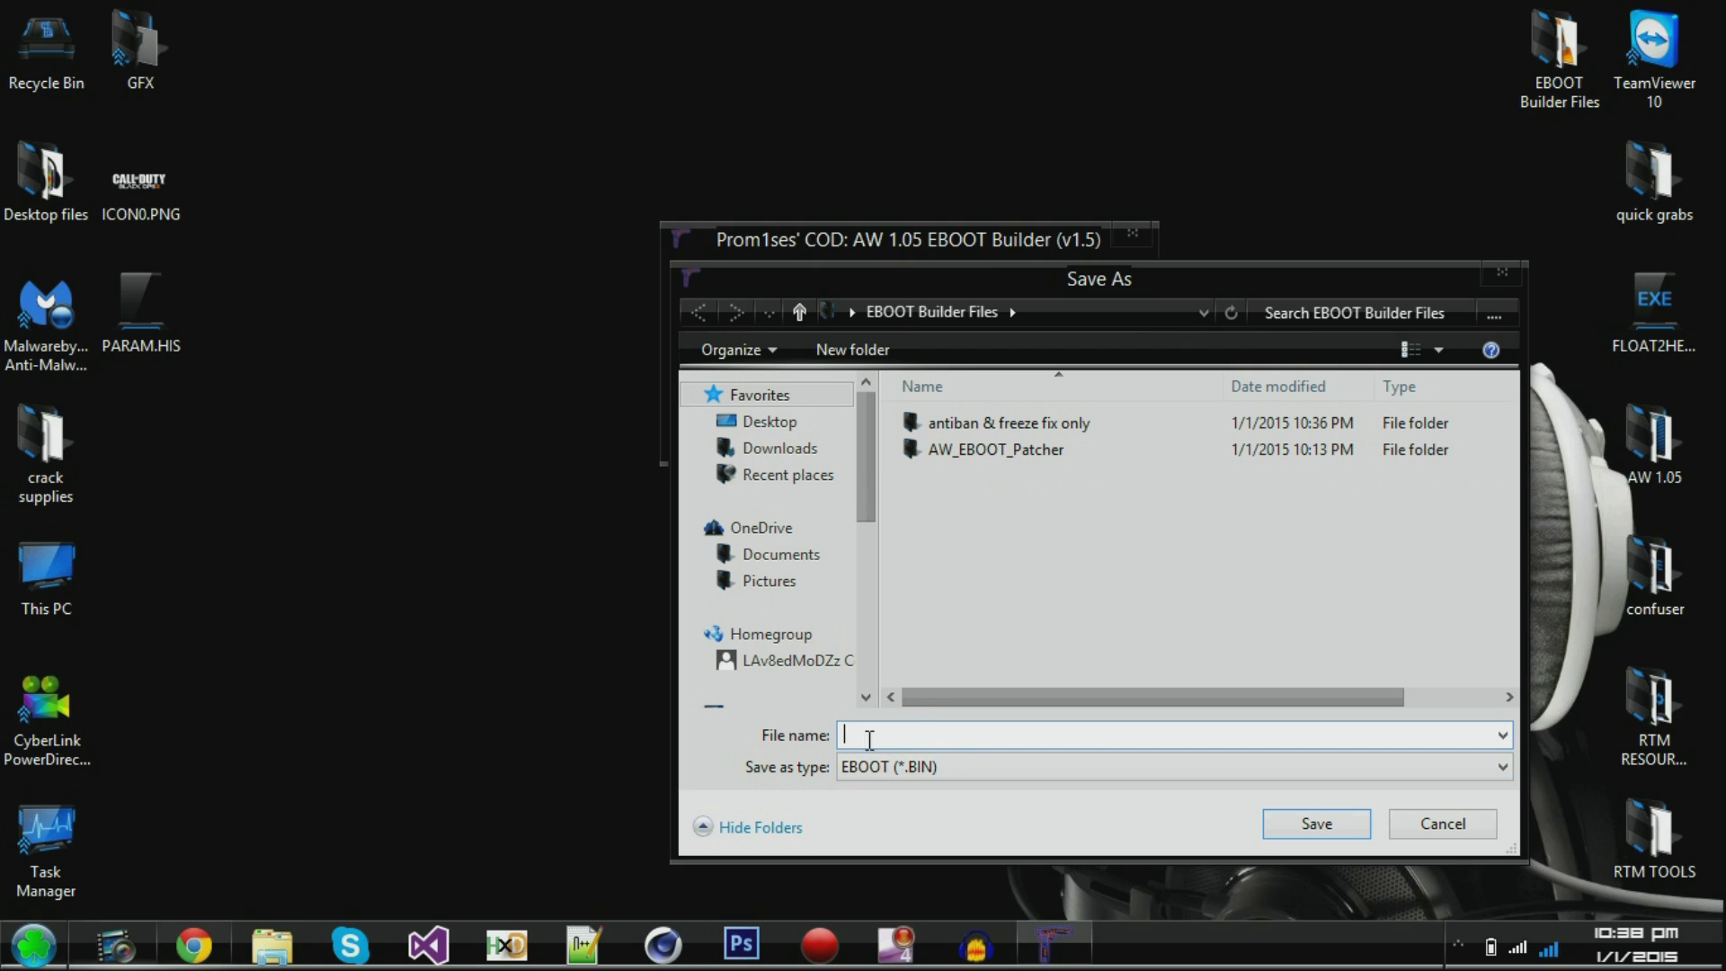
click(1003, 422)
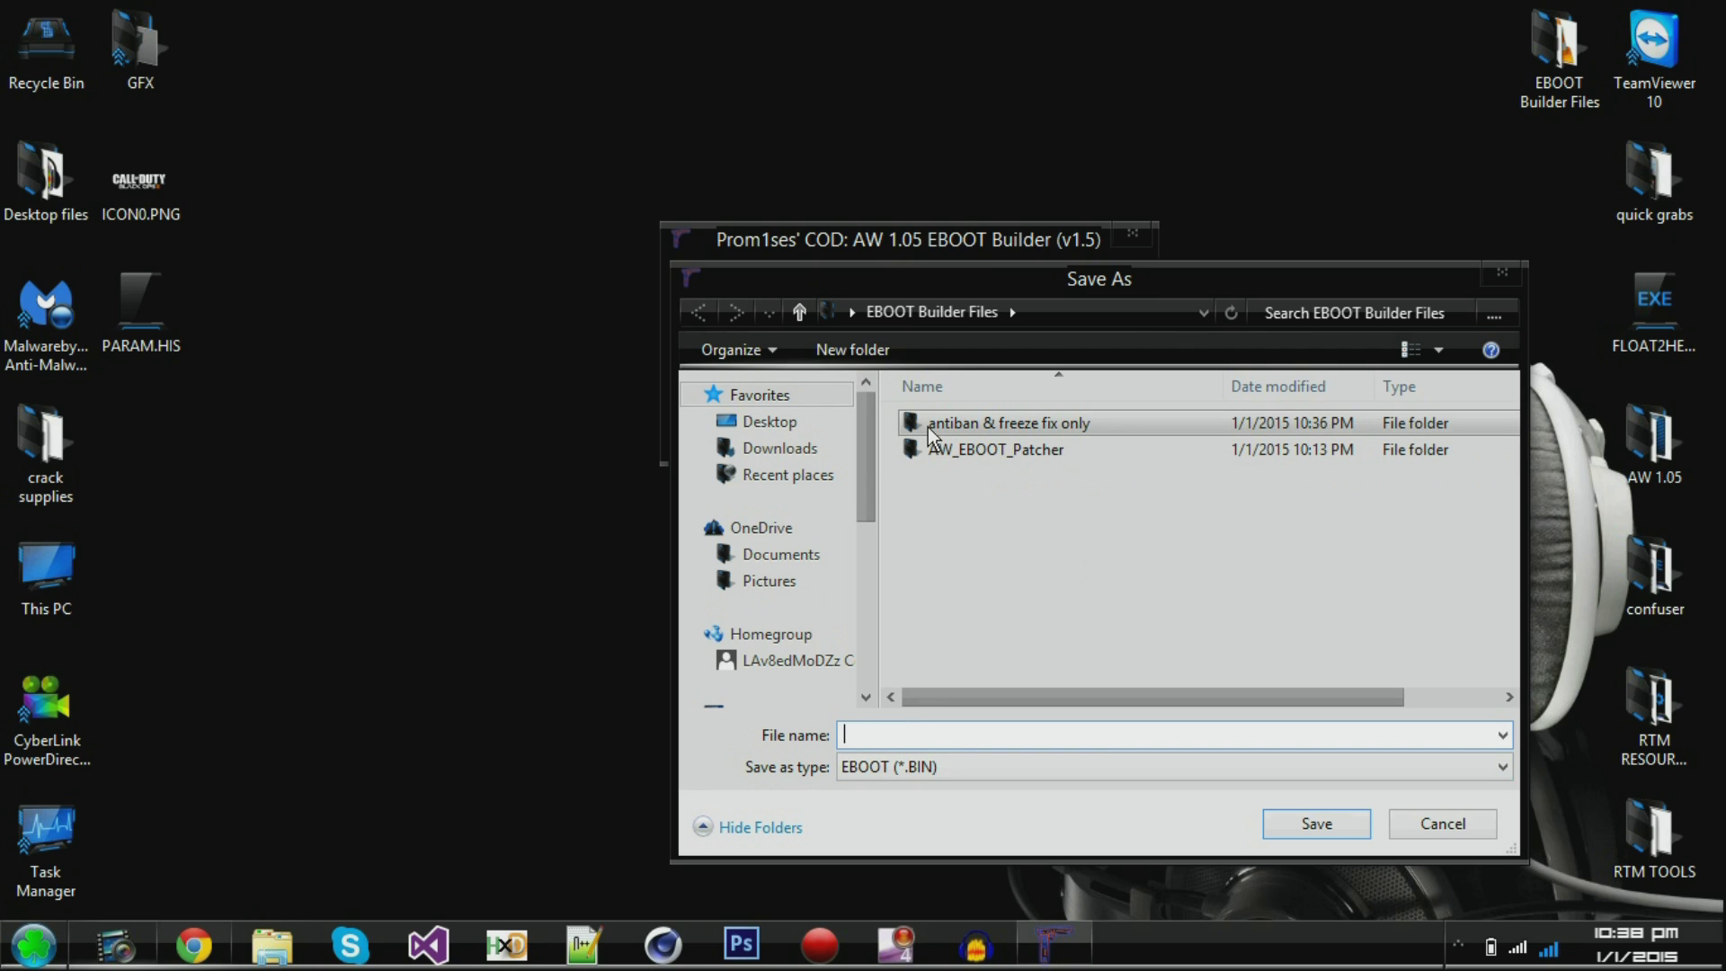
click(1002, 423)
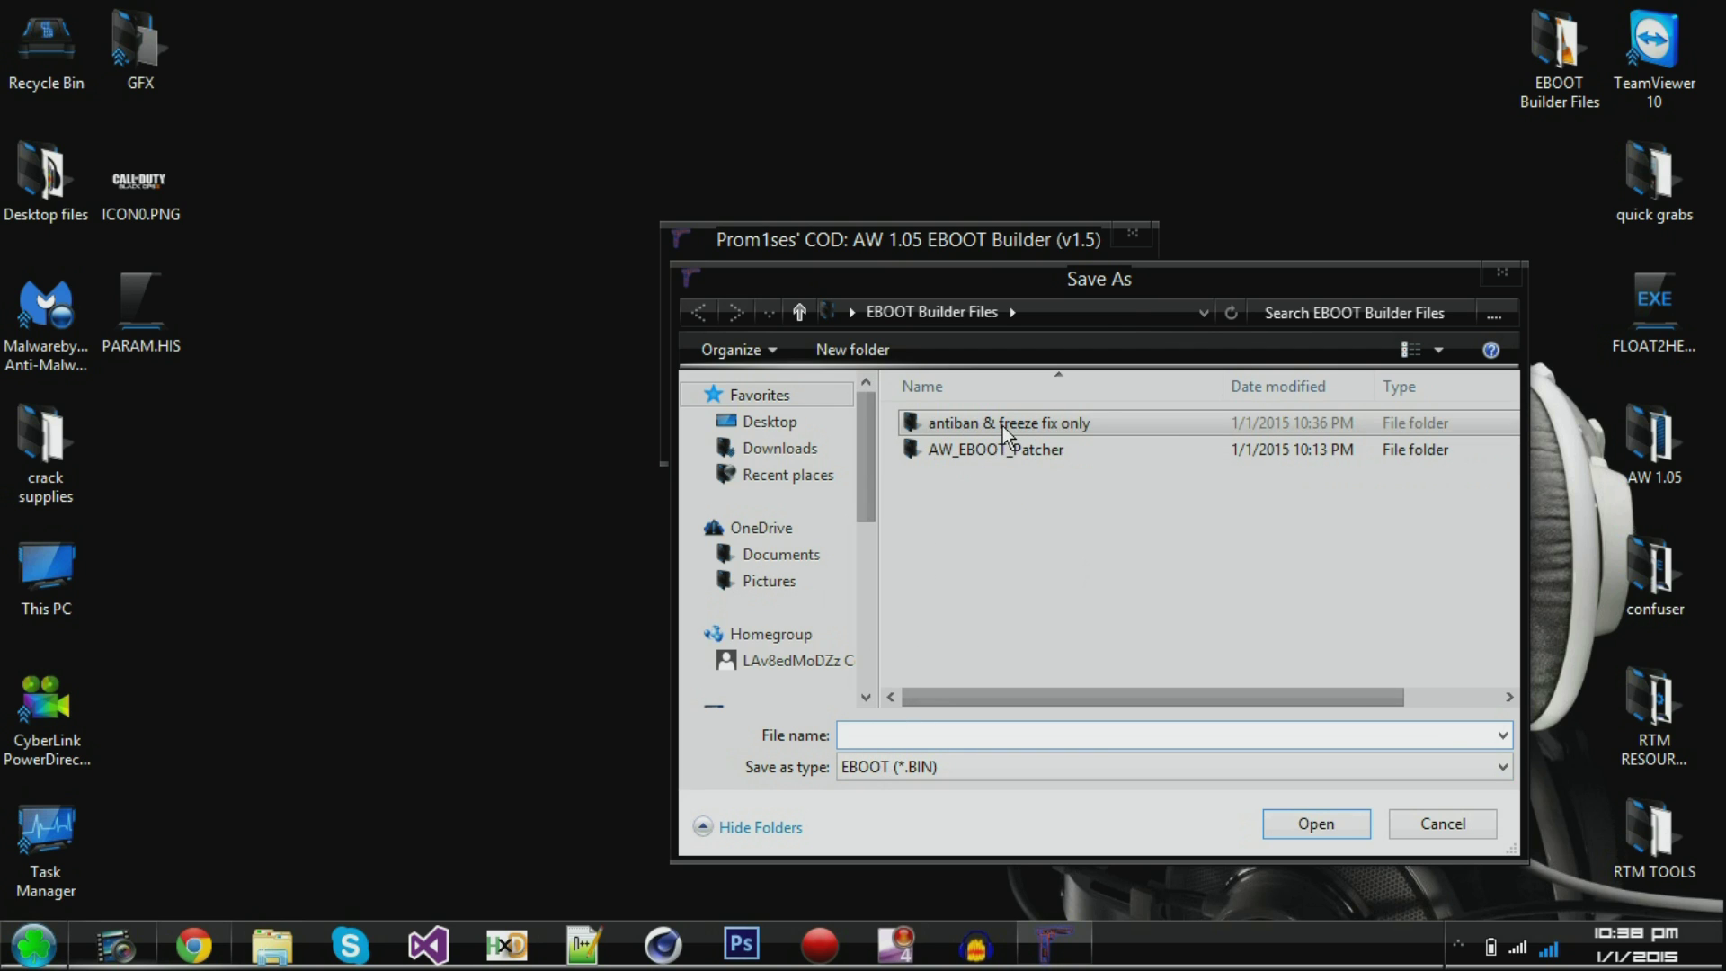
double_click(1007, 422)
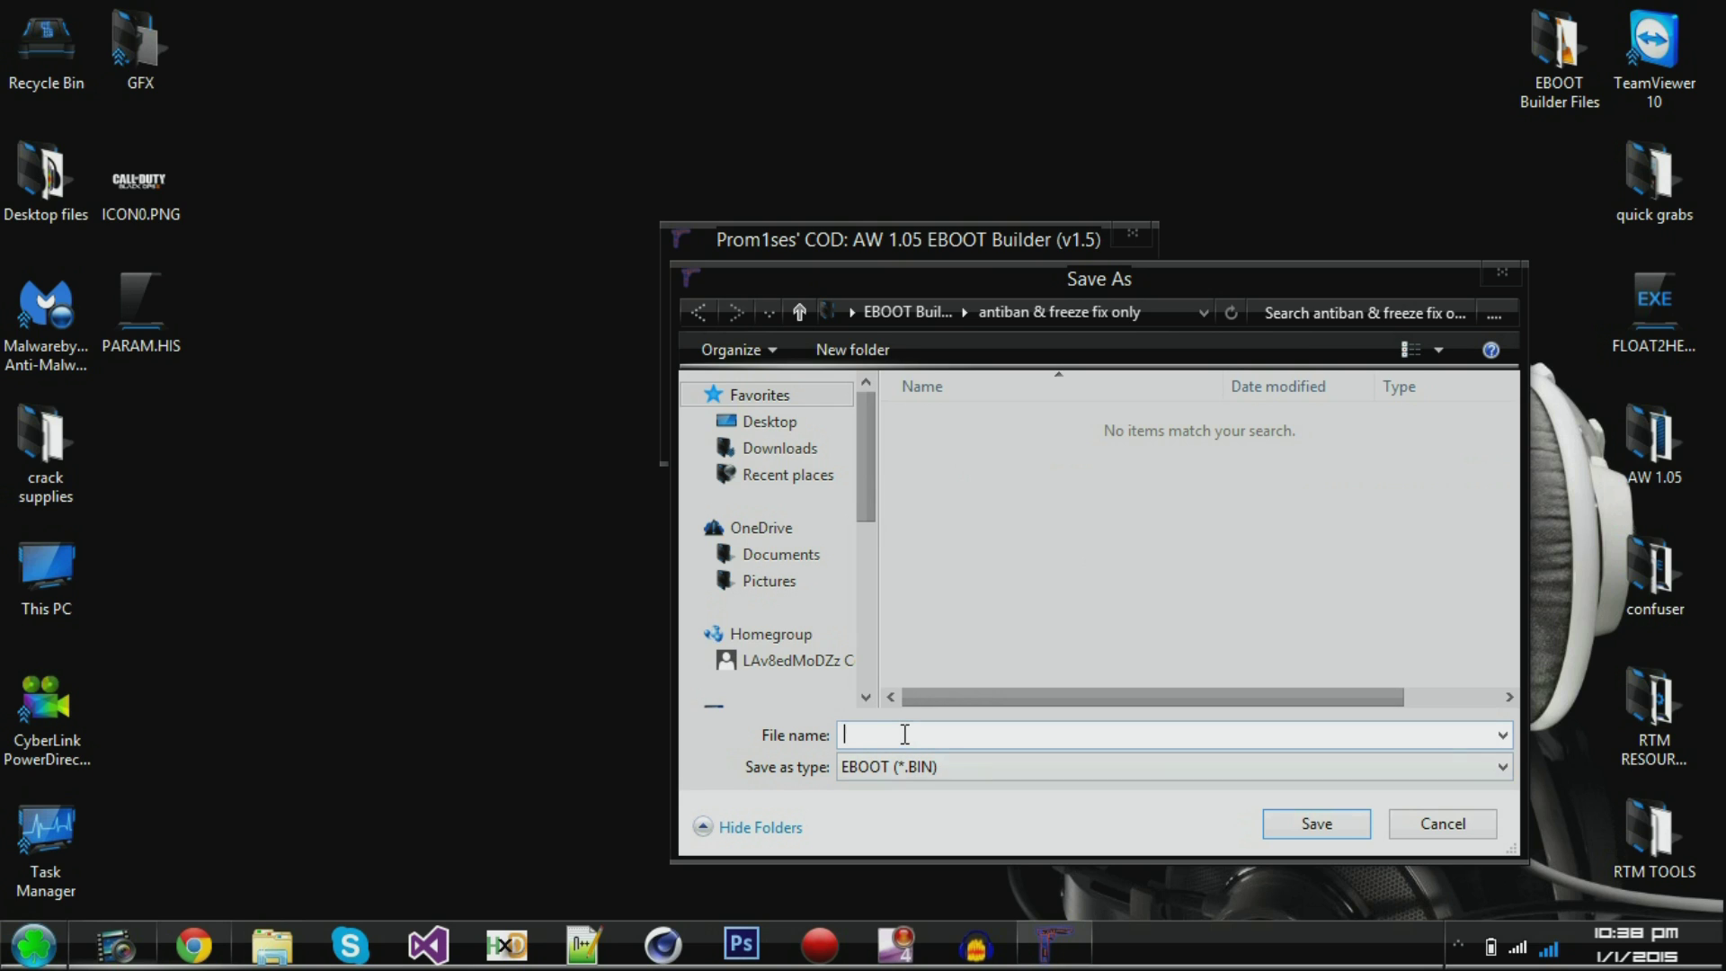
text(A)
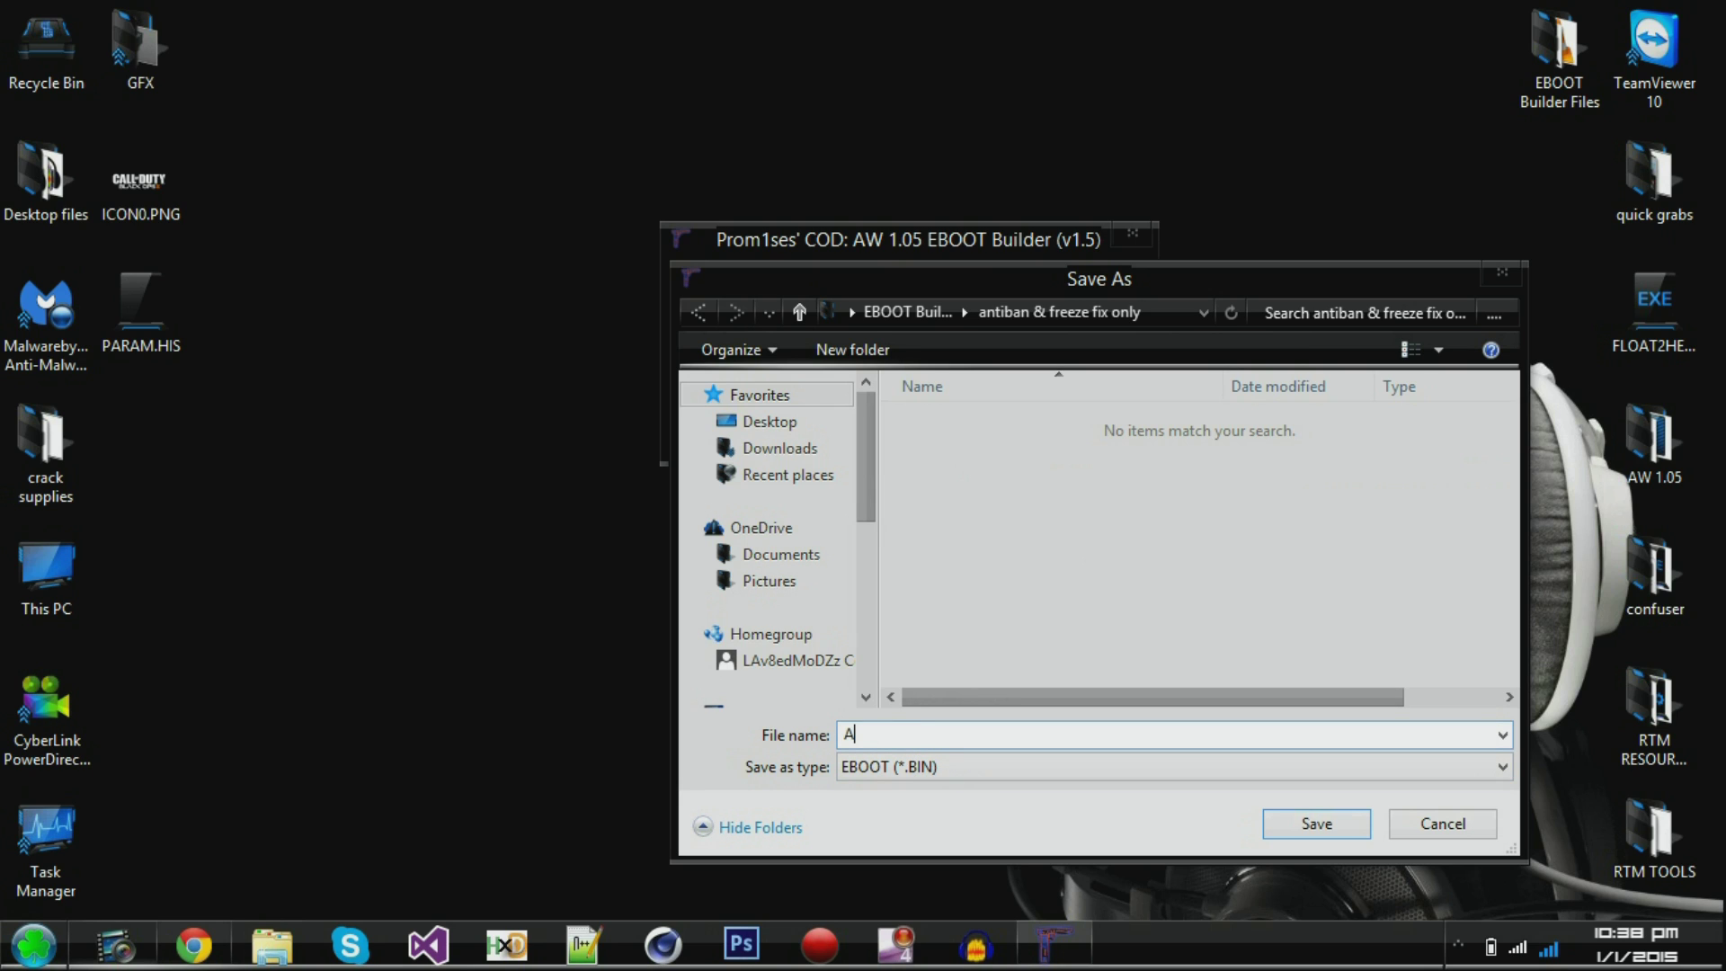
key(Backspace)
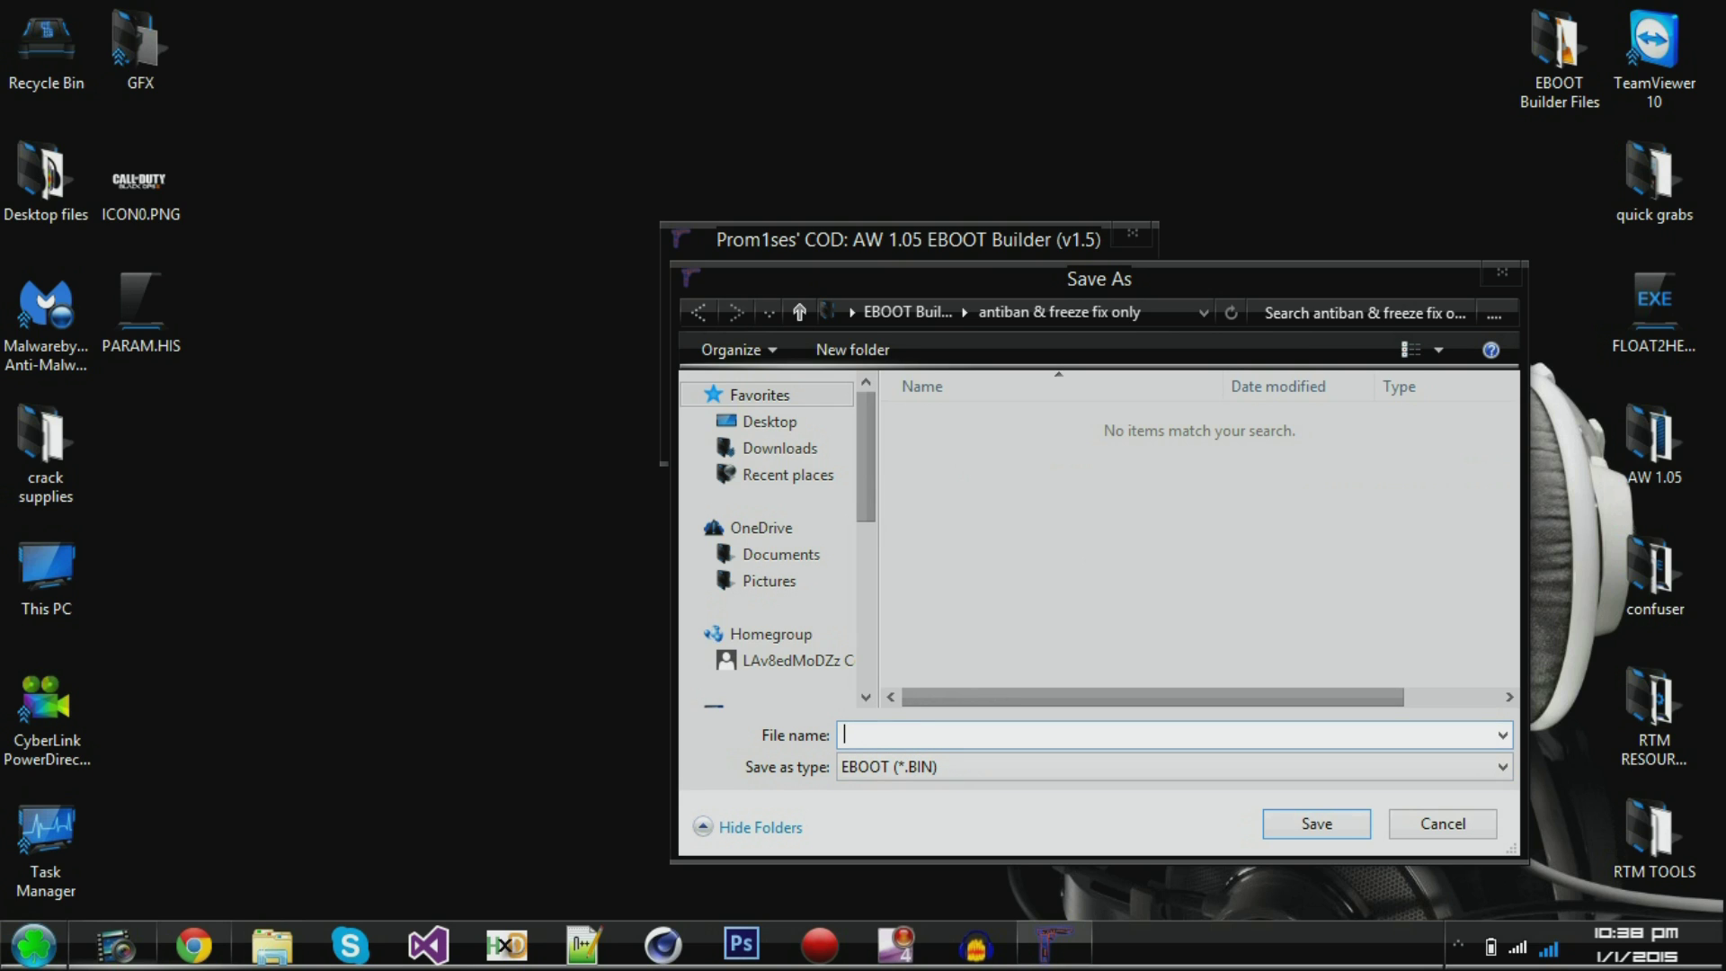
text(antiban+fr)
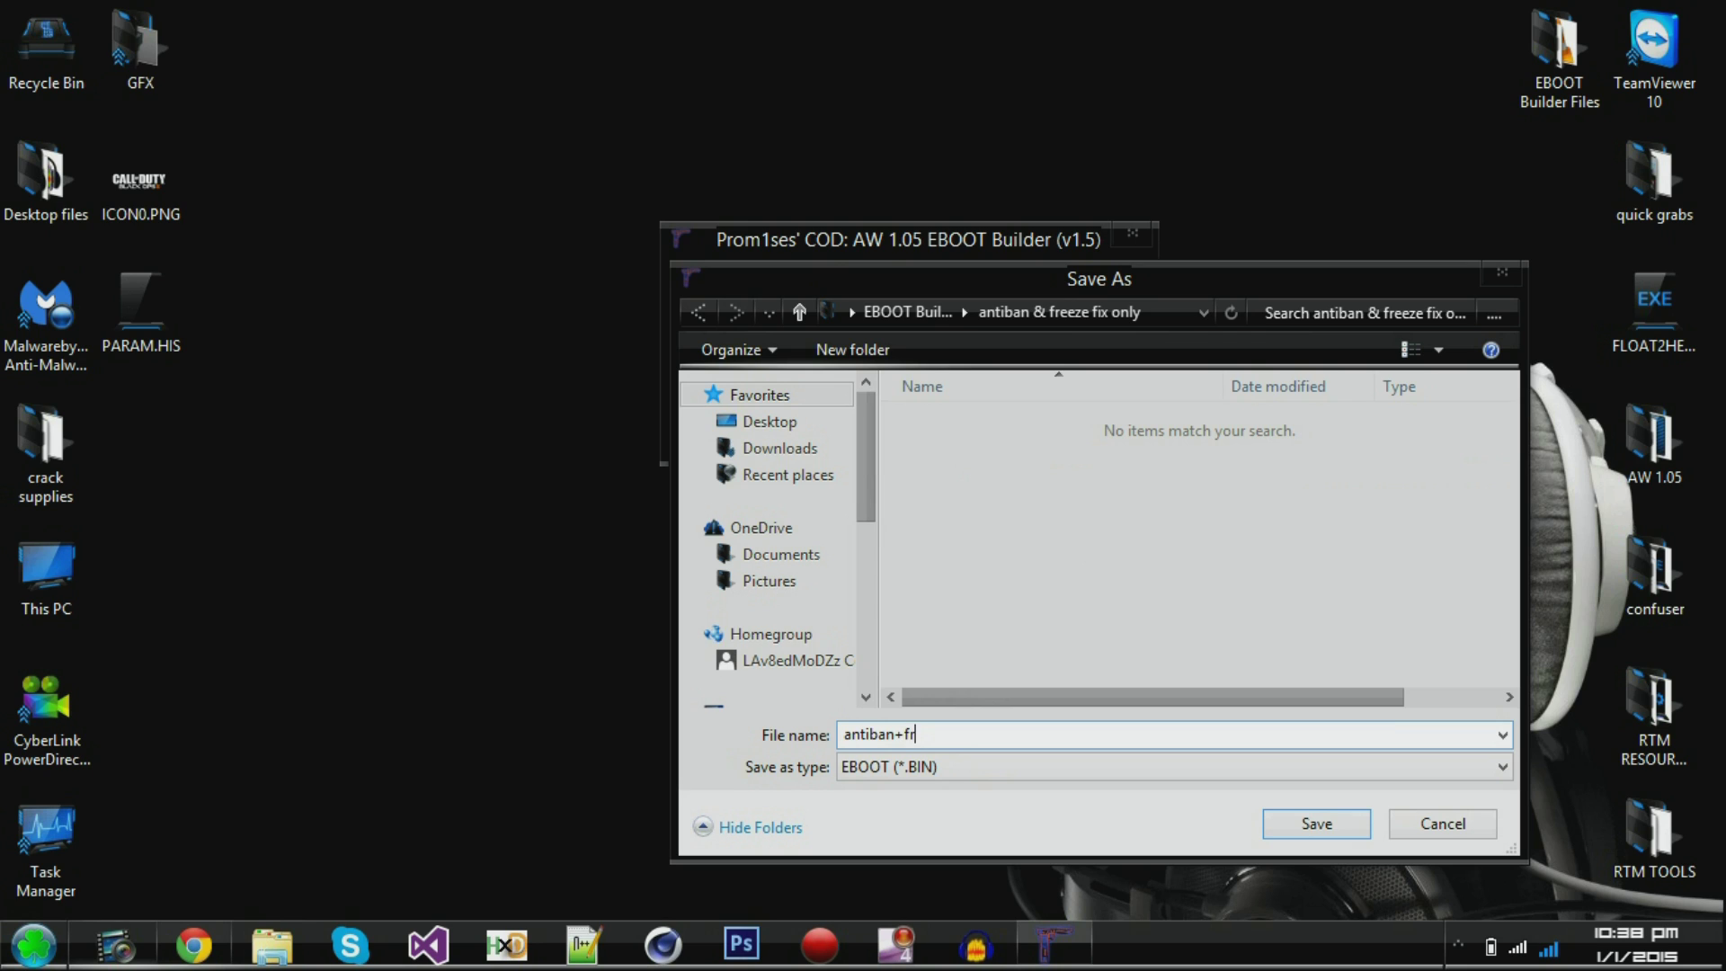
text(eeze)
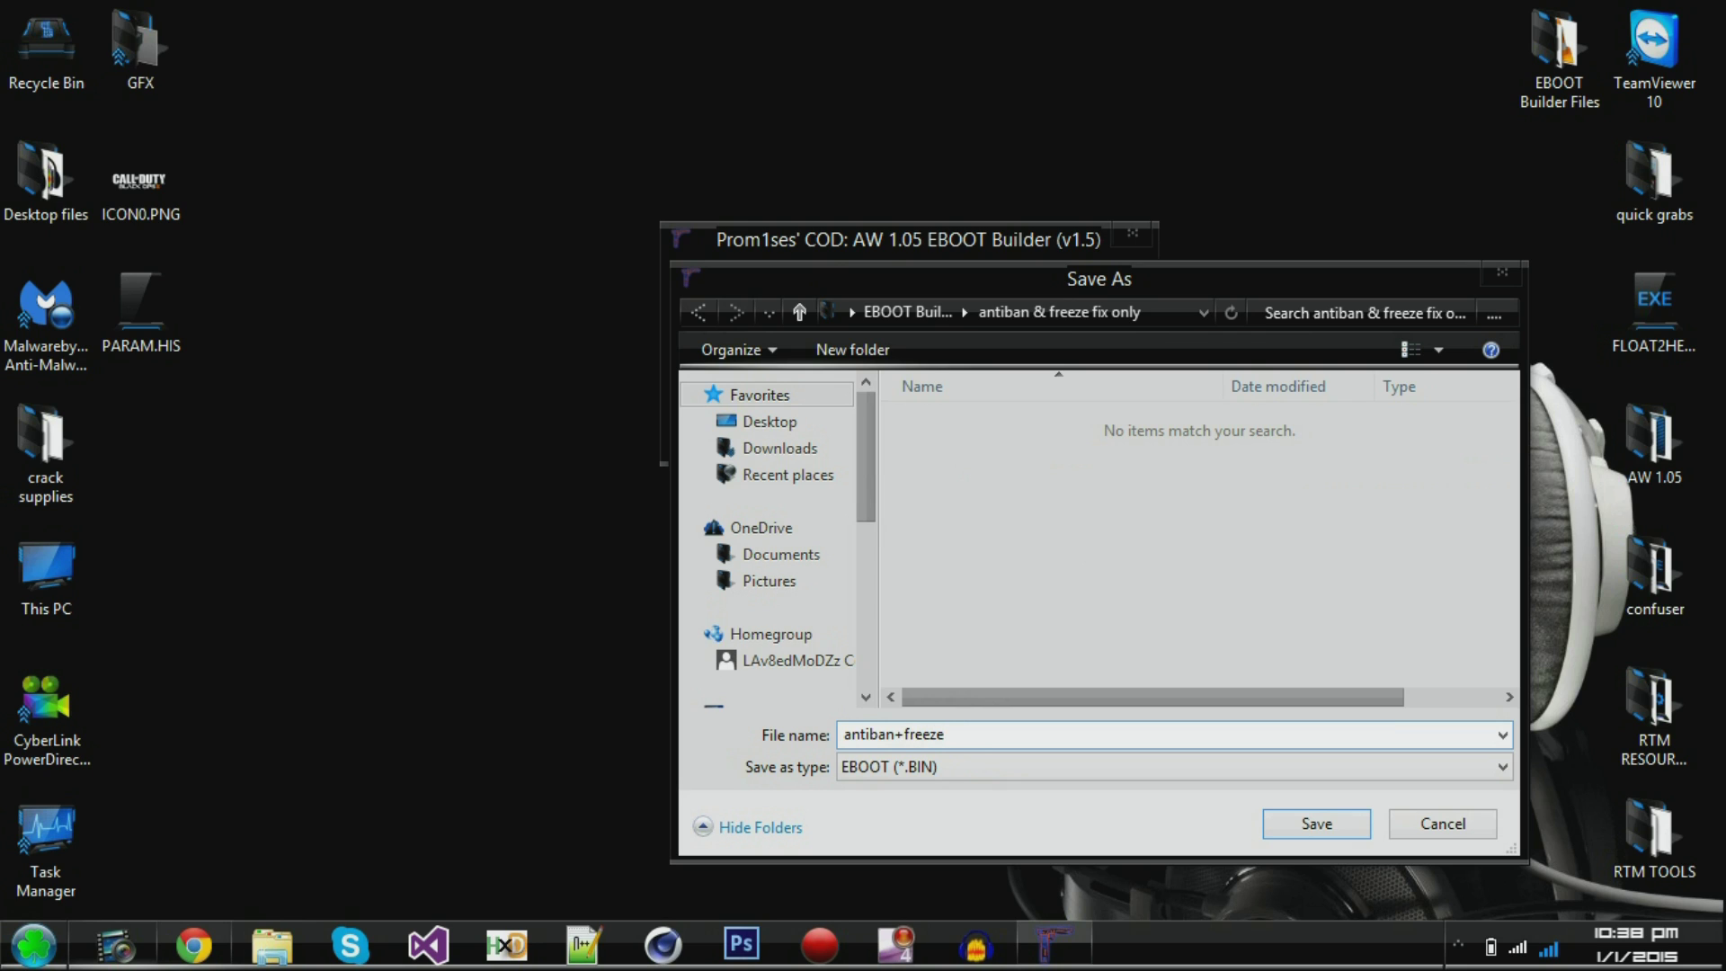
text(only)
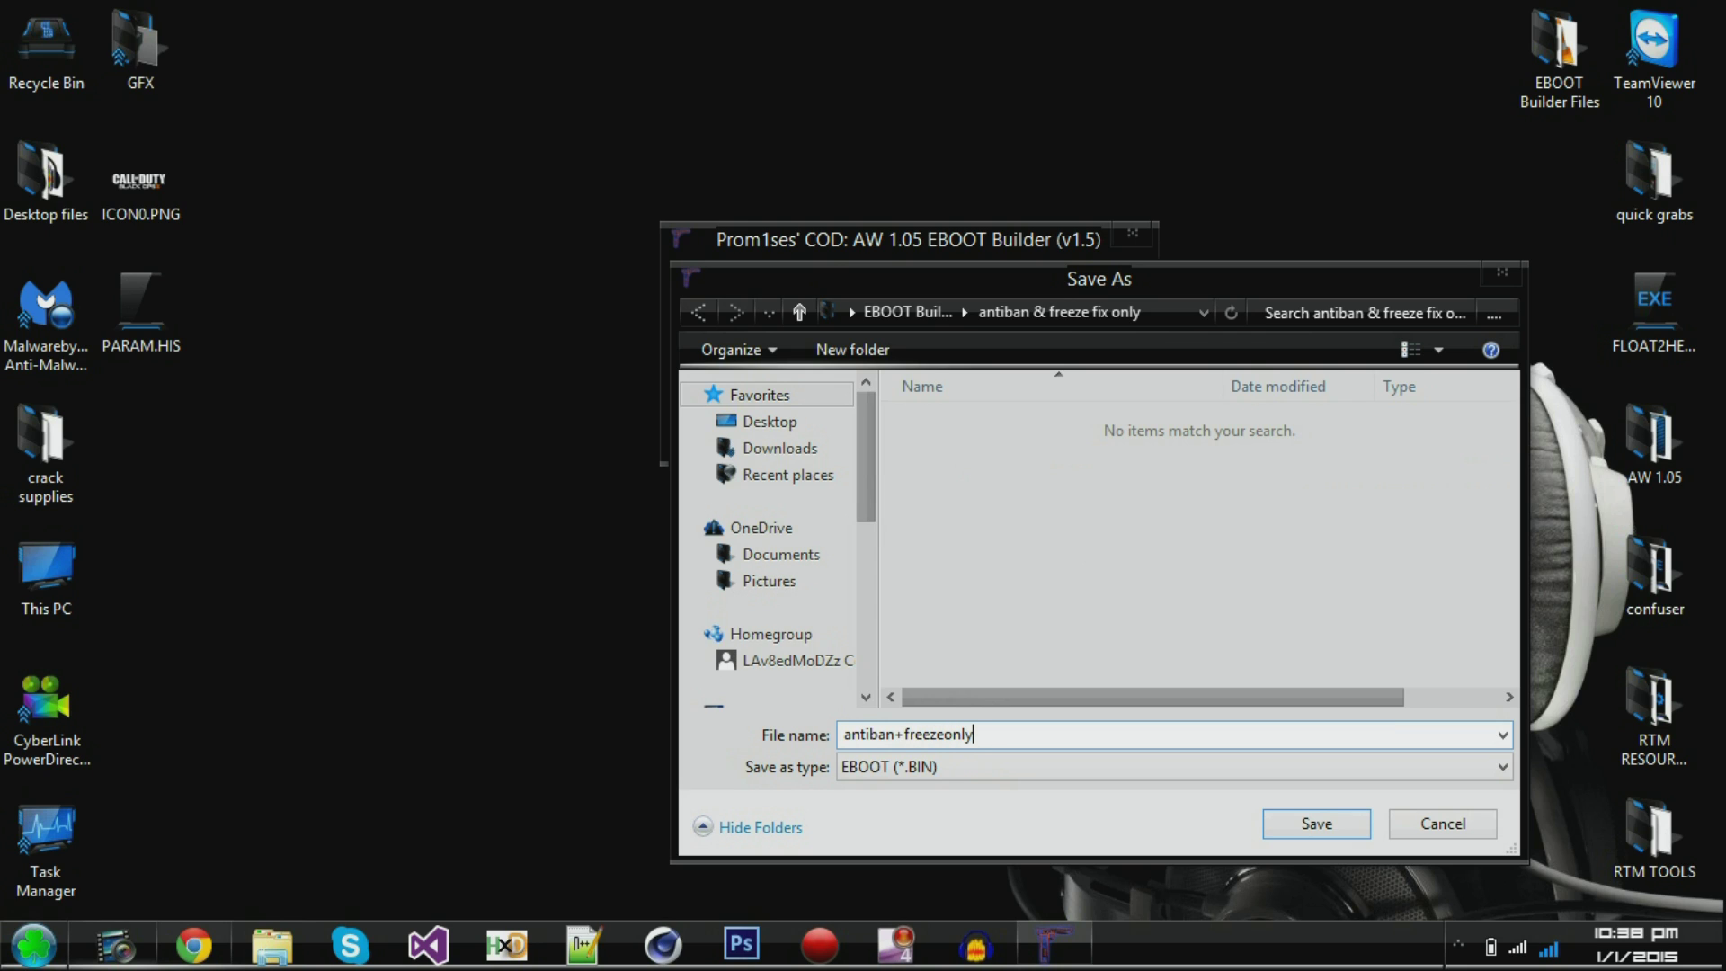
click(1314, 823)
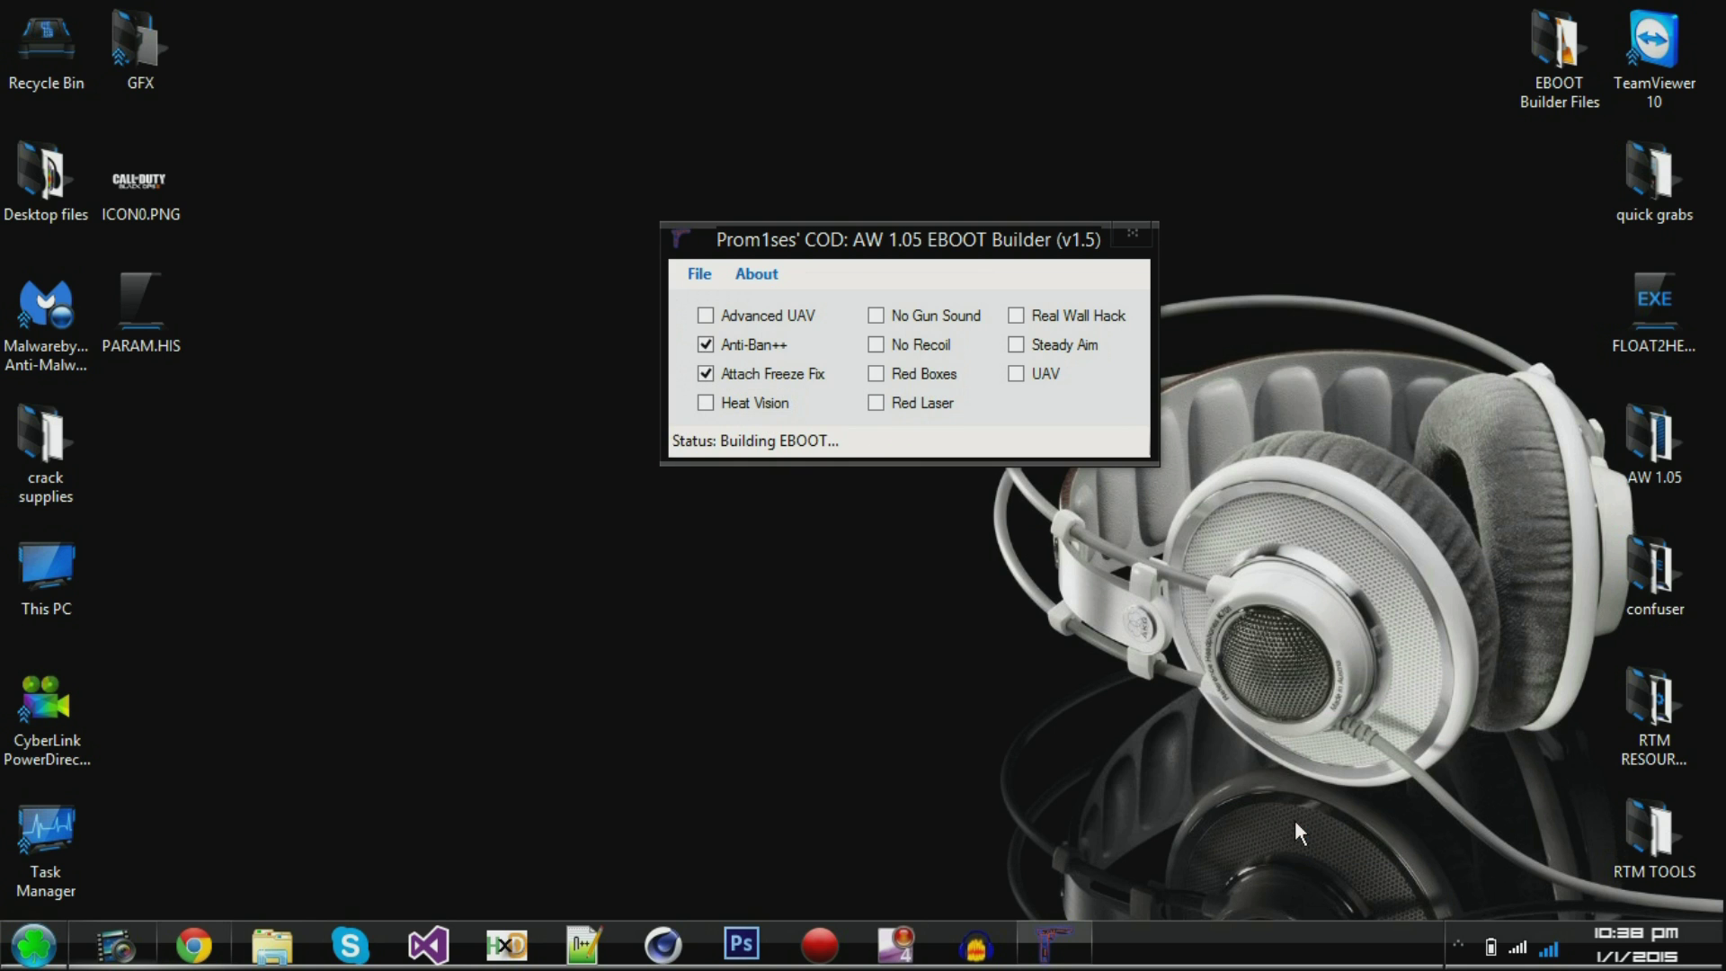
mouse_move(719, 453)
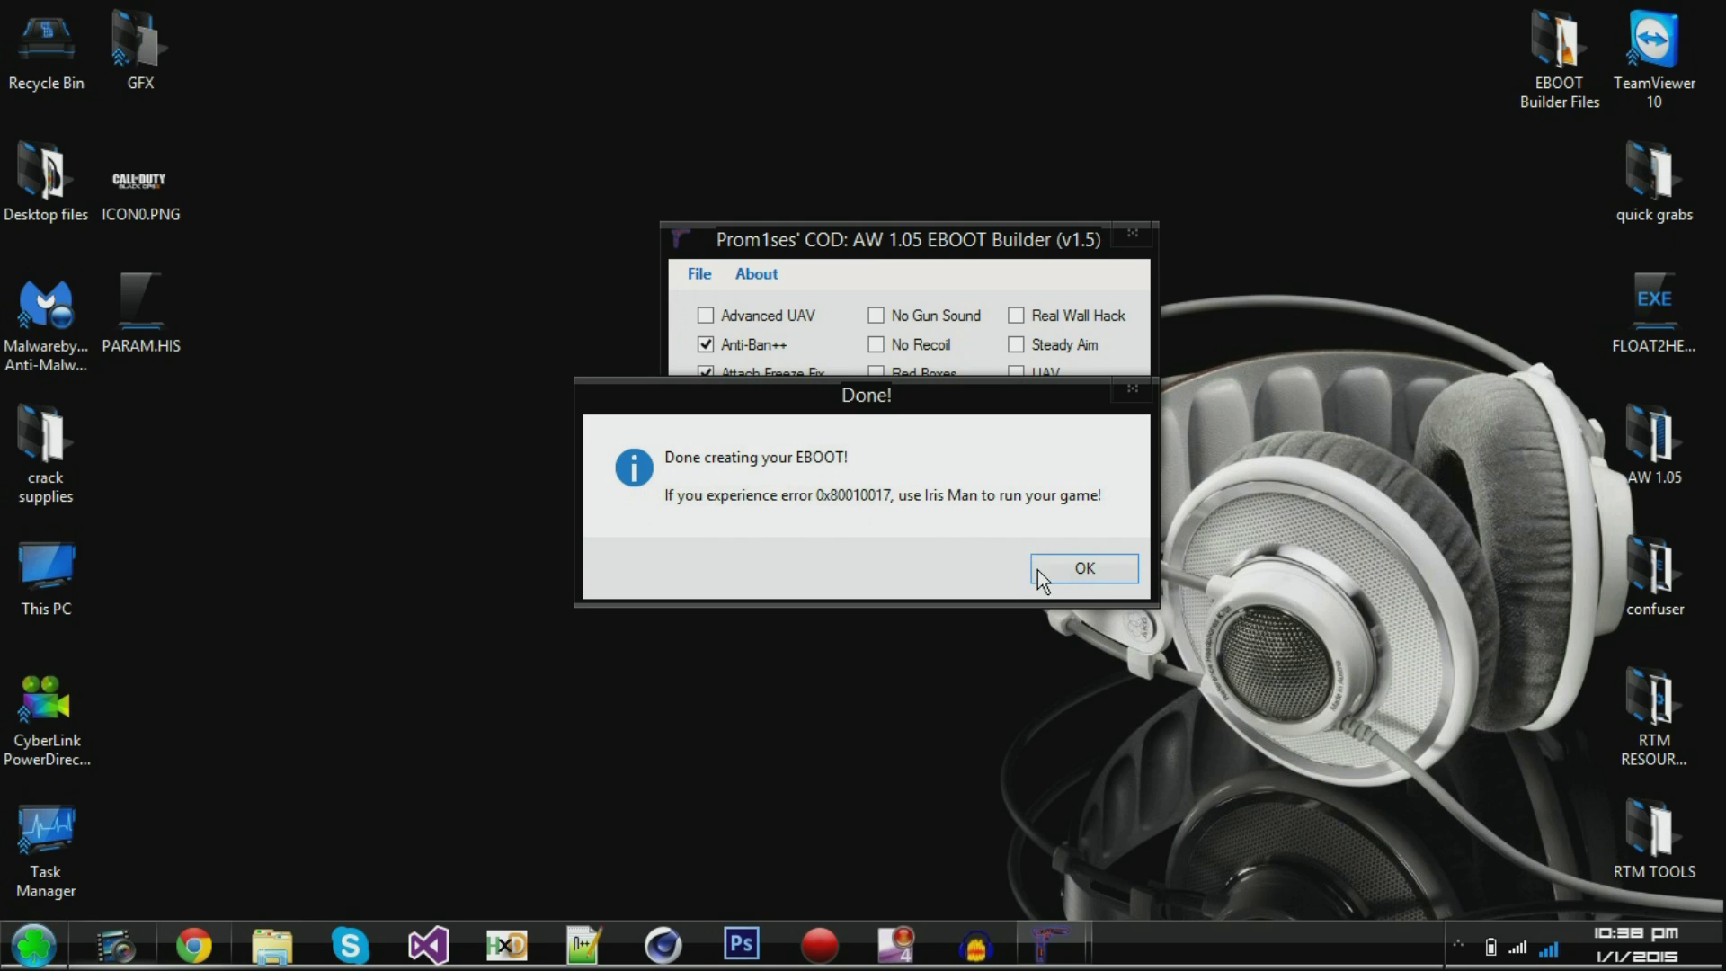
- Acknowledge the 'Done creating your EBOOT!' message
click(1082, 568)
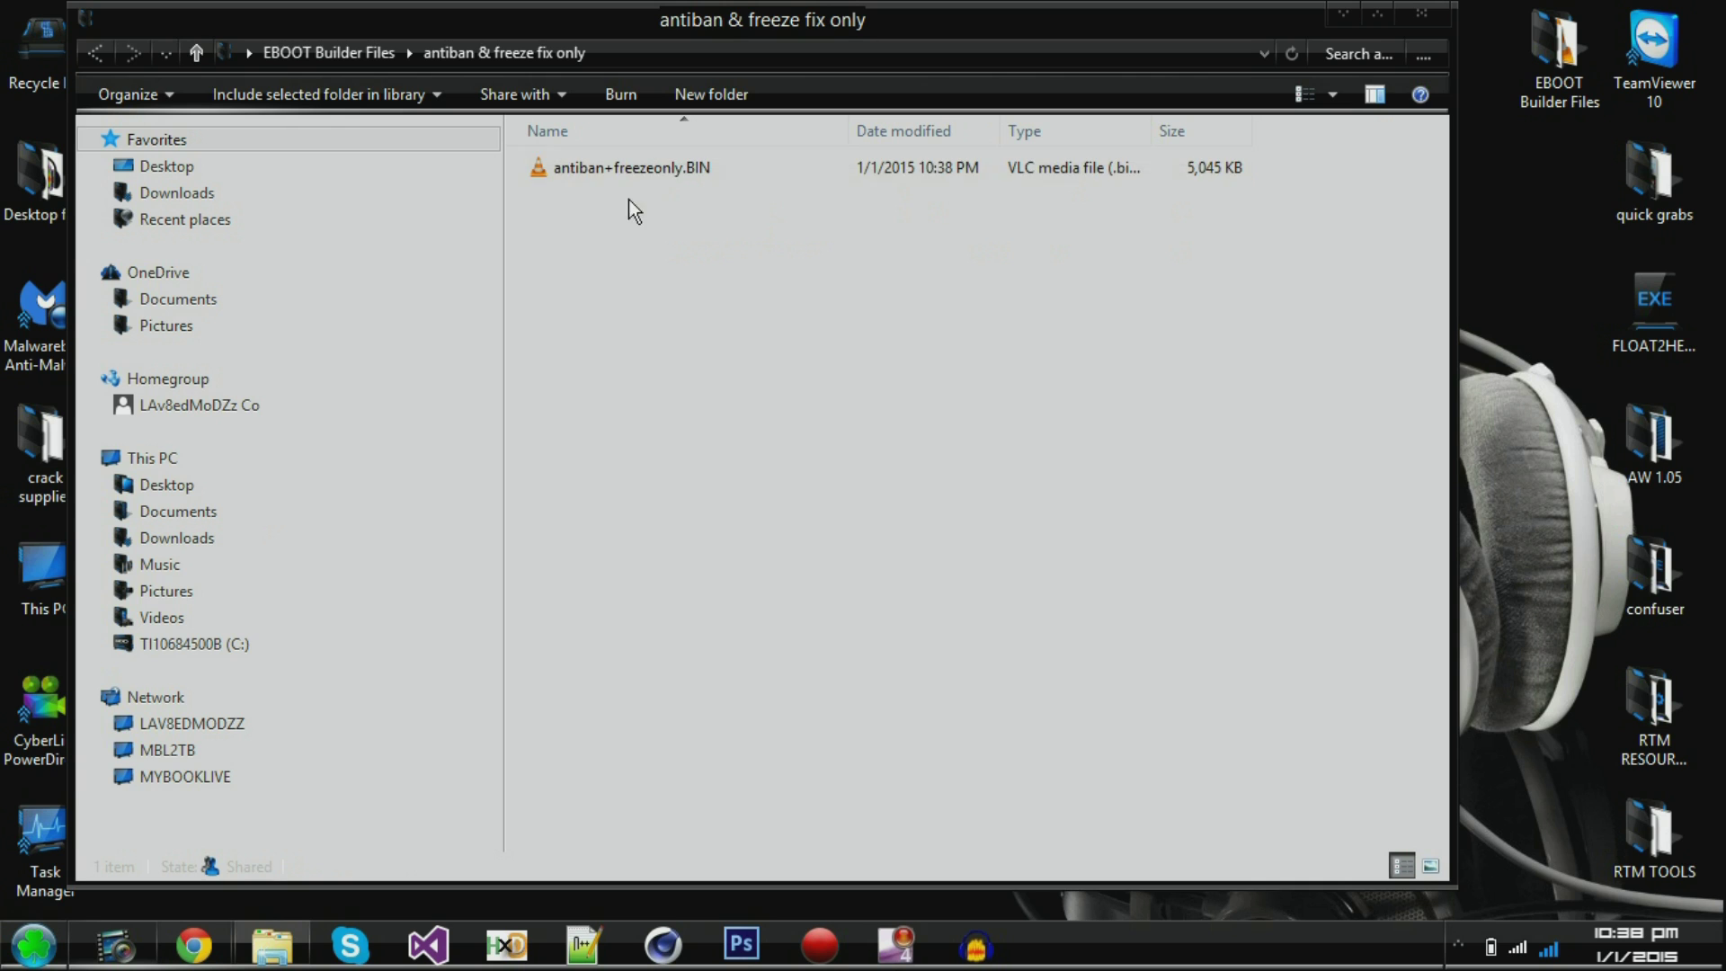
- Cut antiban+freezeonly.BIN, paste it onto the desktop and close the Explorer window
click(631, 167)
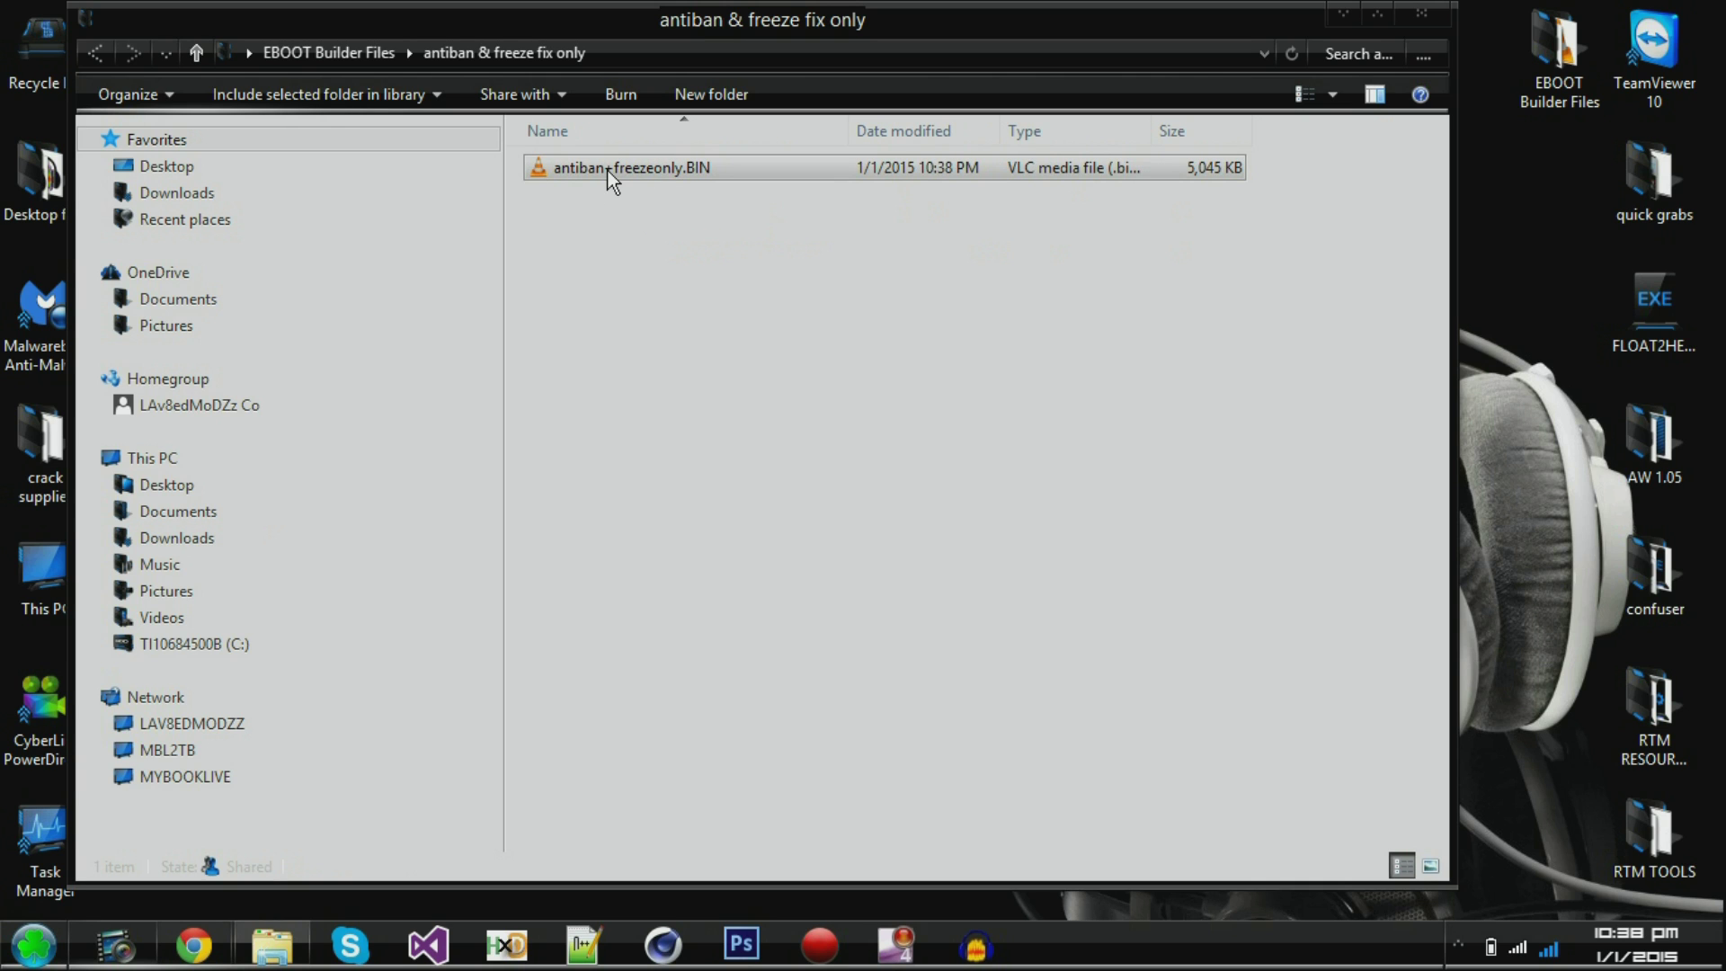
right_click(631, 167)
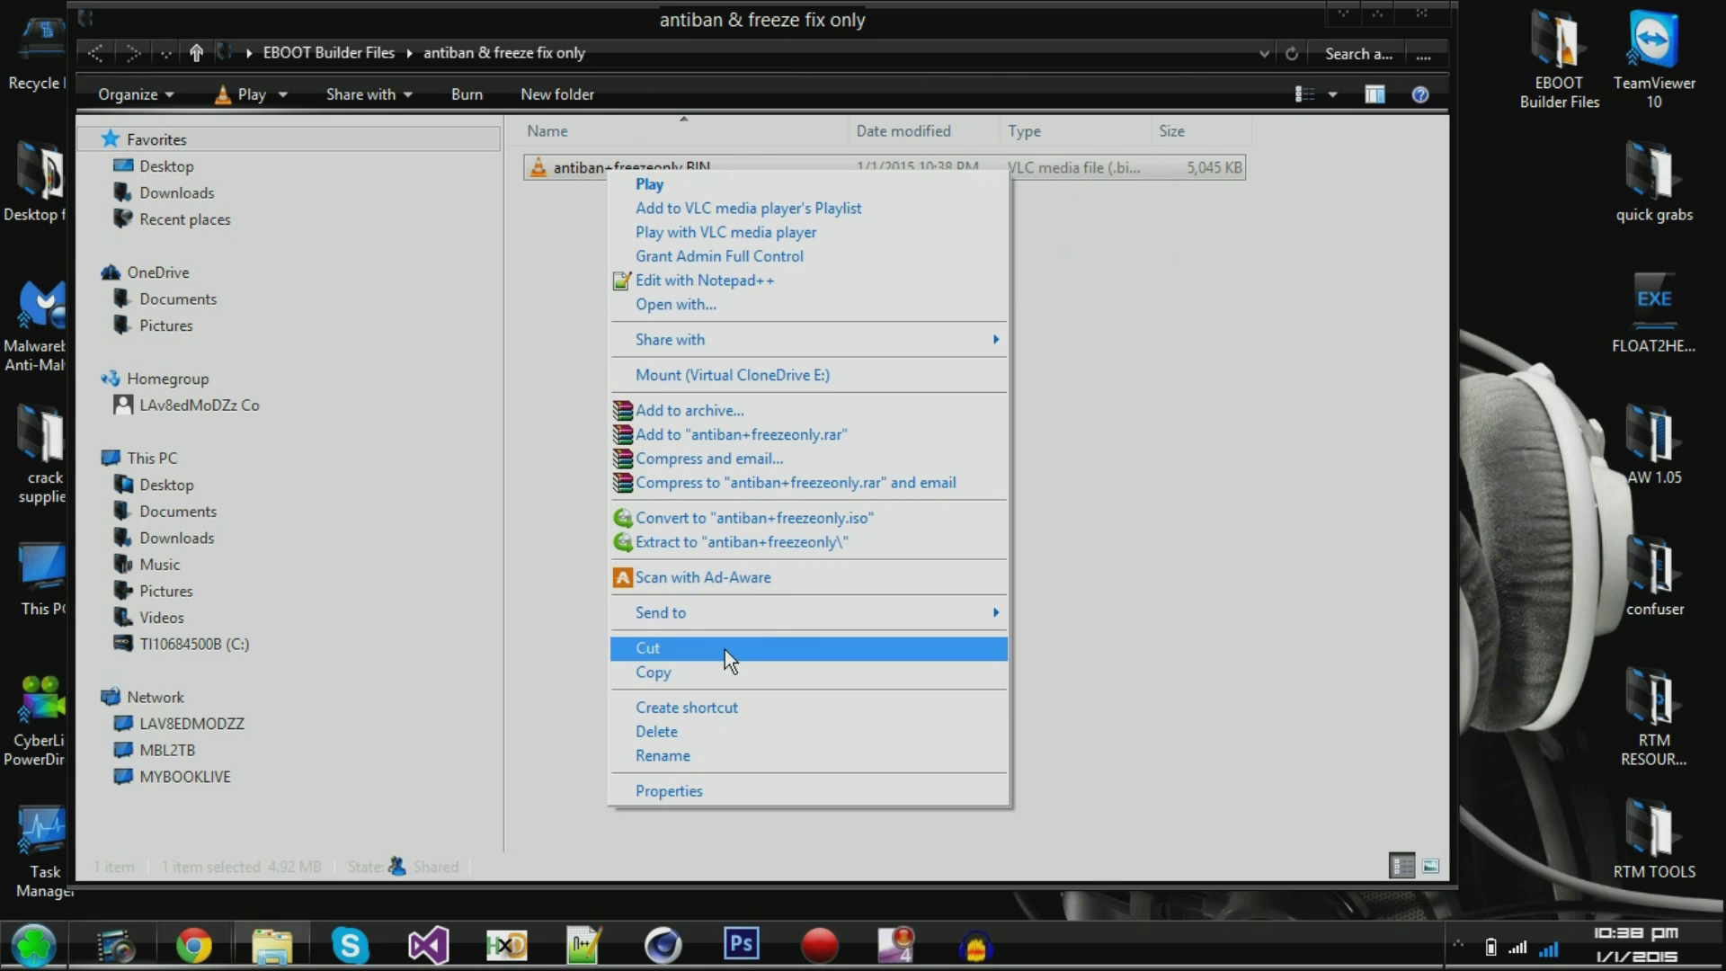
click(647, 647)
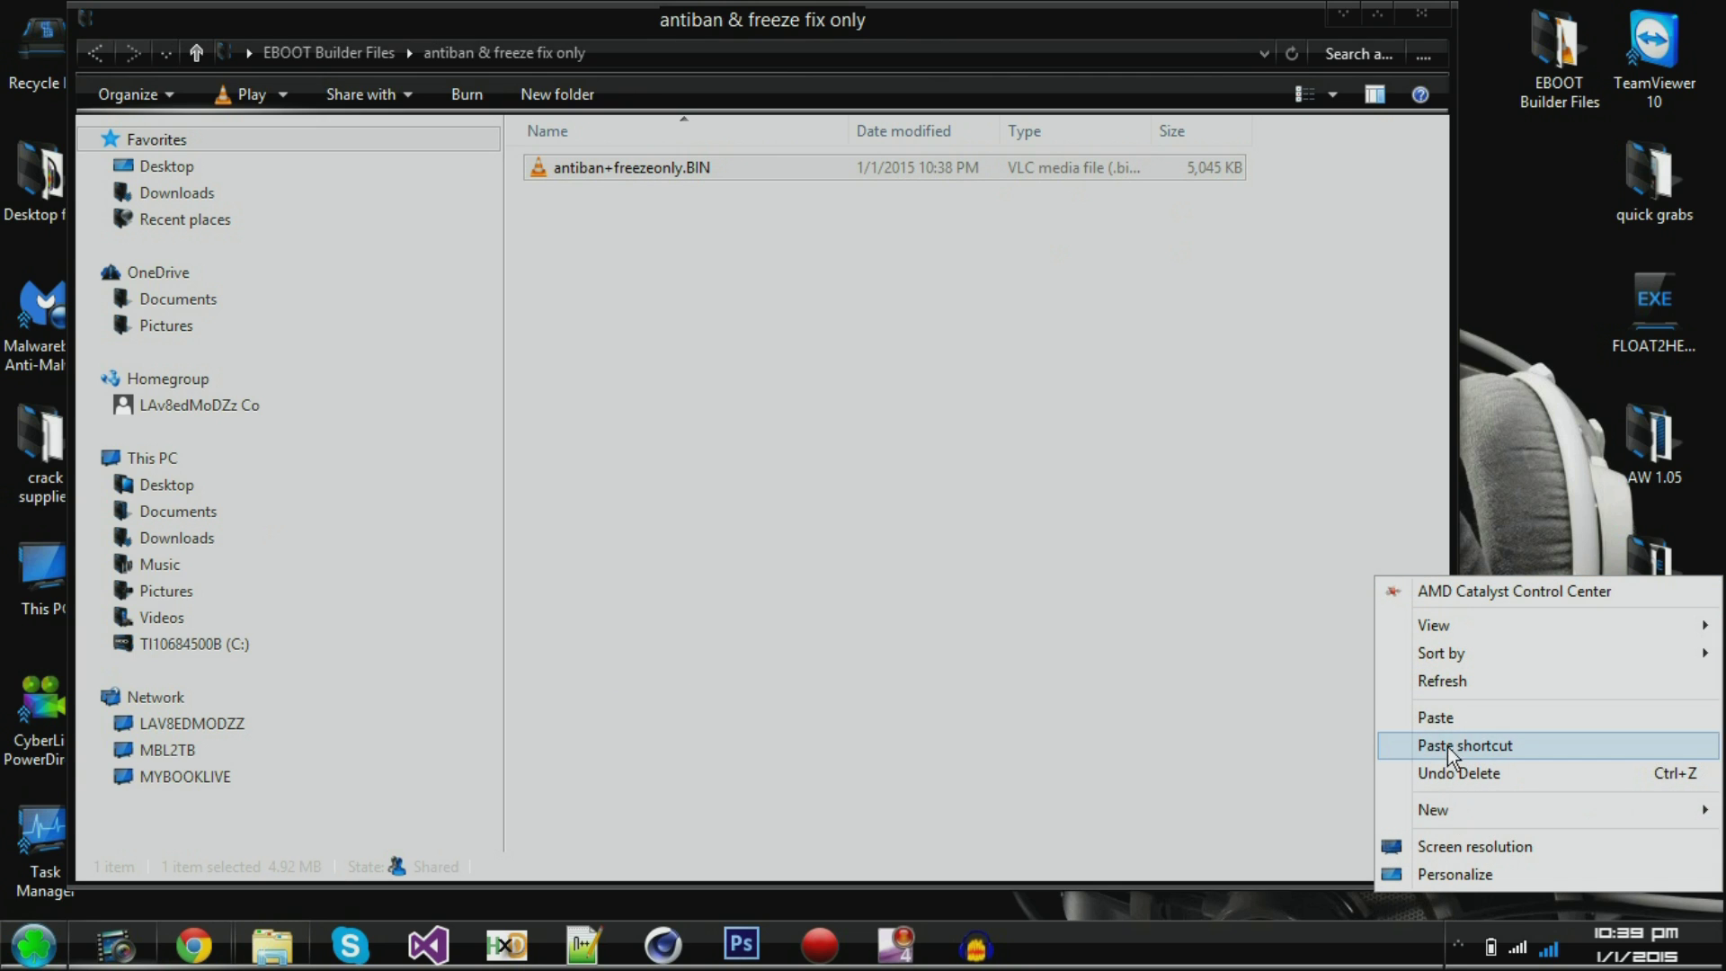
click(1463, 744)
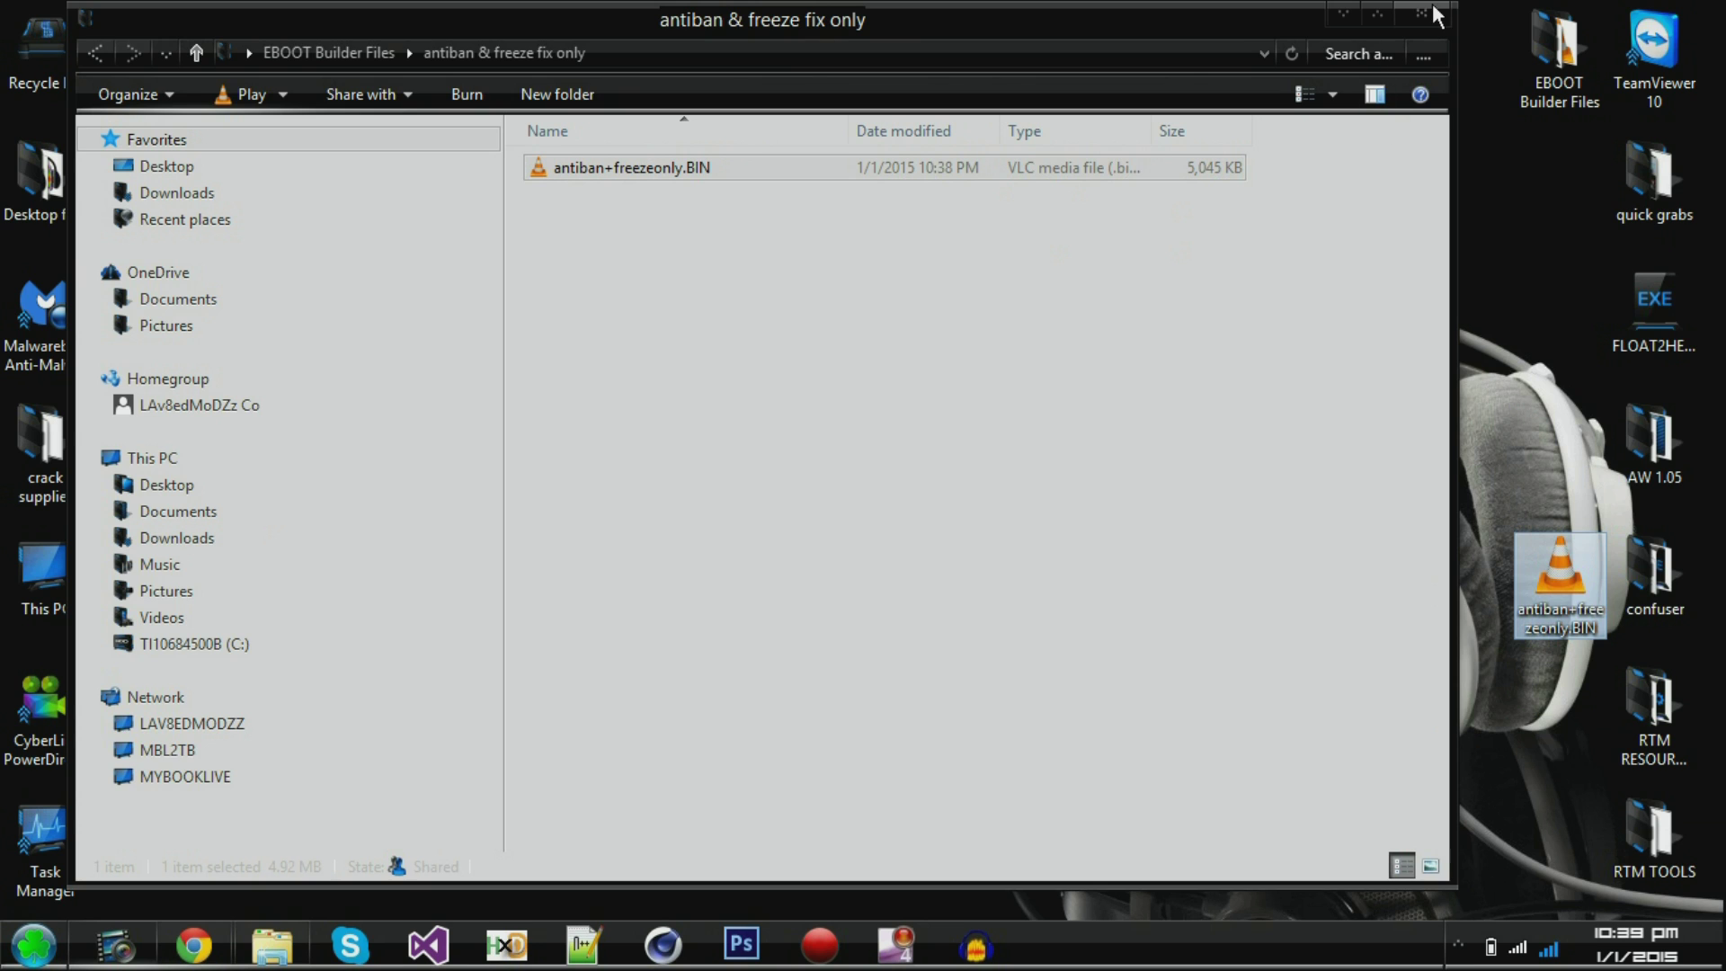
click(1431, 16)
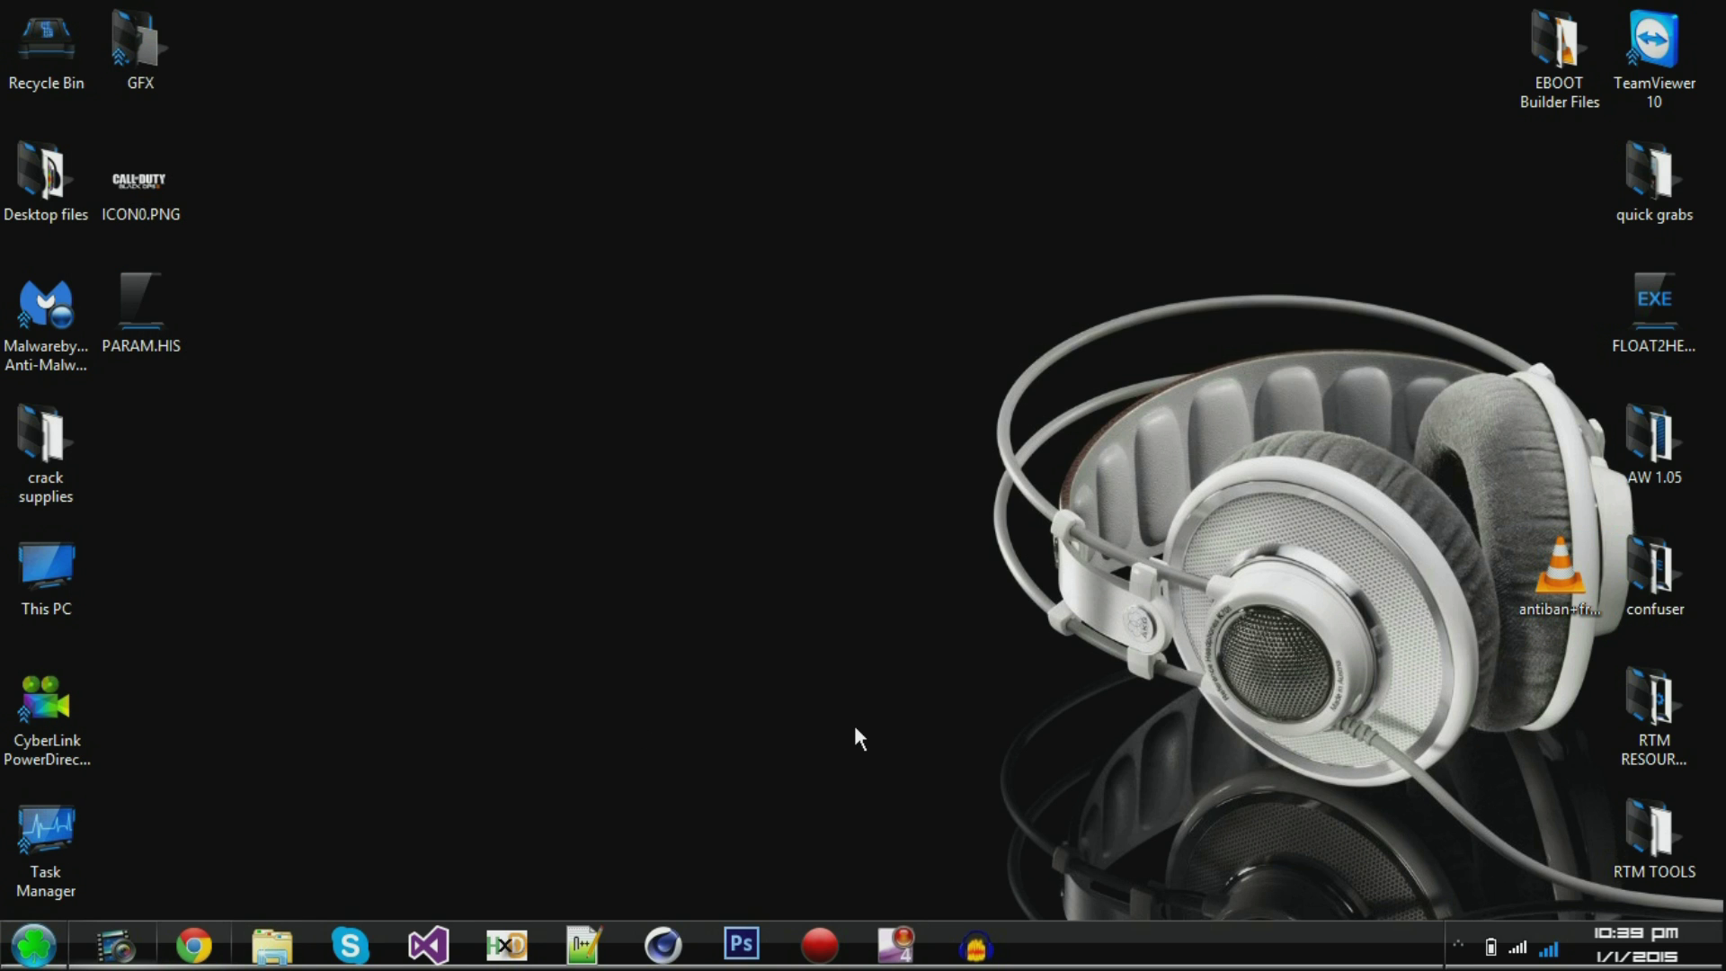
- Launch FileZilla, dismiss the update check and Quickconnect to the PS3 at 192.168.1.15
click(31, 943)
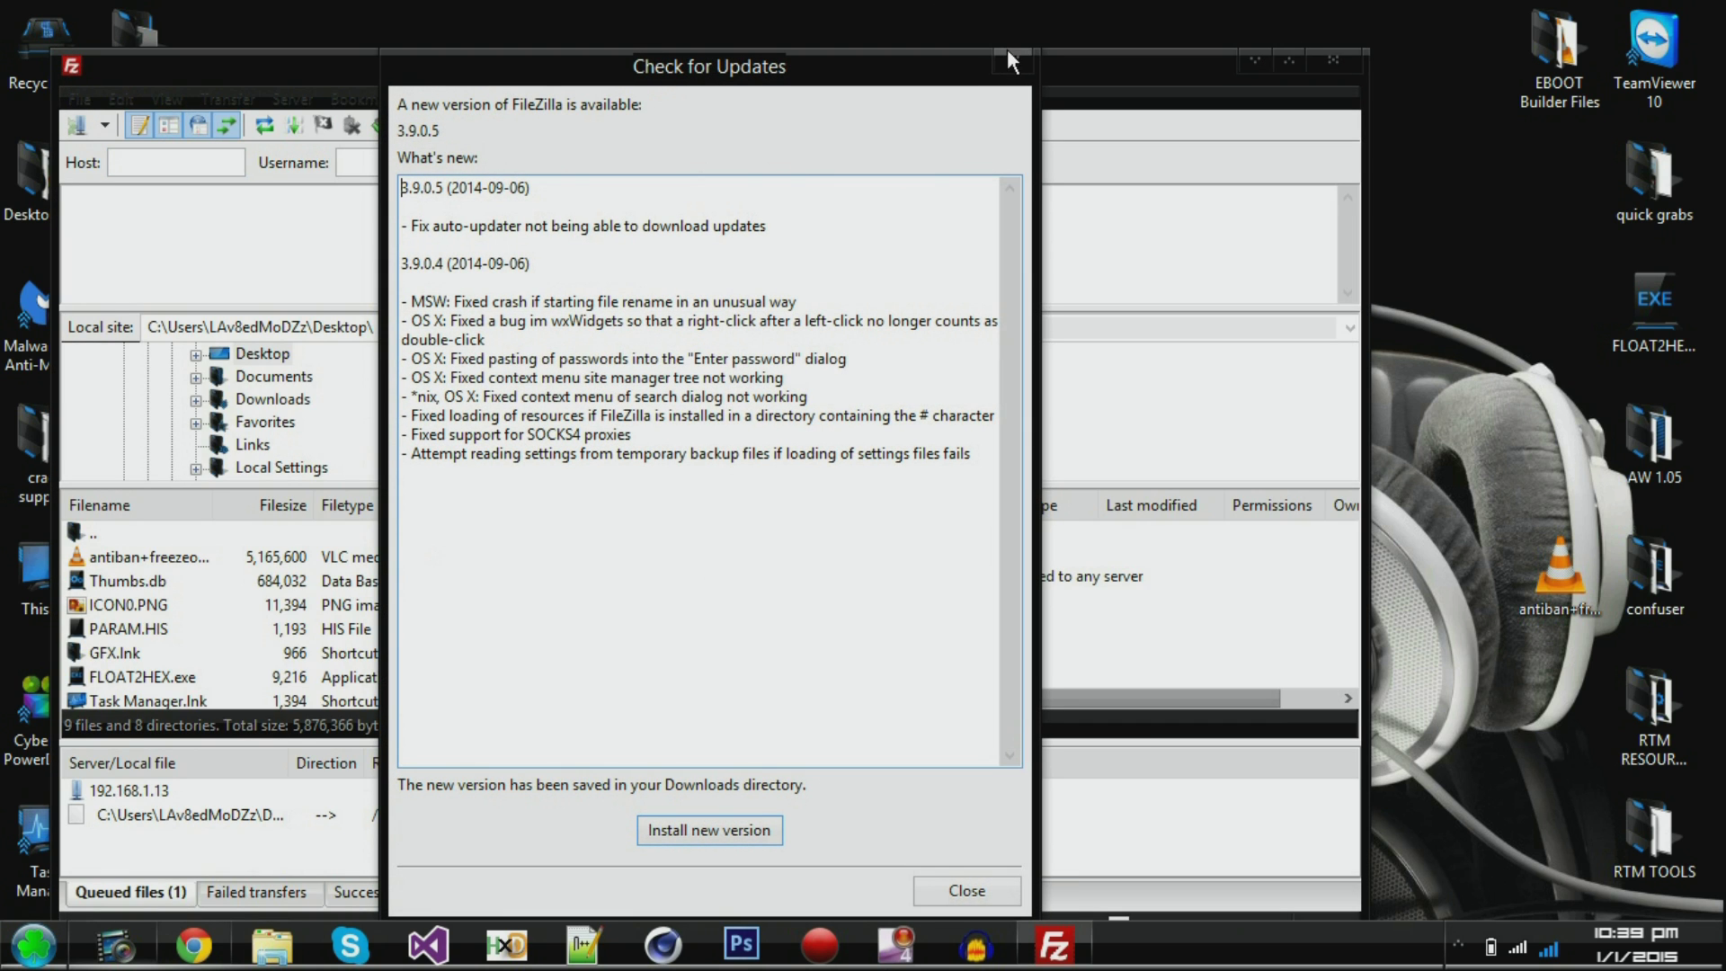
click(966, 890)
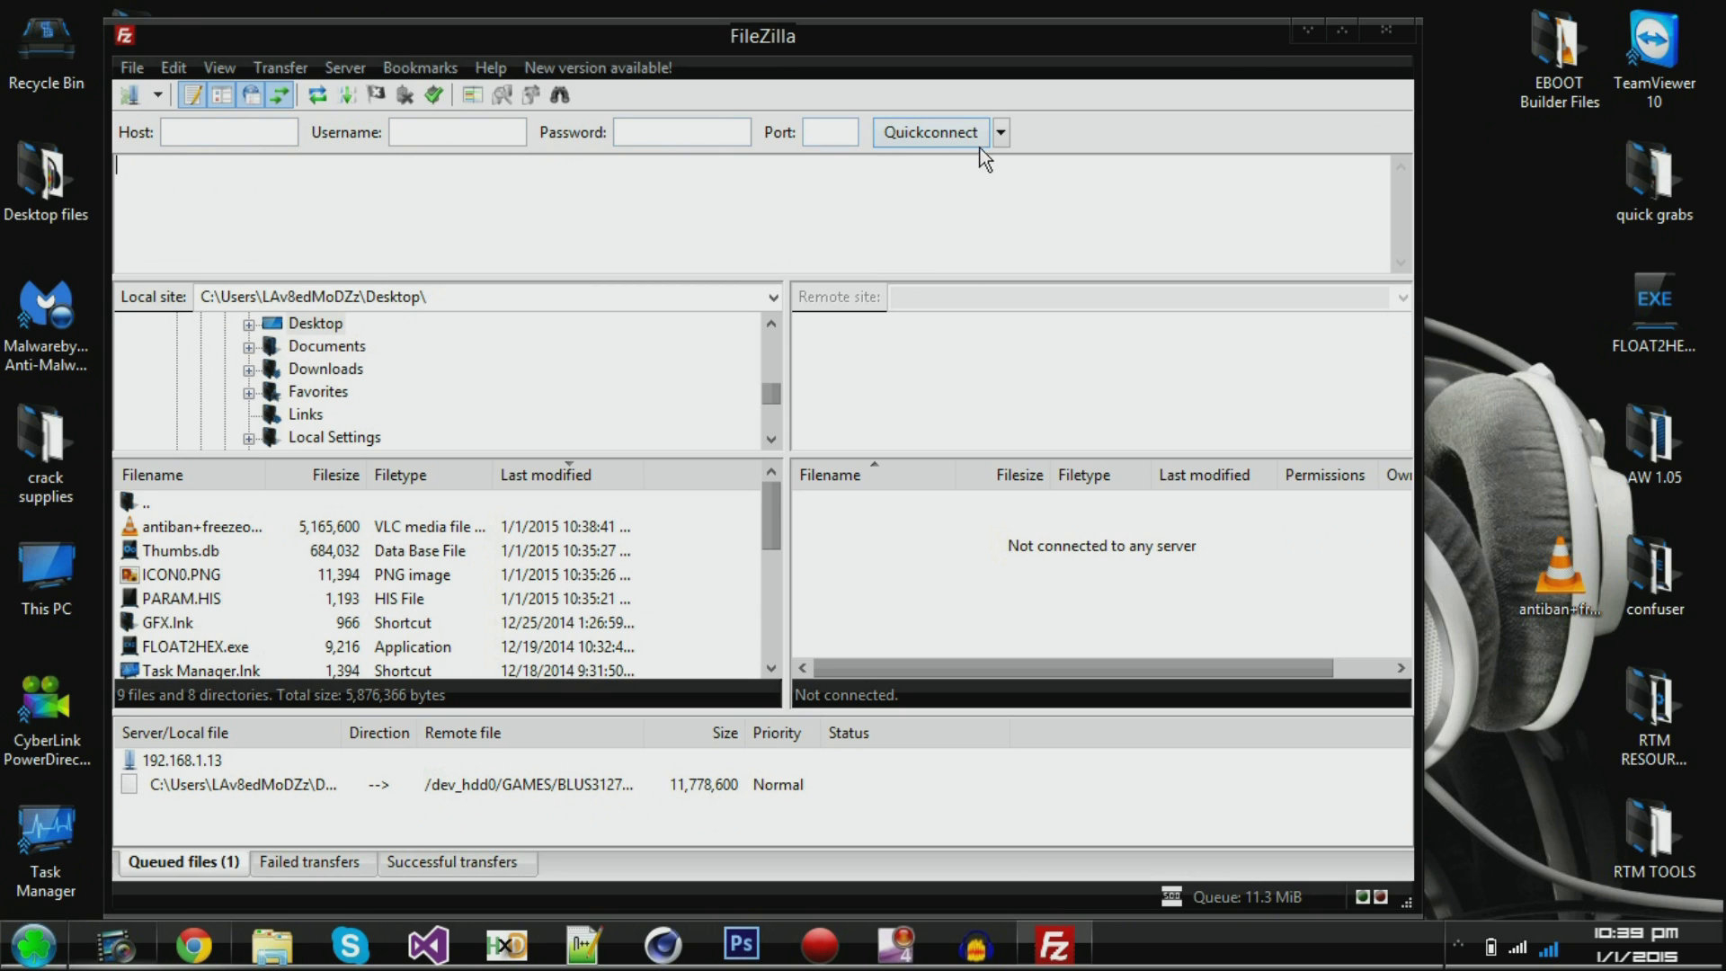
click(928, 131)
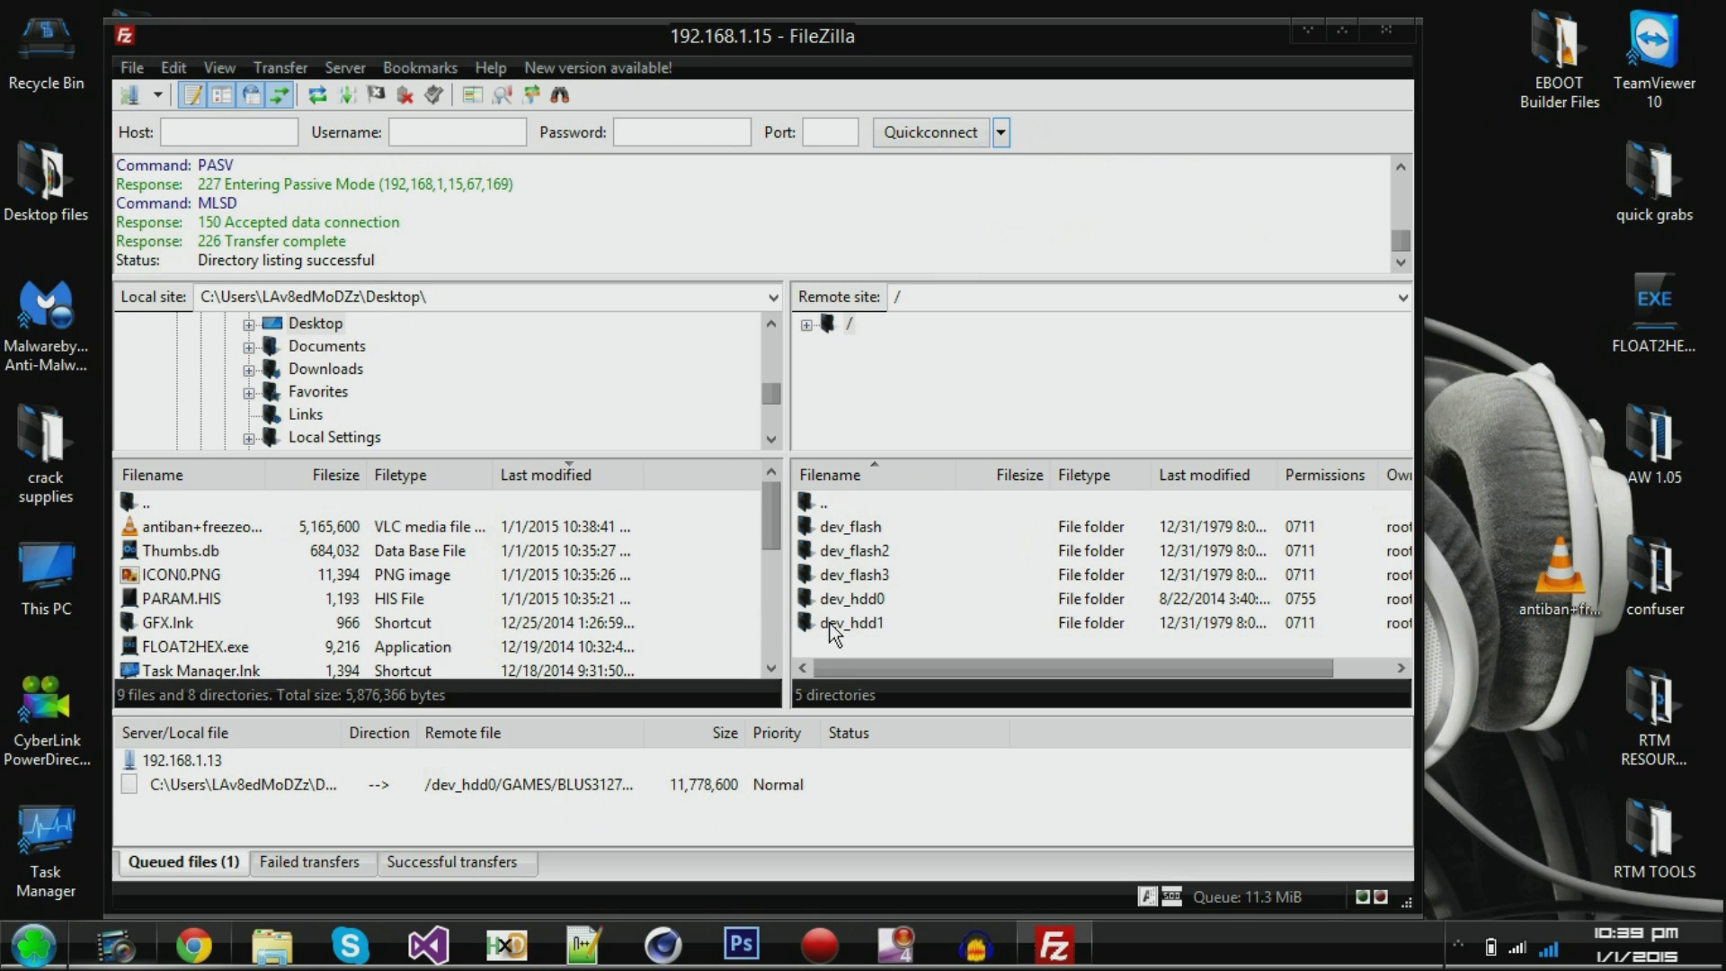
mouse_move(504, 561)
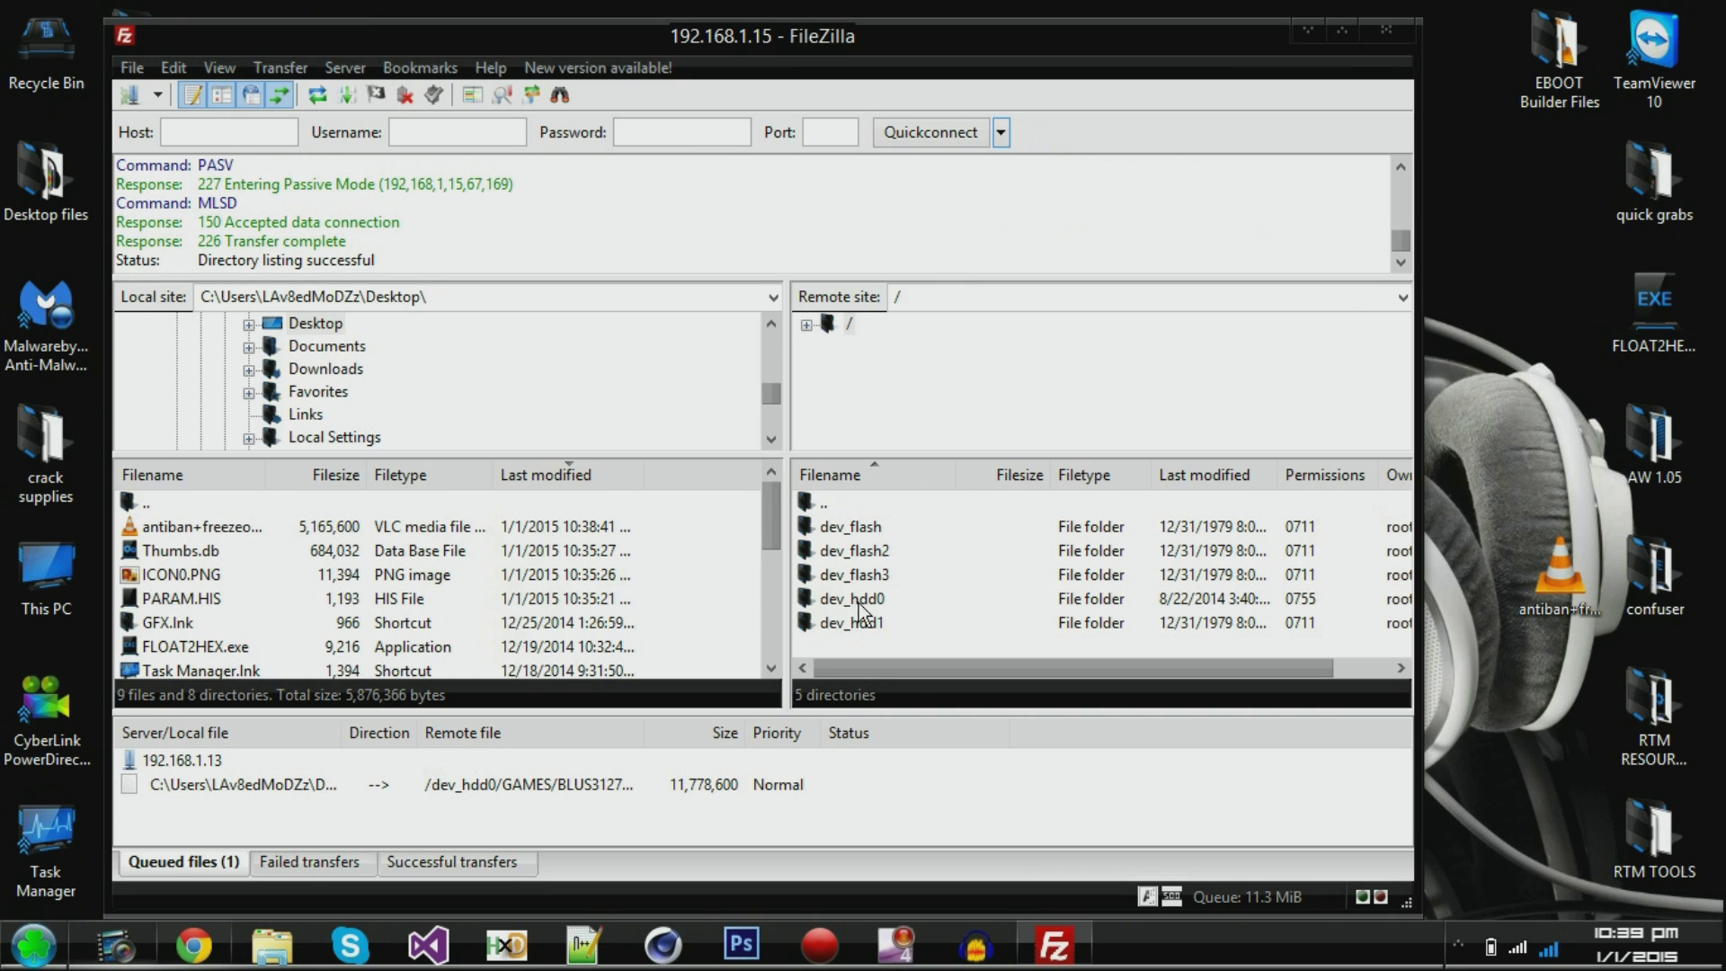
- Navigate the remote site to /dev_hdd0/game and maximize the window
double_click(847, 597)
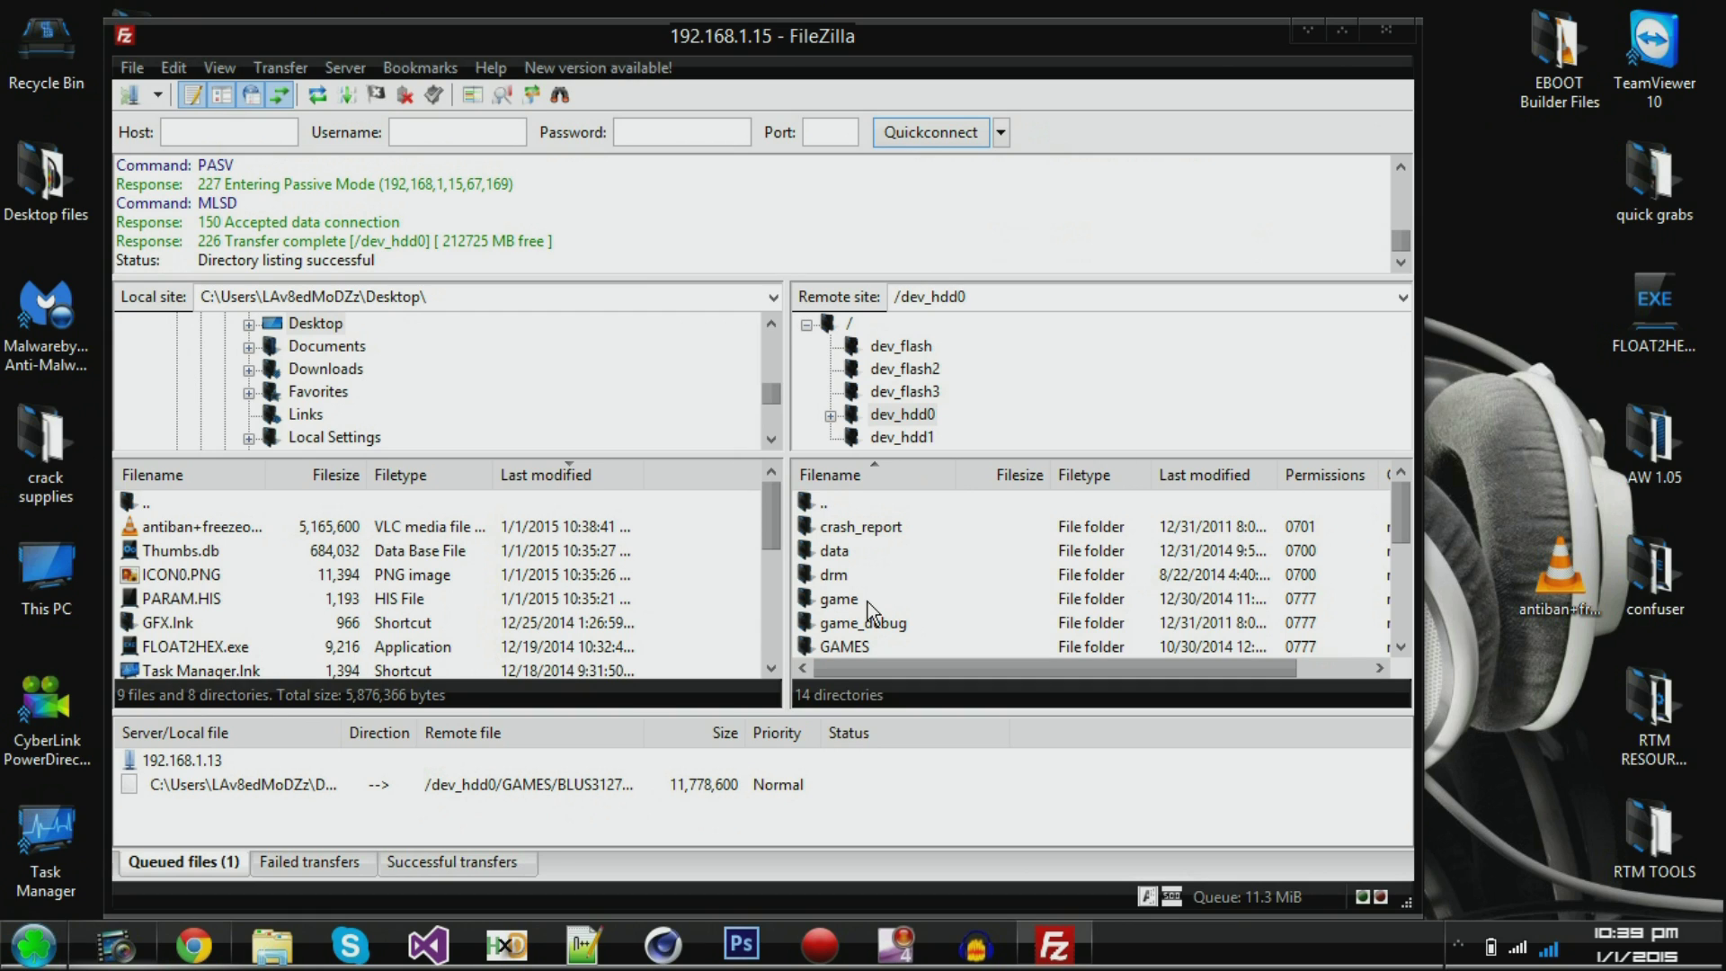
mouse_move(877, 655)
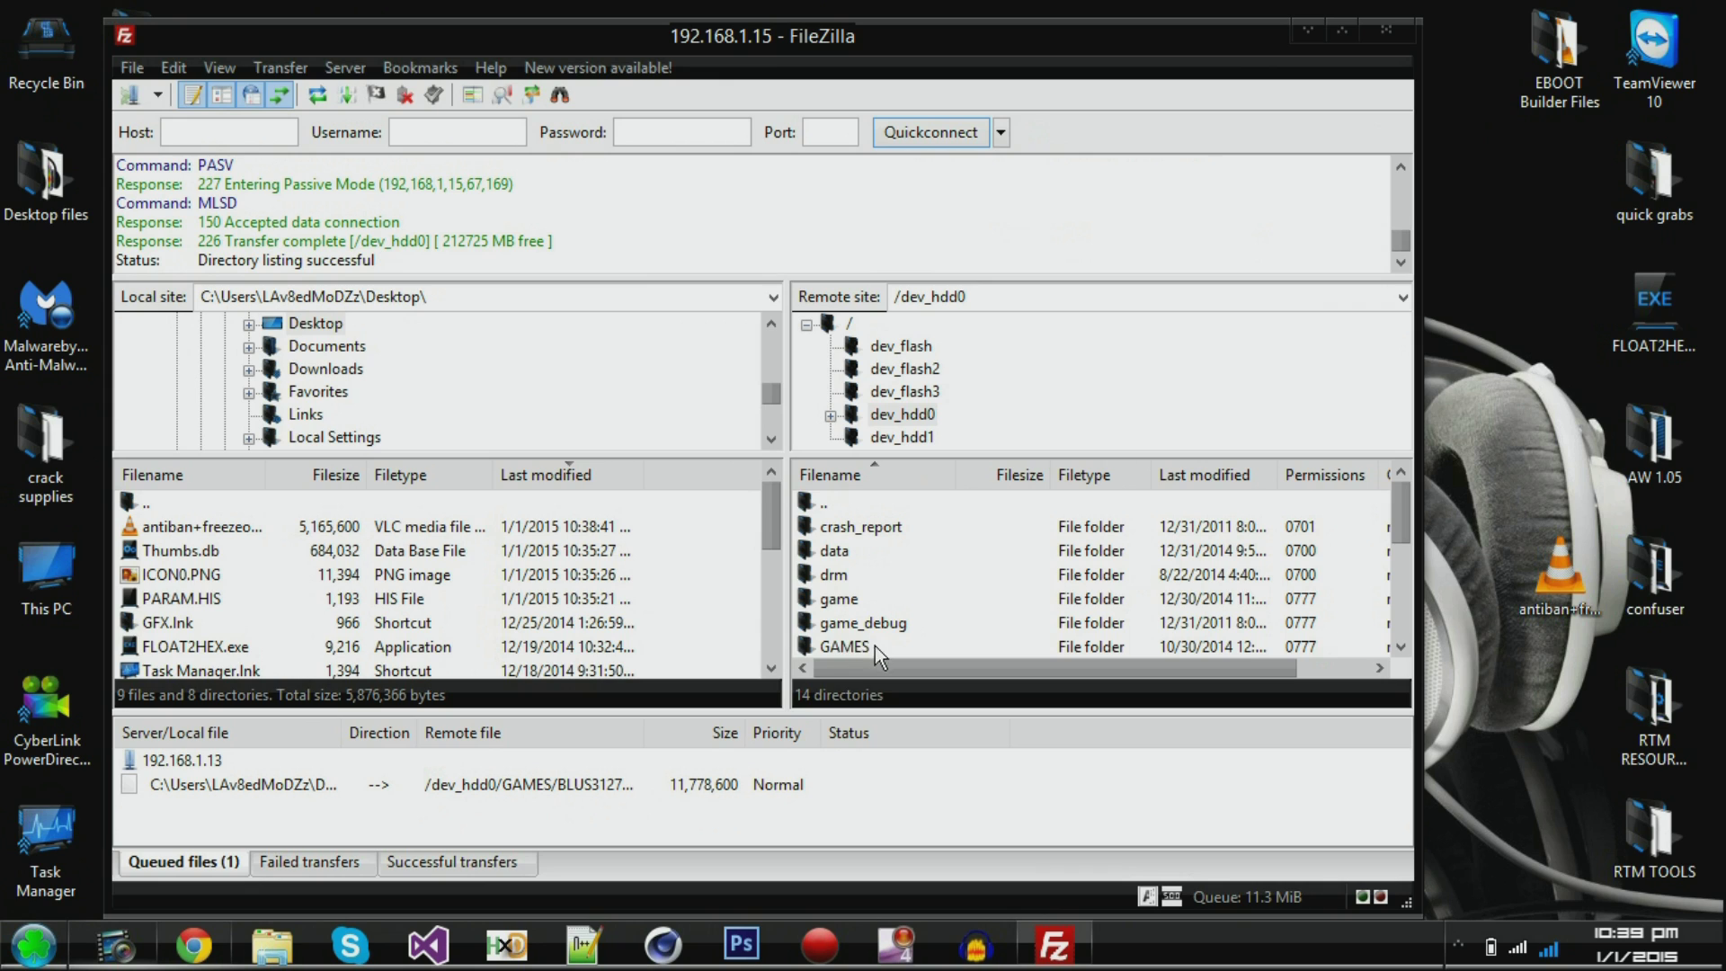
mouse_move(825, 610)
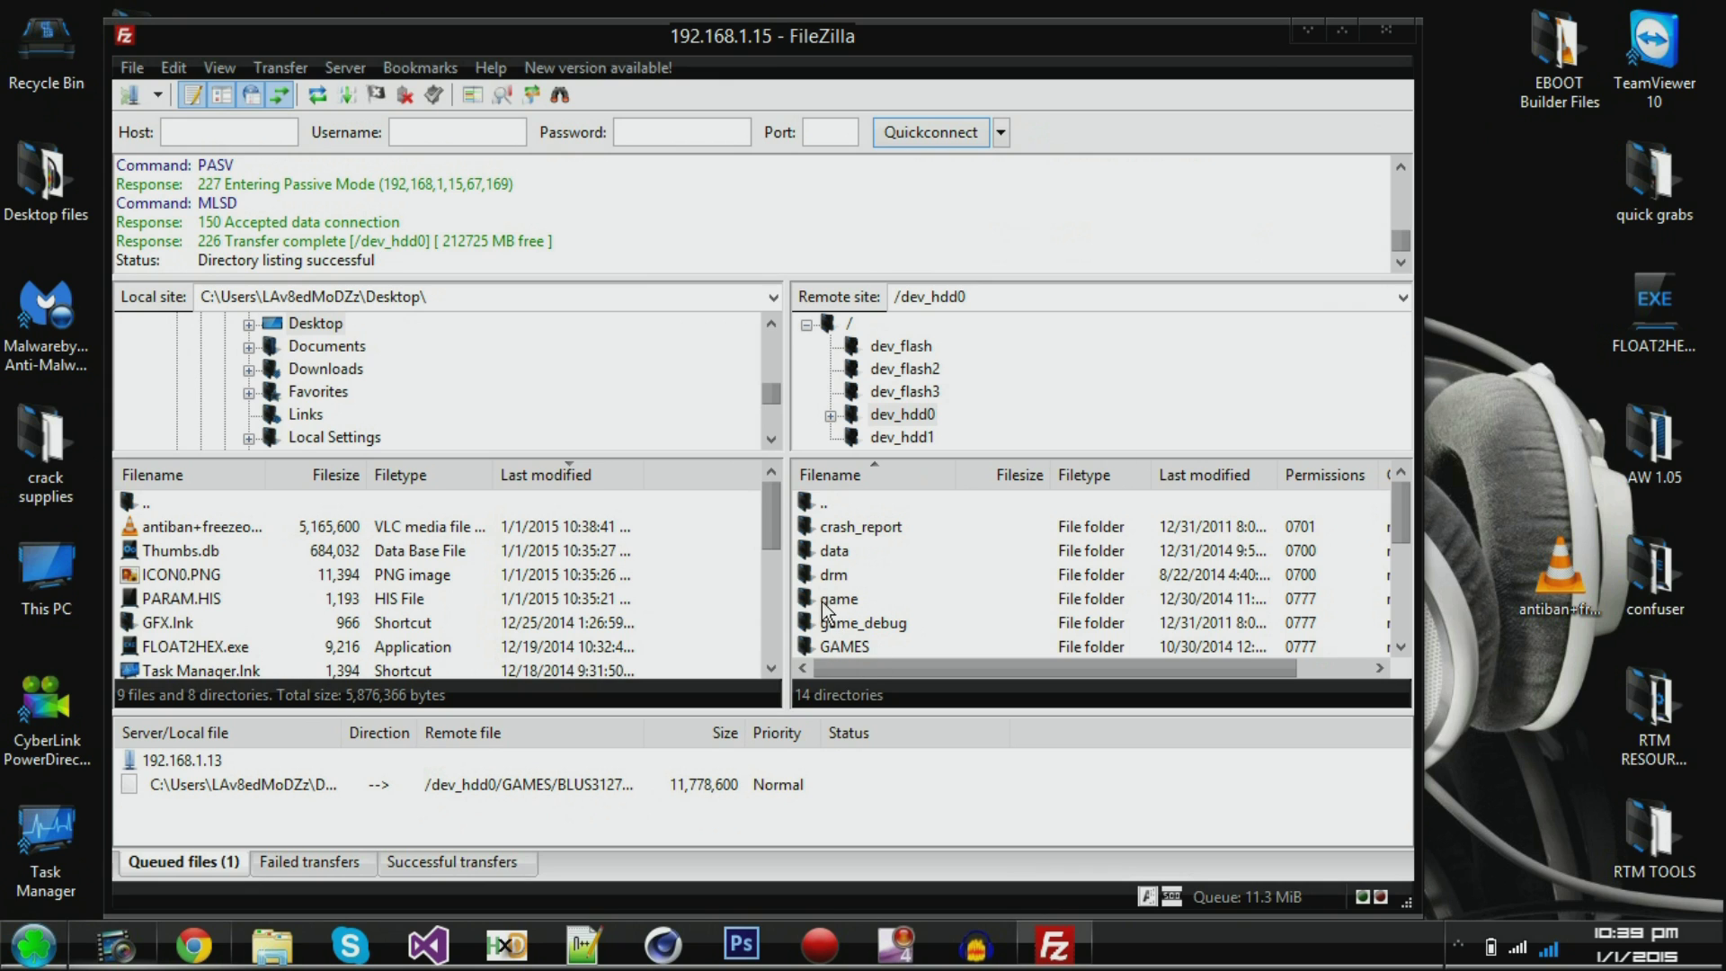
double_click(840, 597)
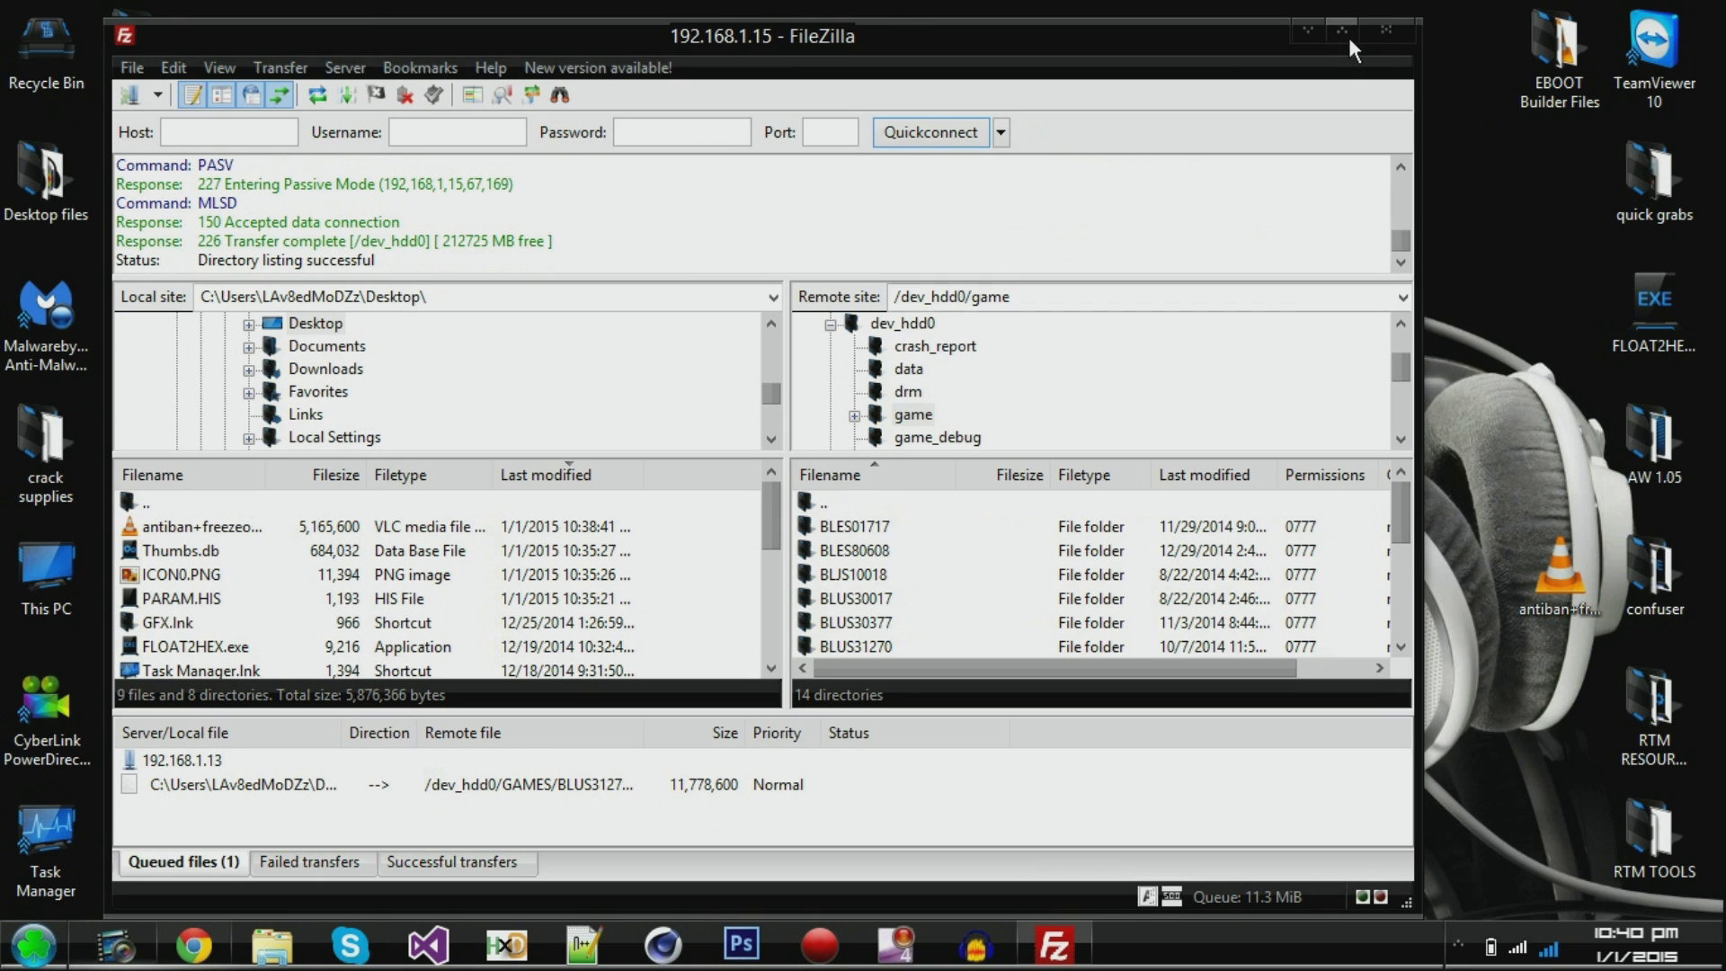
click(1339, 30)
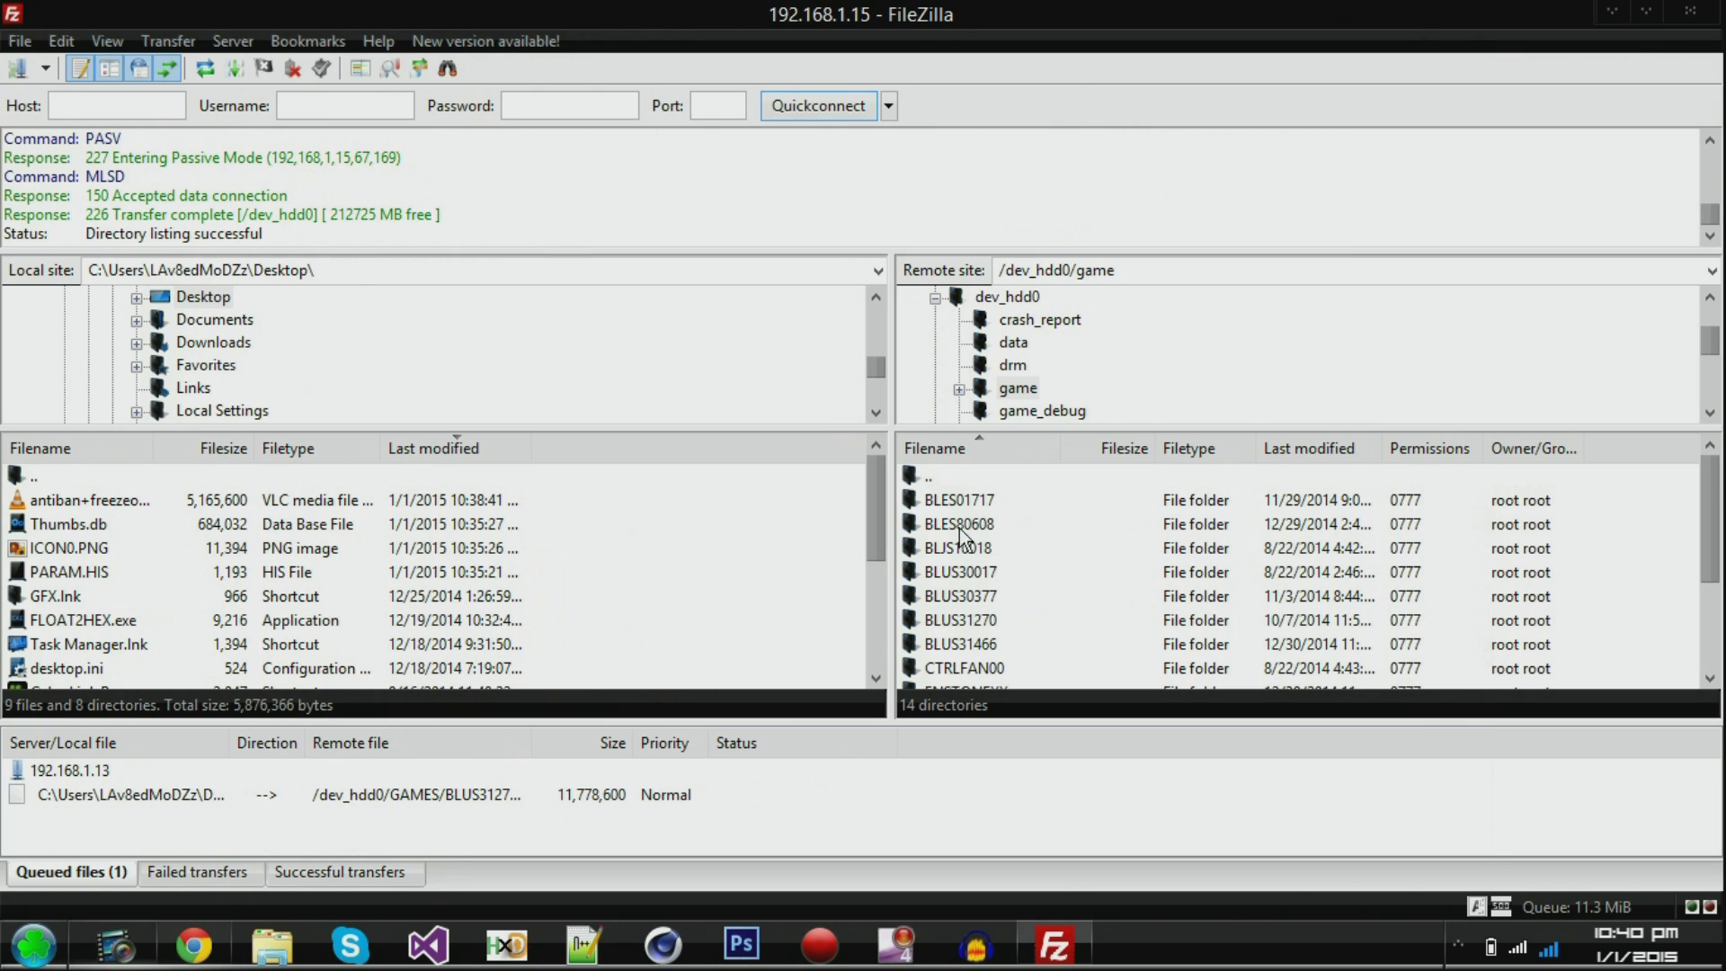
mouse_move(973, 518)
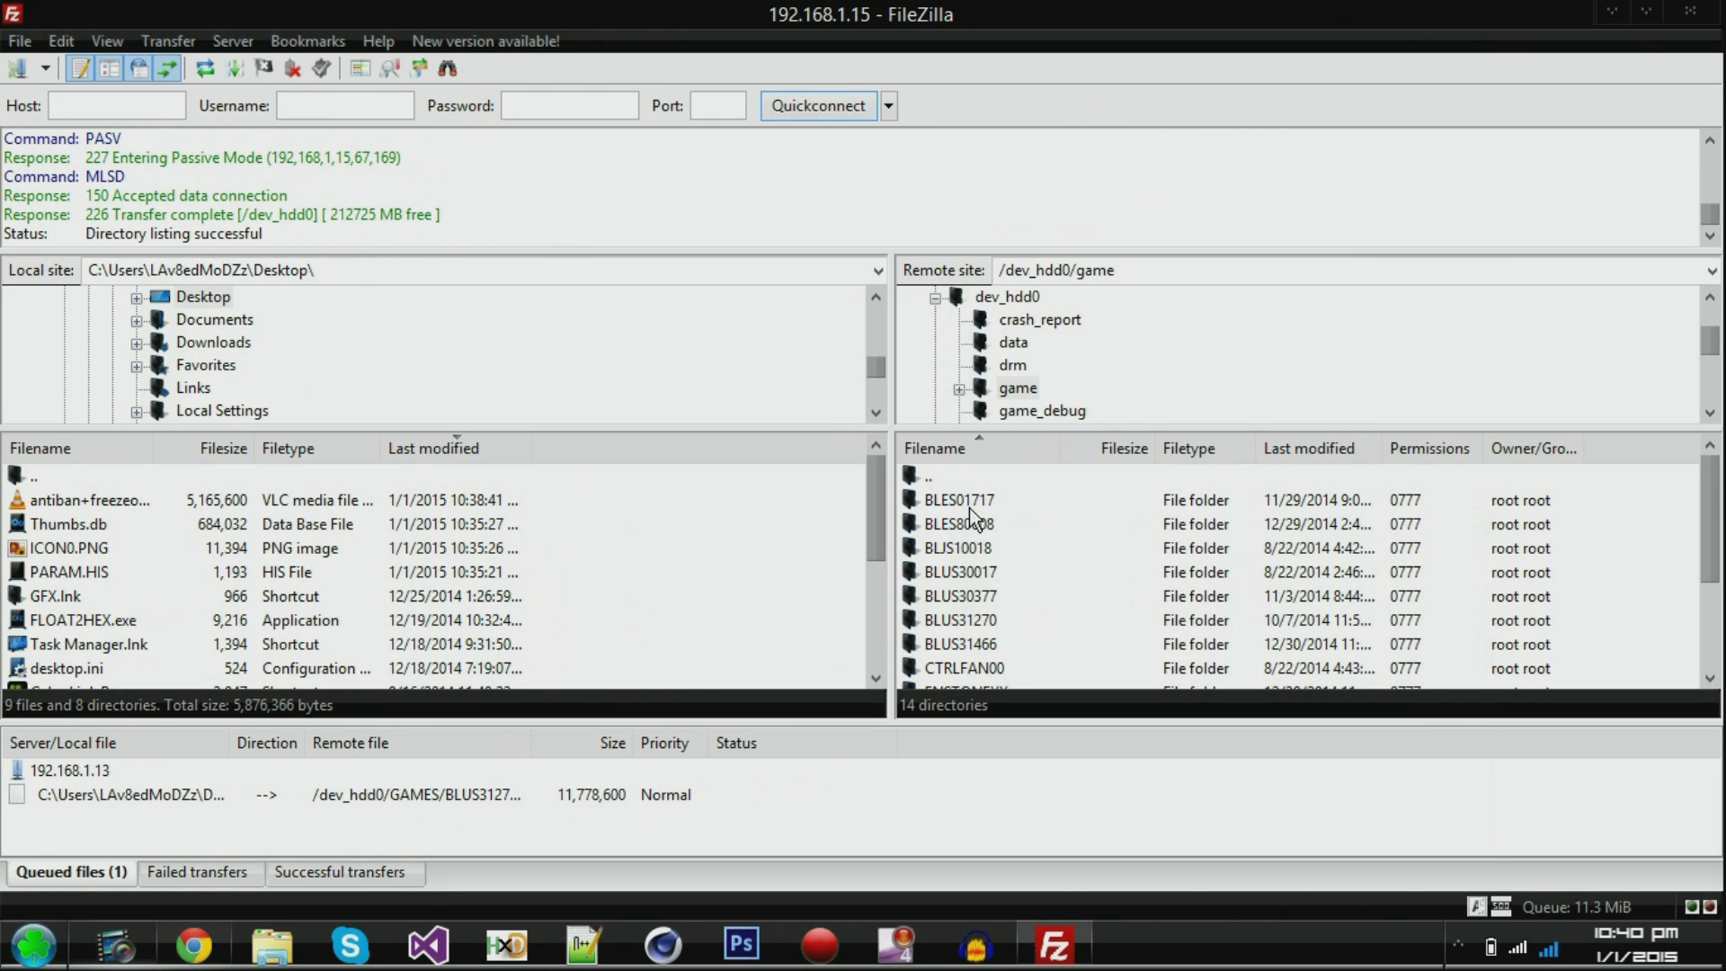
mouse_move(985, 582)
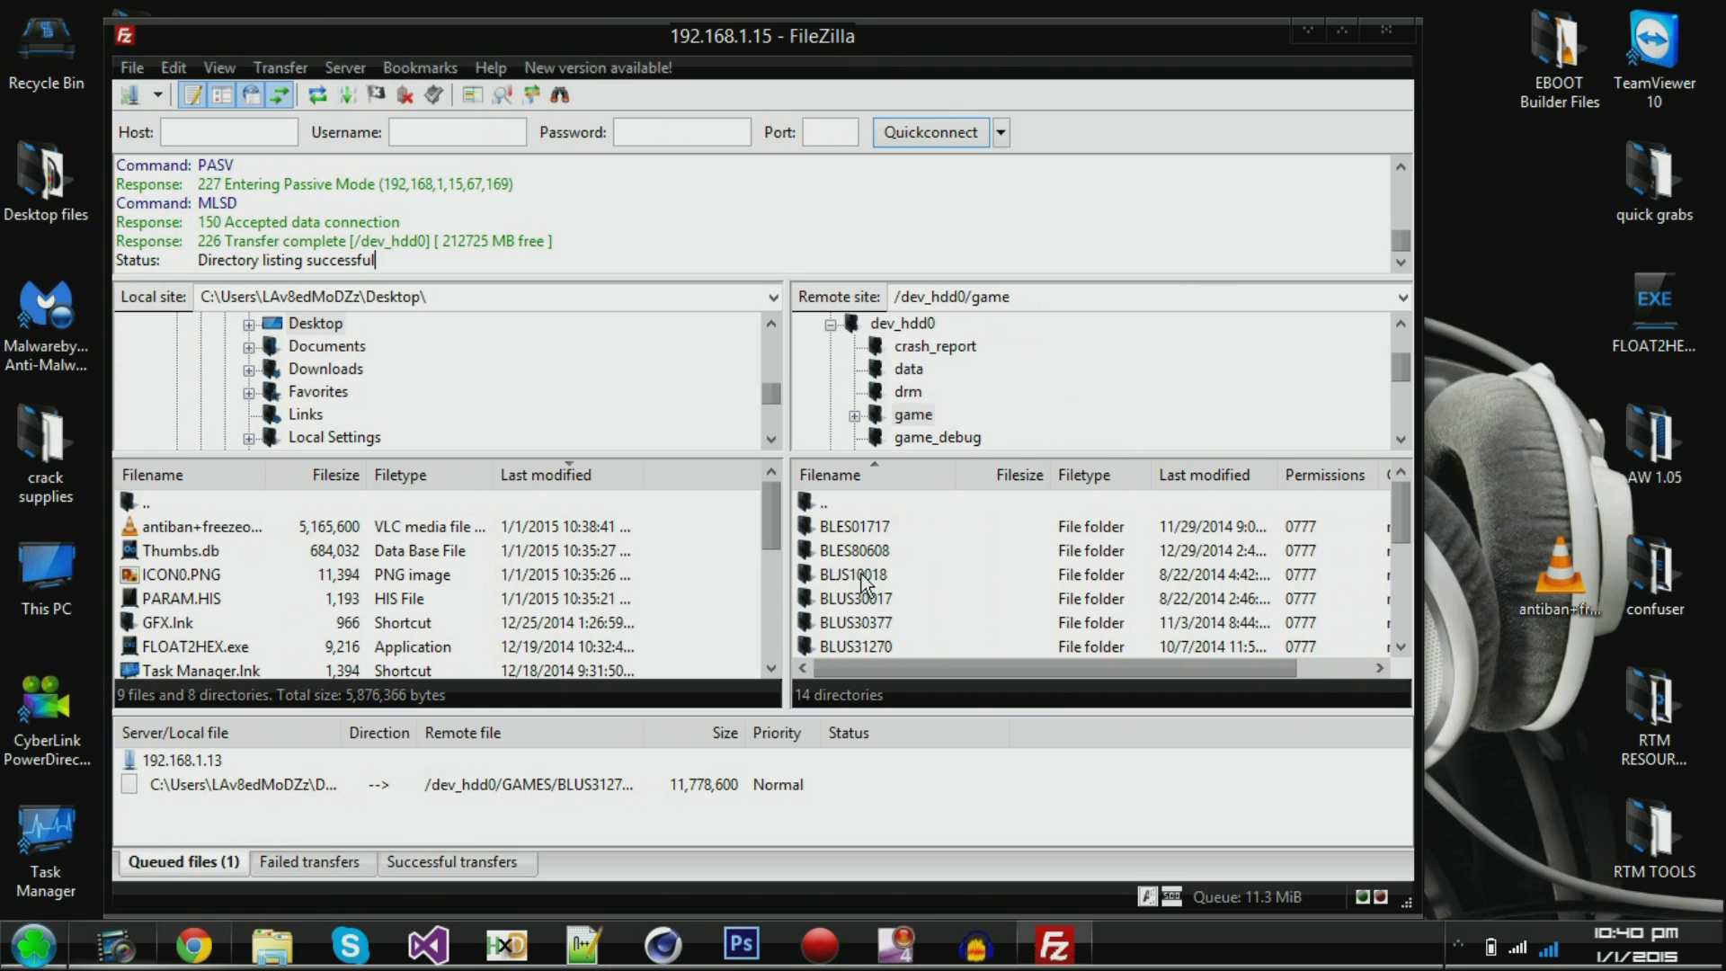
- Download ICON0.PNG from BLES80608 to the desktop, overwriting the existing copy
click(852, 550)
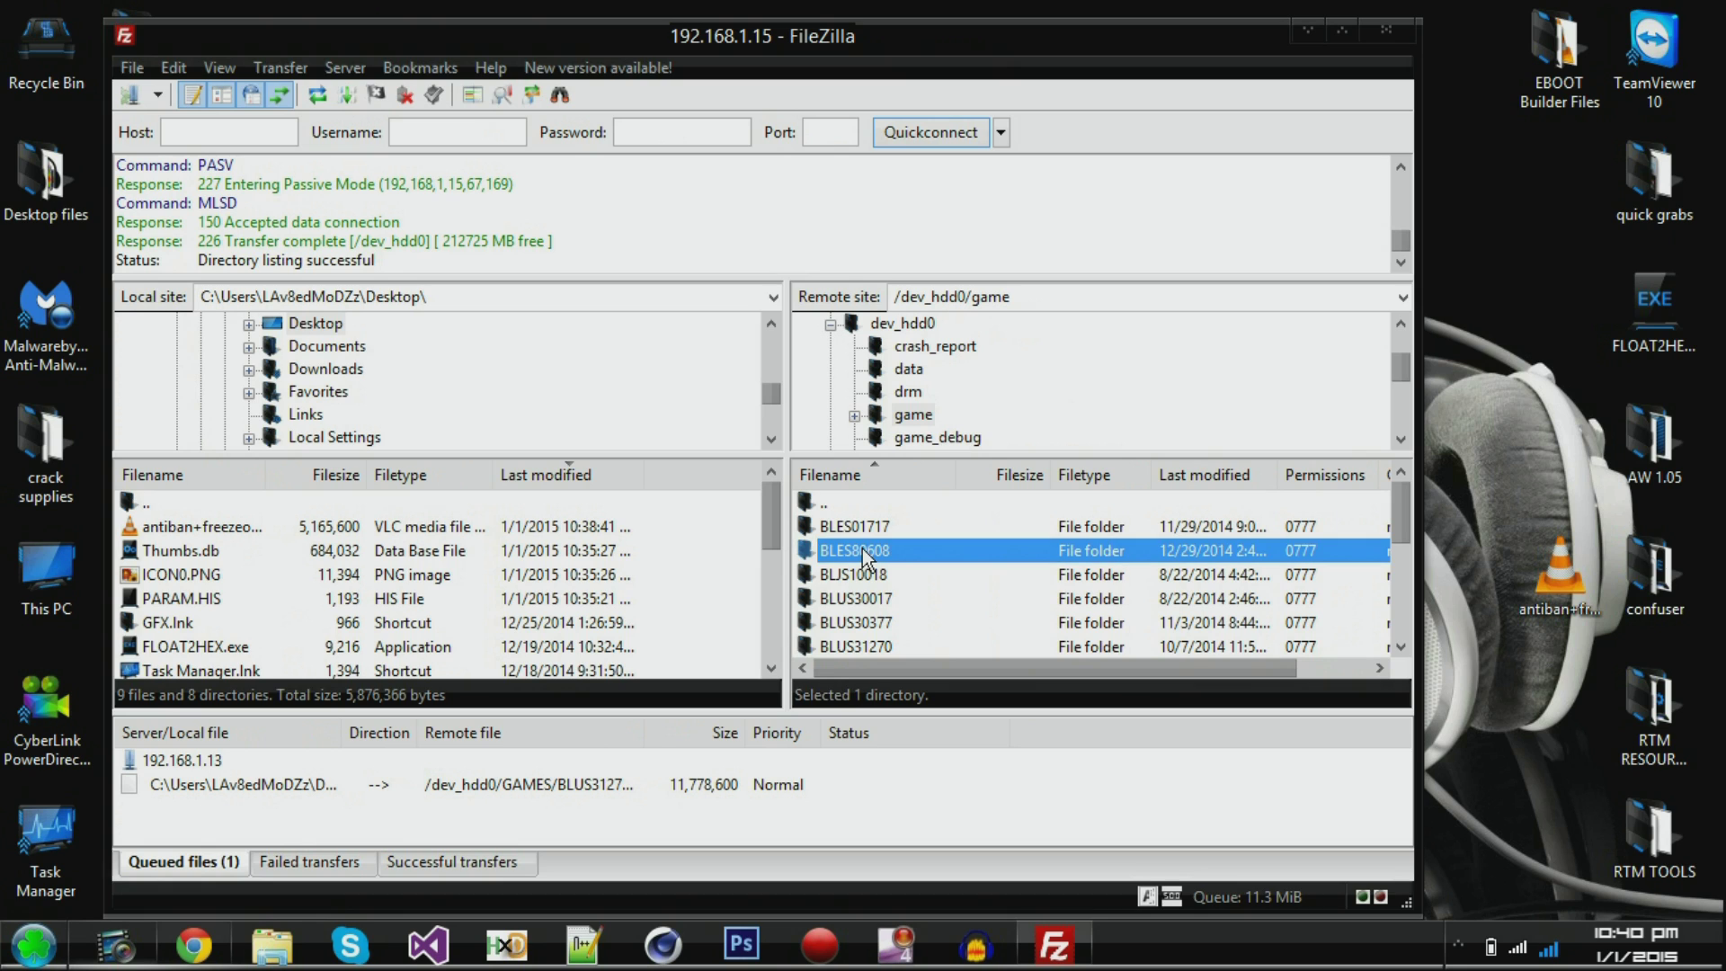
double_click(852, 550)
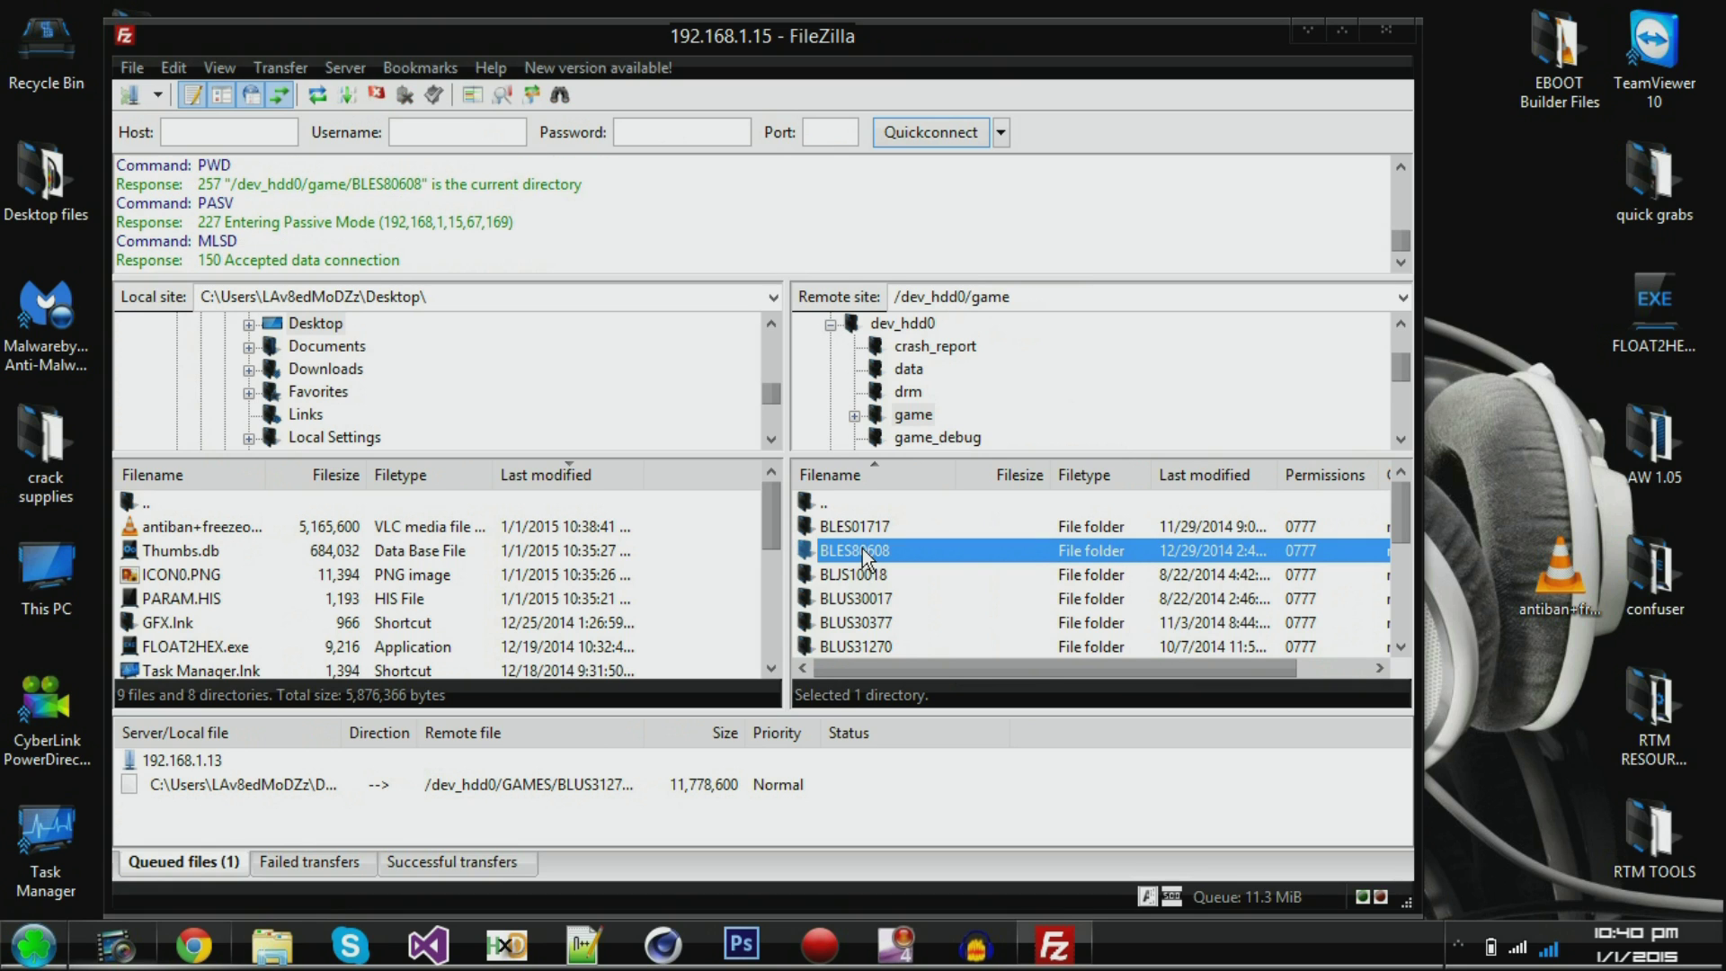
double_click(852, 550)
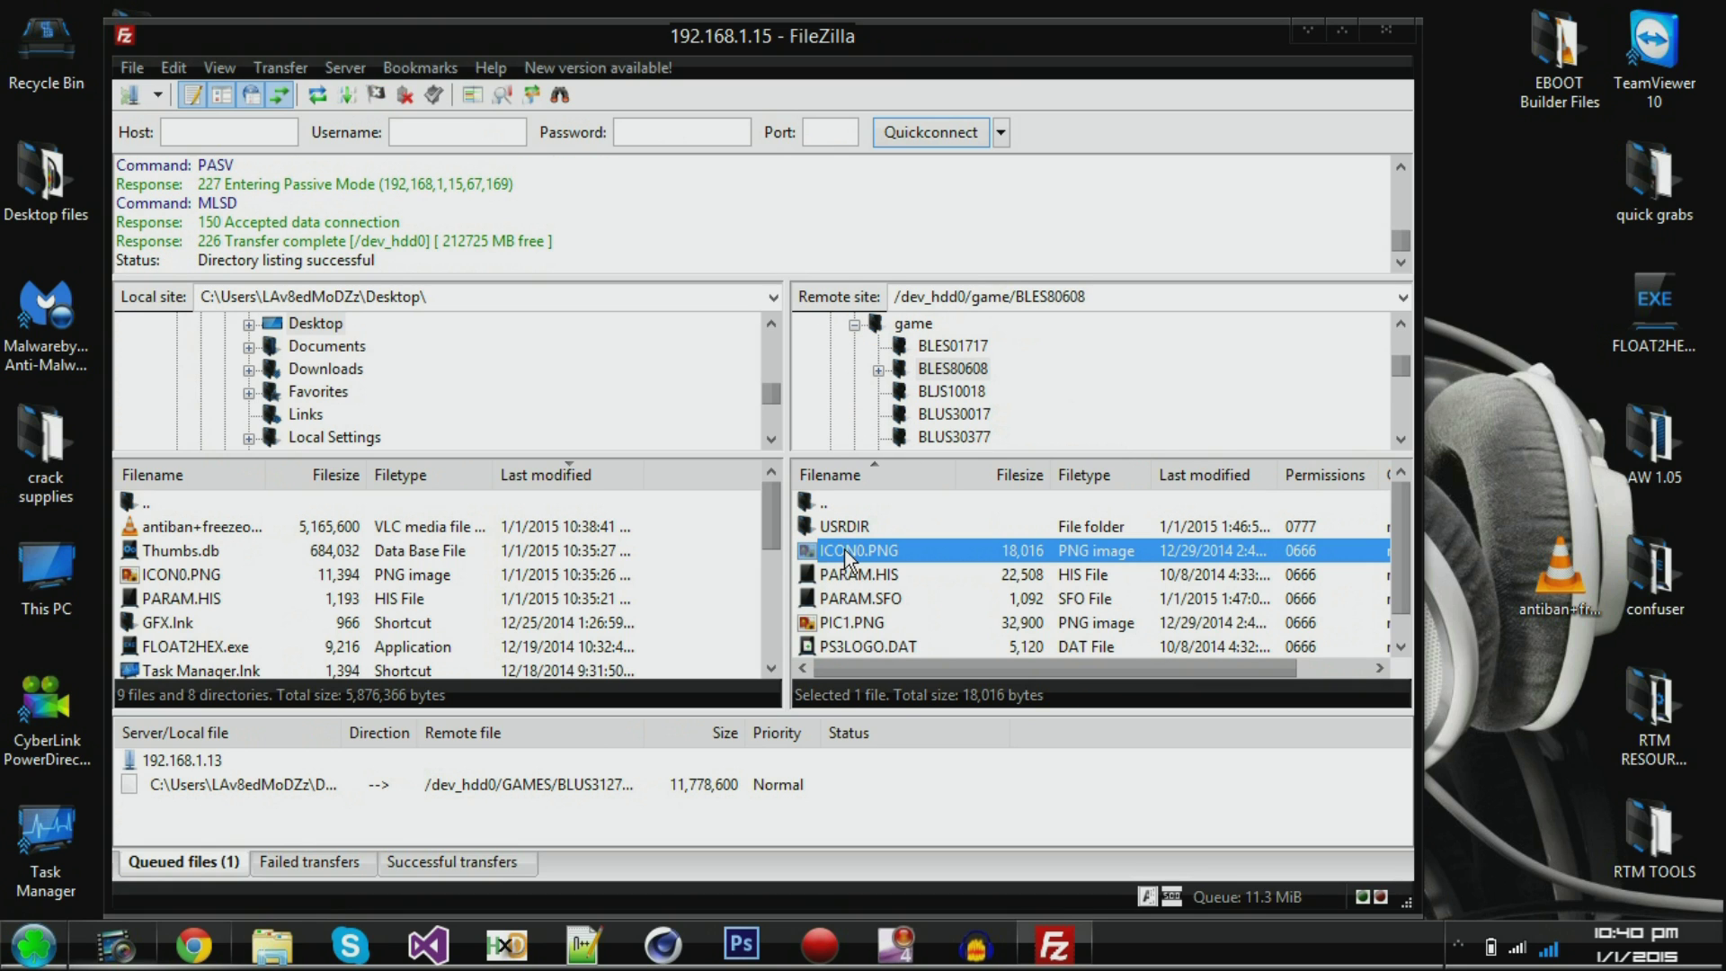
click(859, 527)
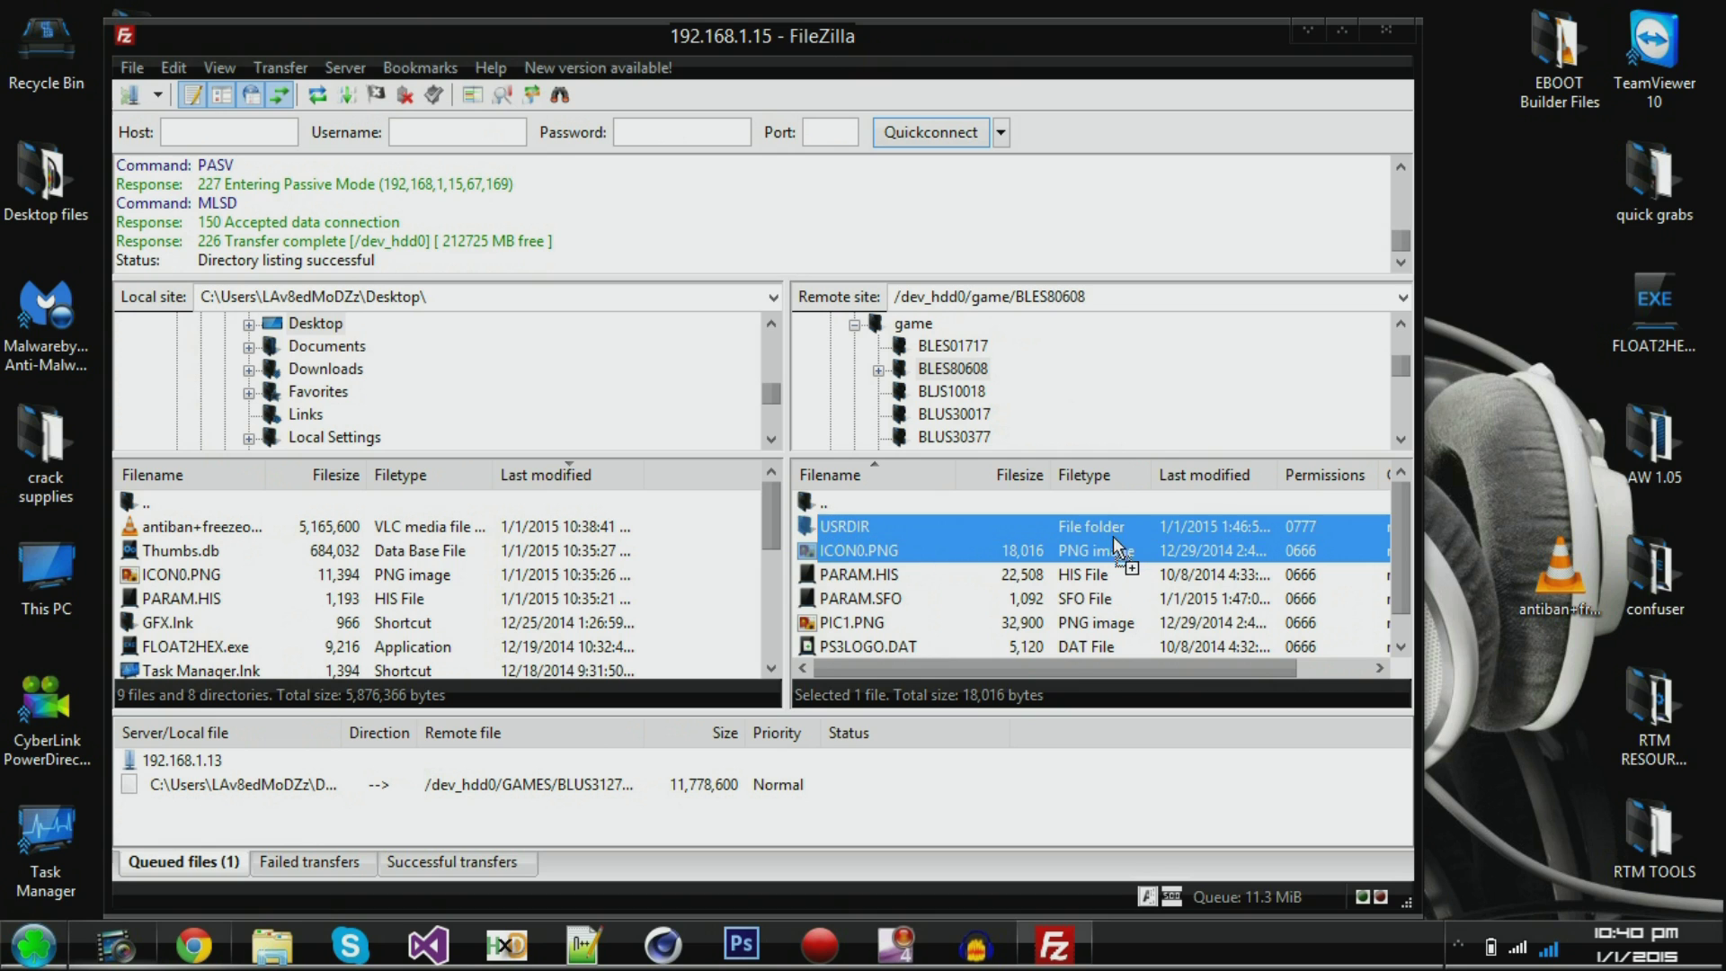
click(856, 550)
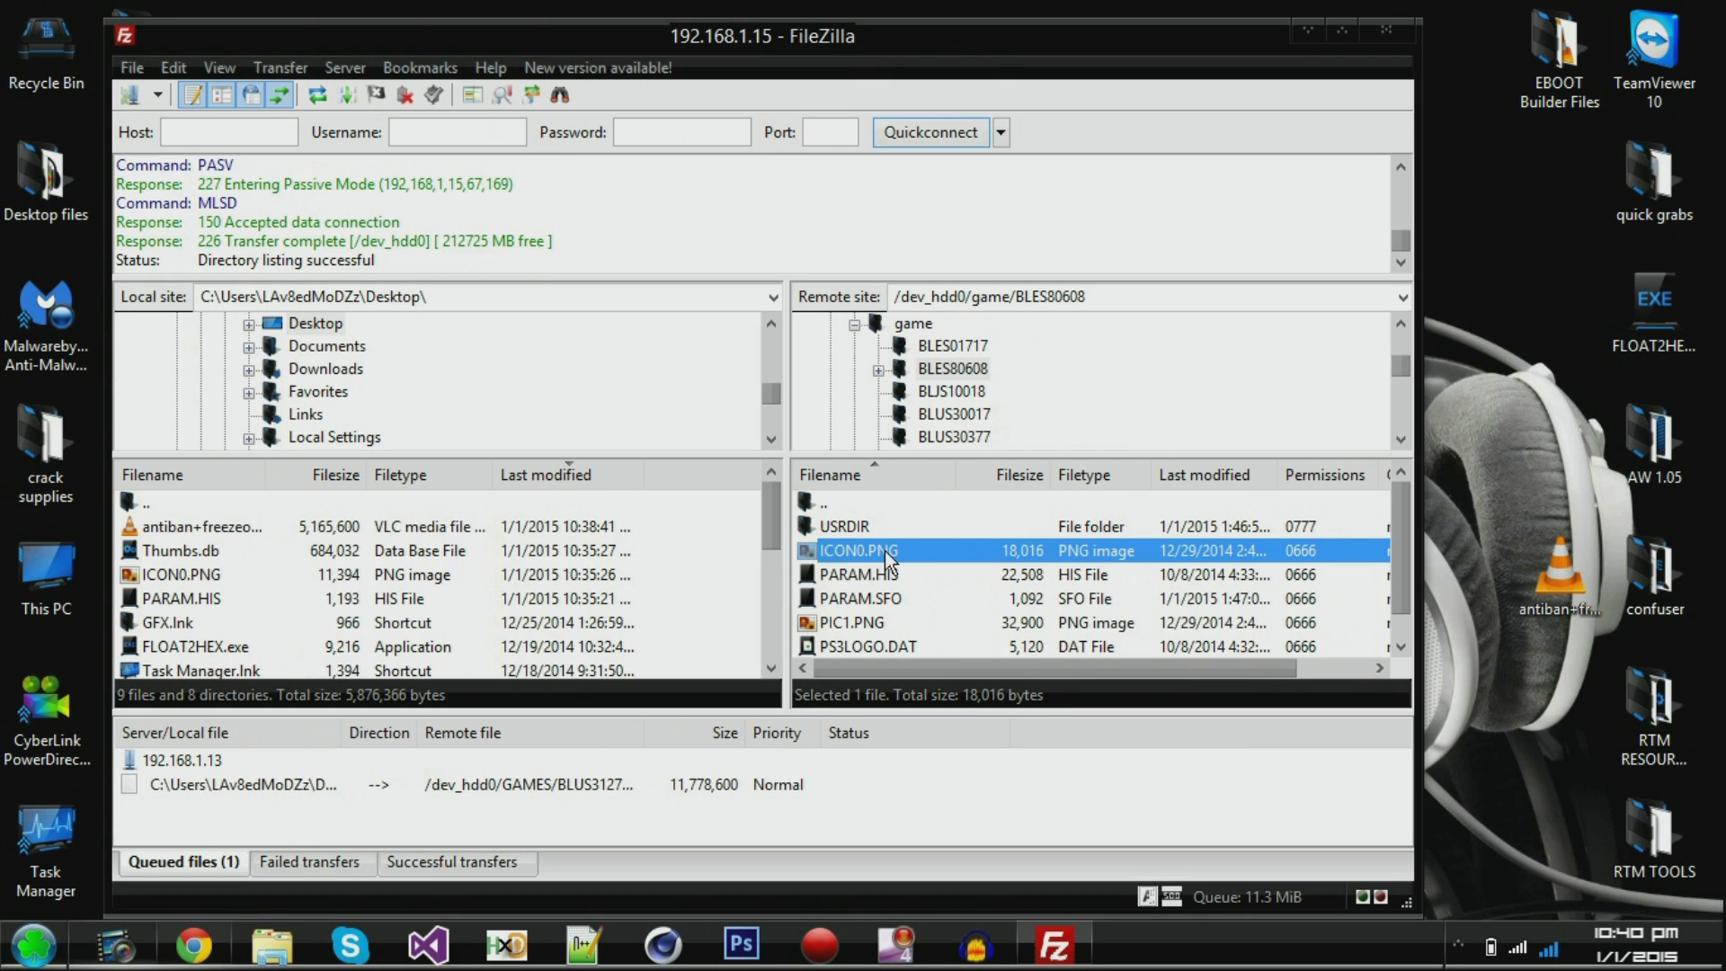
mouse_move(1519, 361)
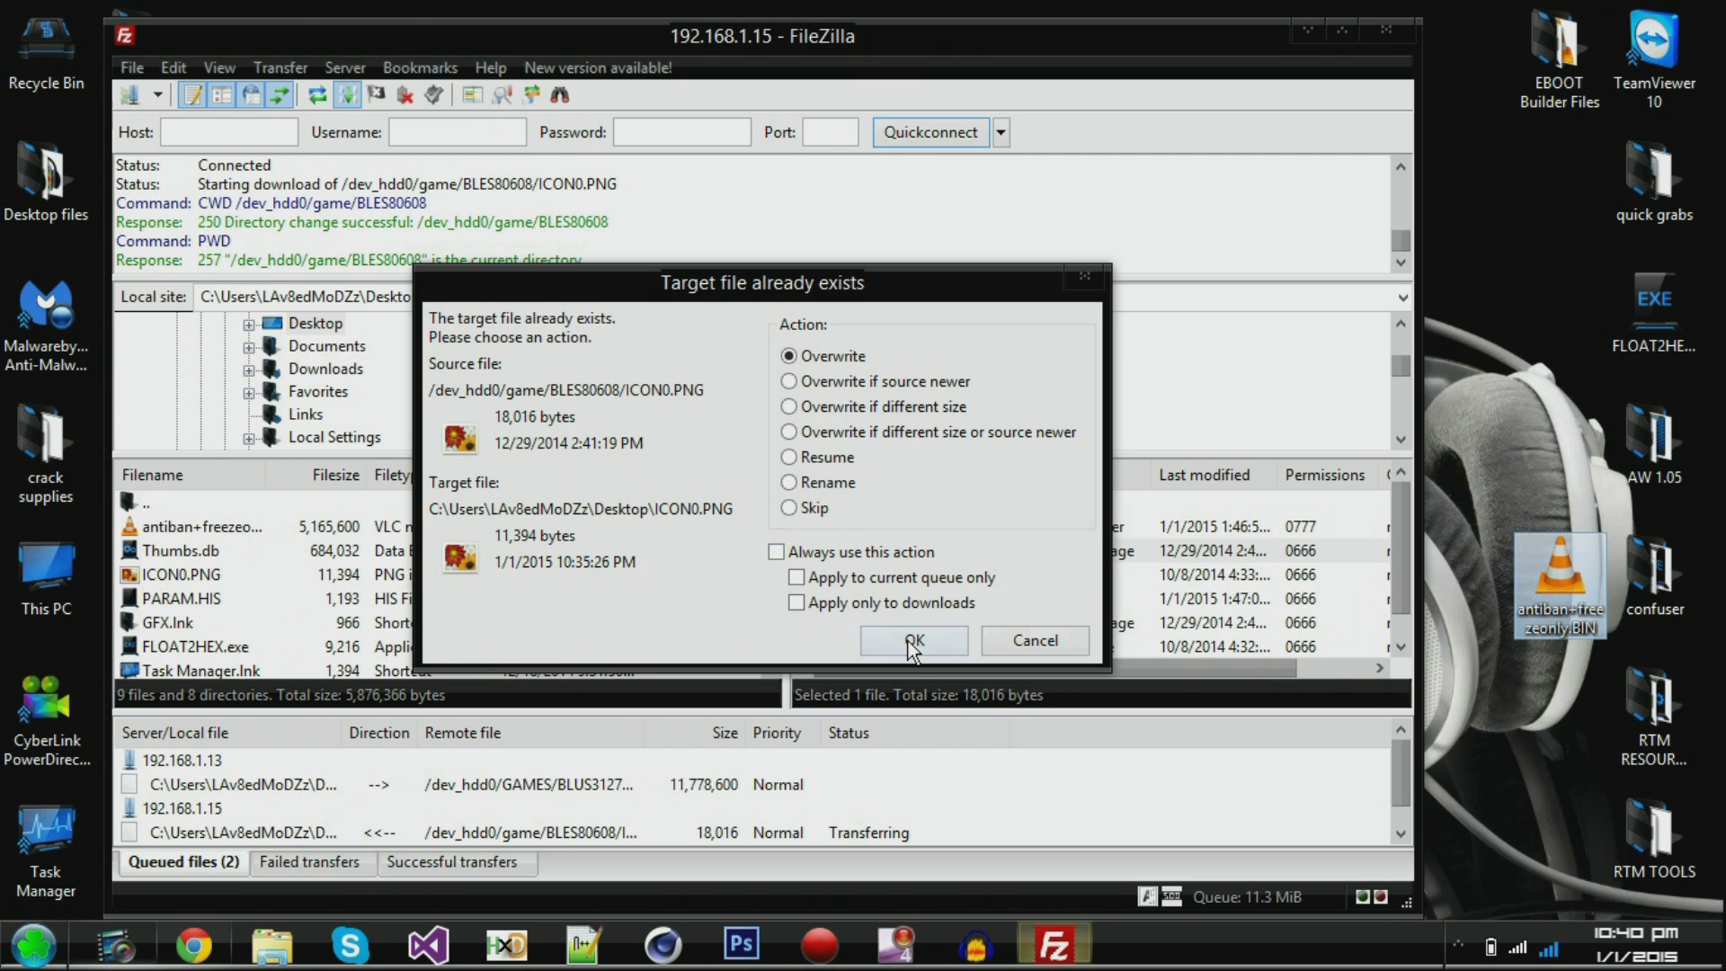
click(912, 640)
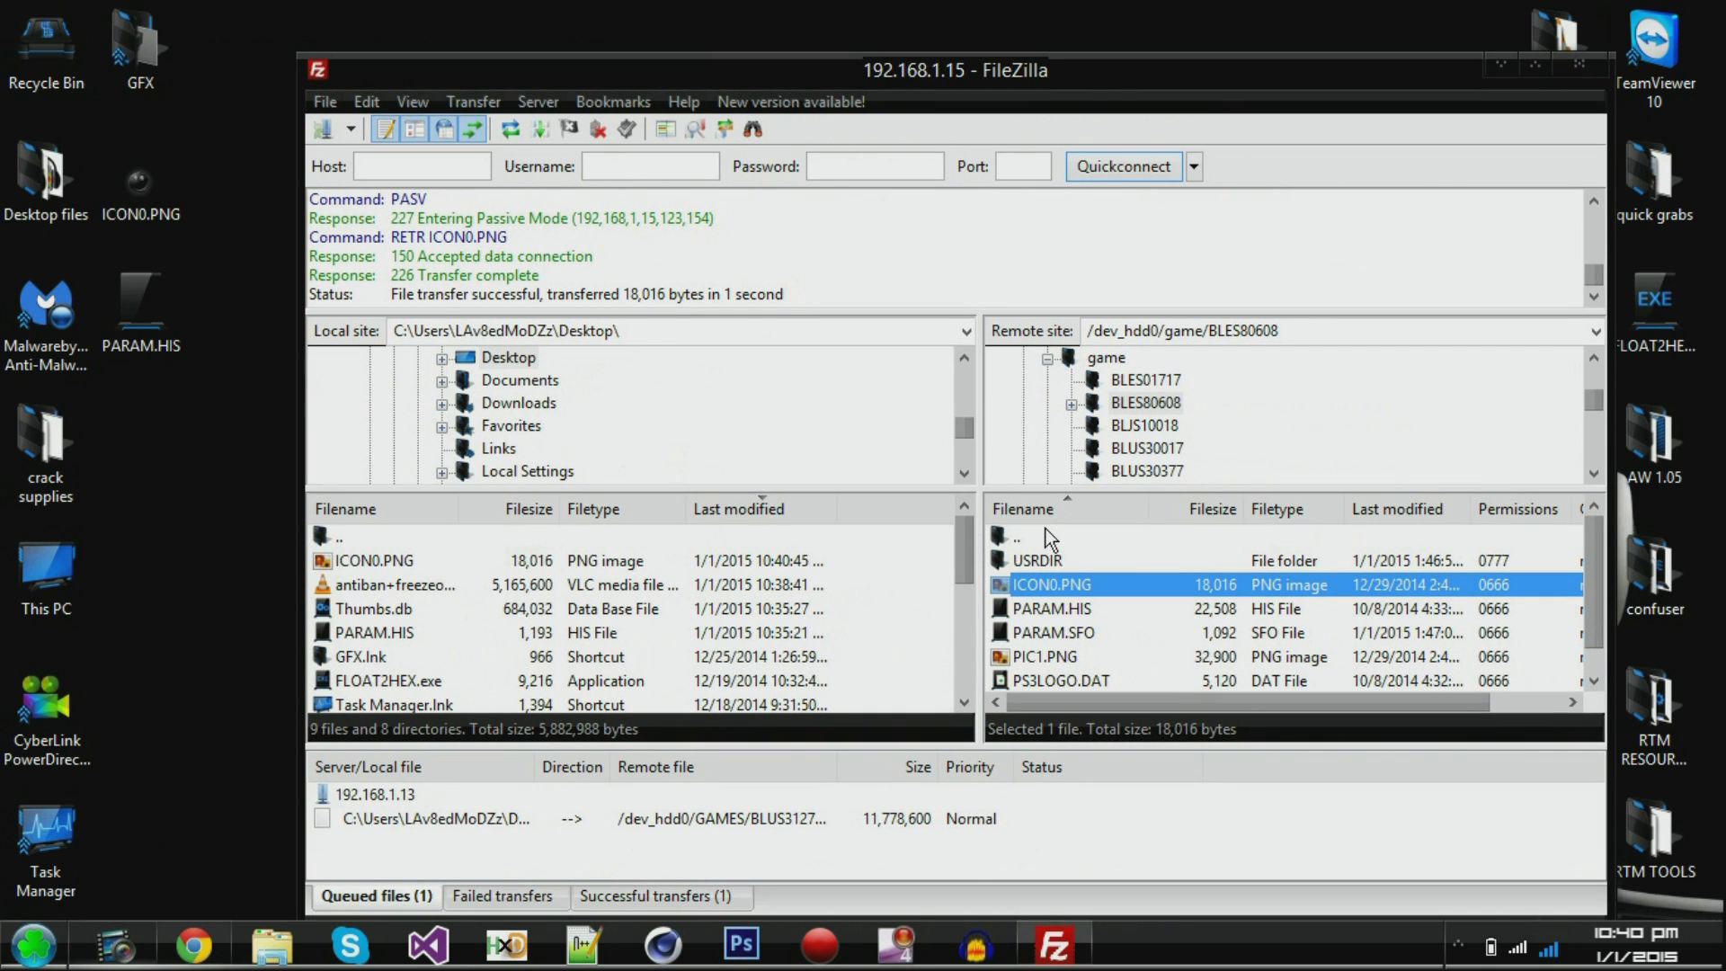
- Download ICON0.PNG from BLJS10018 and BLUS31270, then preview the Call of Duty Ghosts icon
double_click(1014, 537)
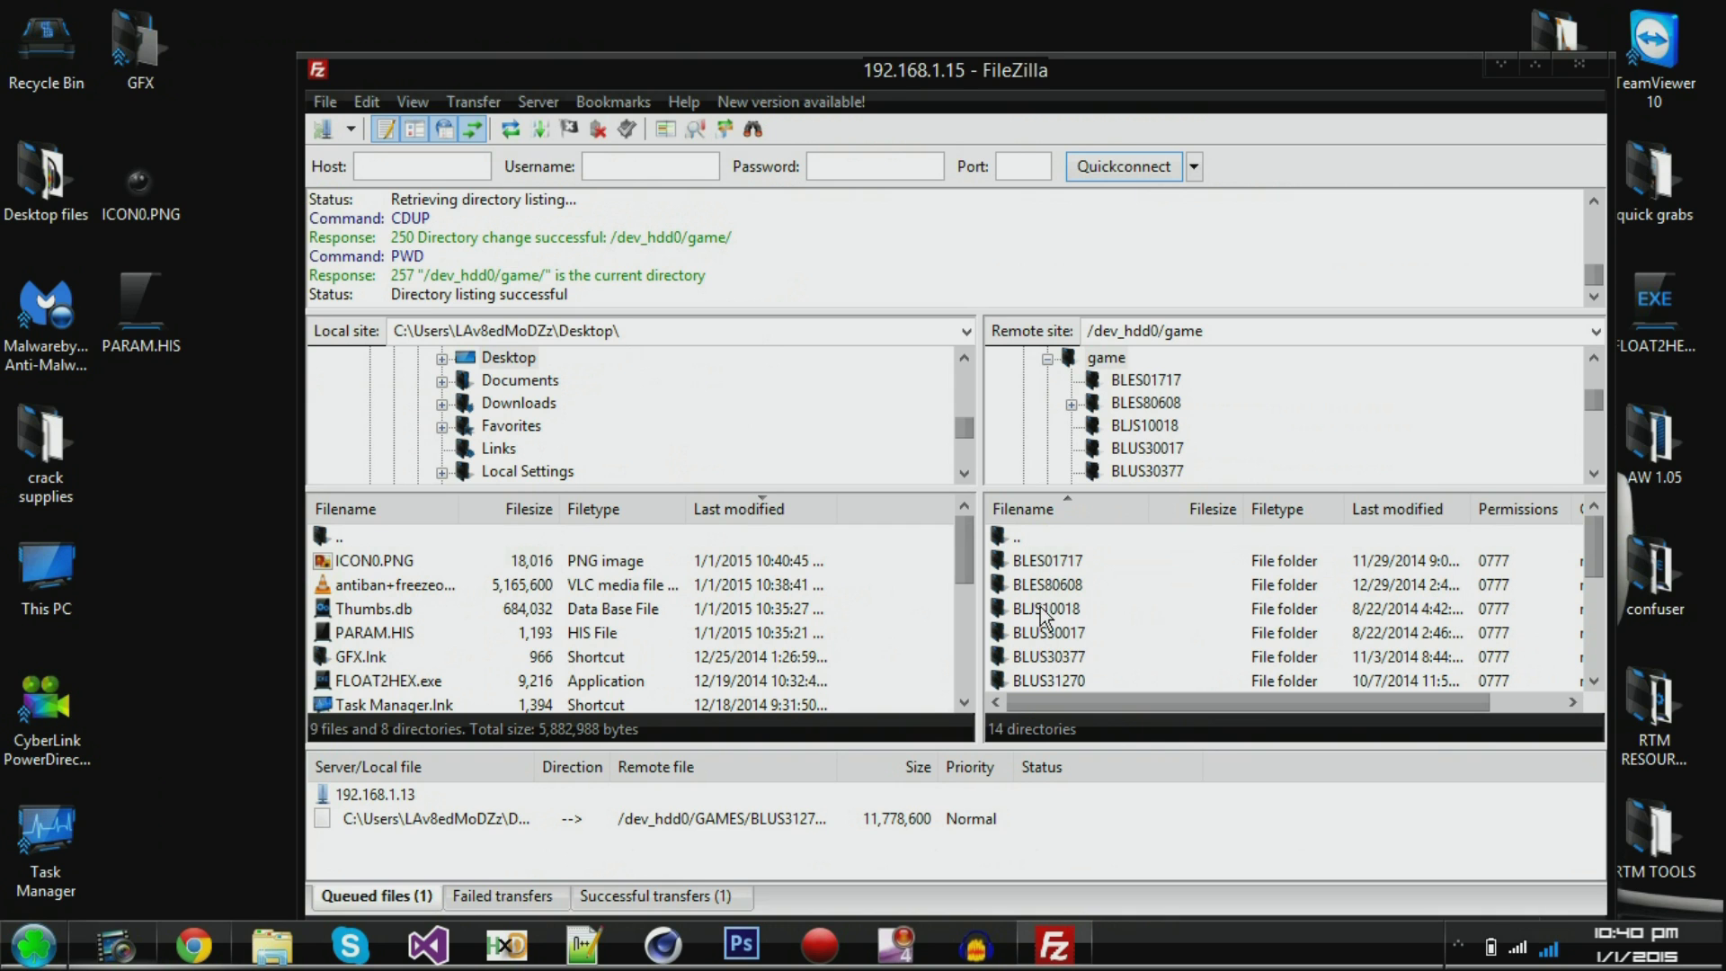
double_click(1145, 608)
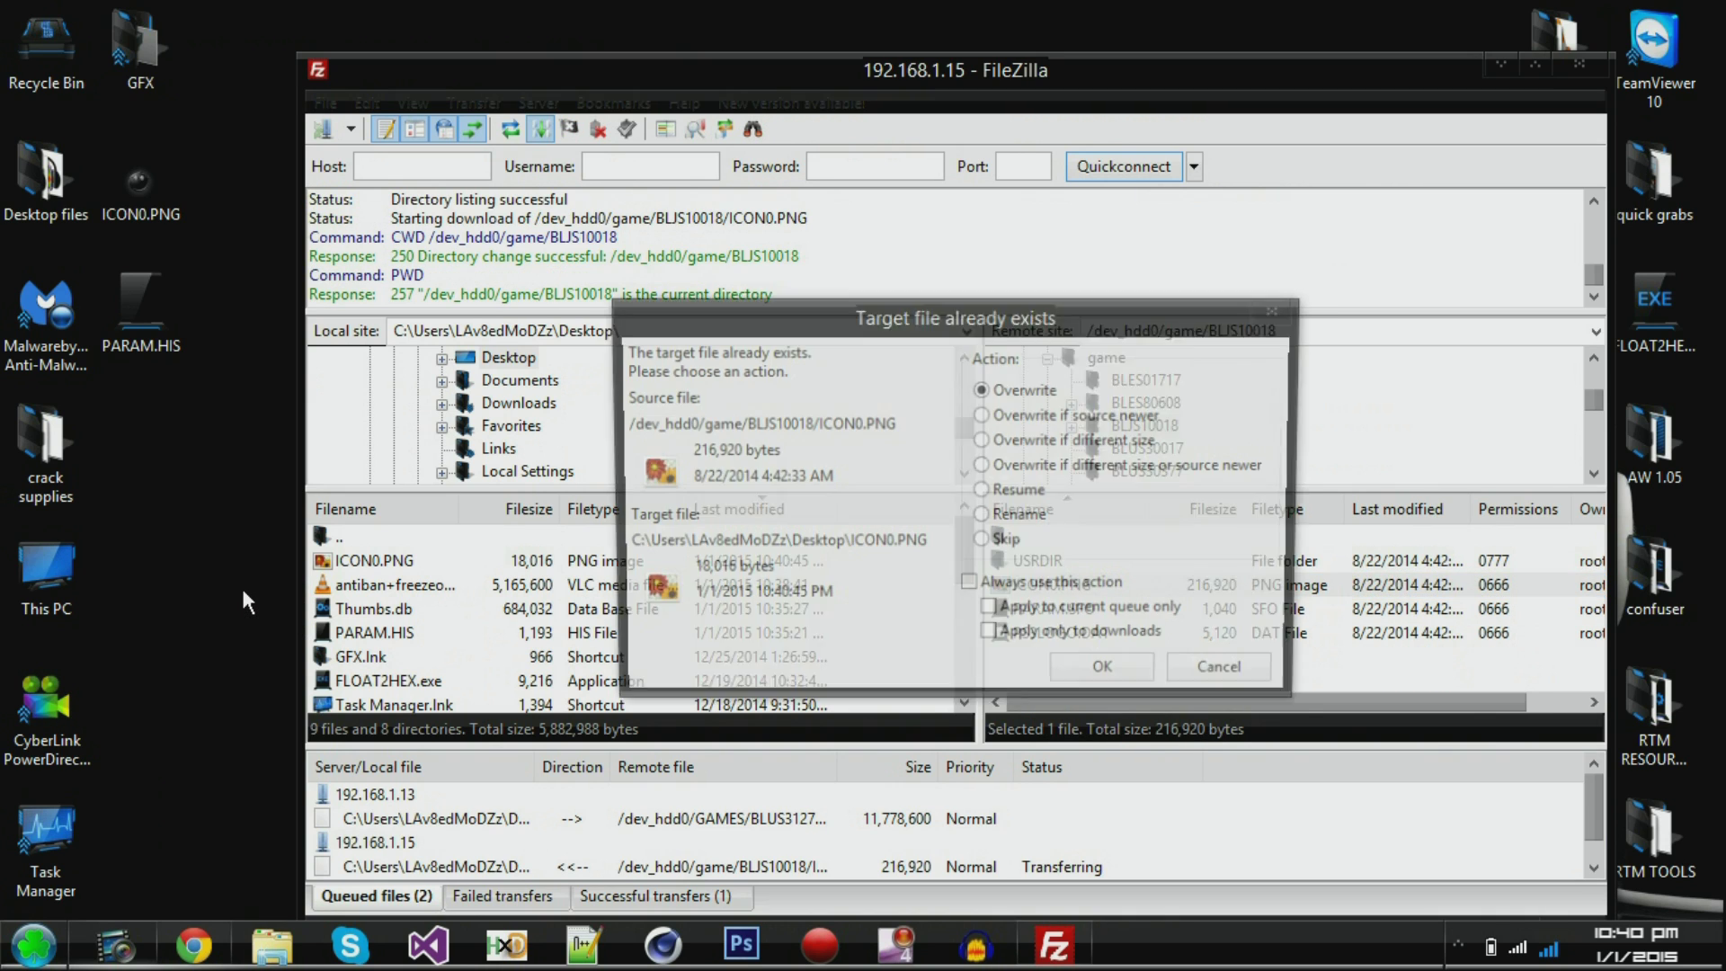
click(1098, 665)
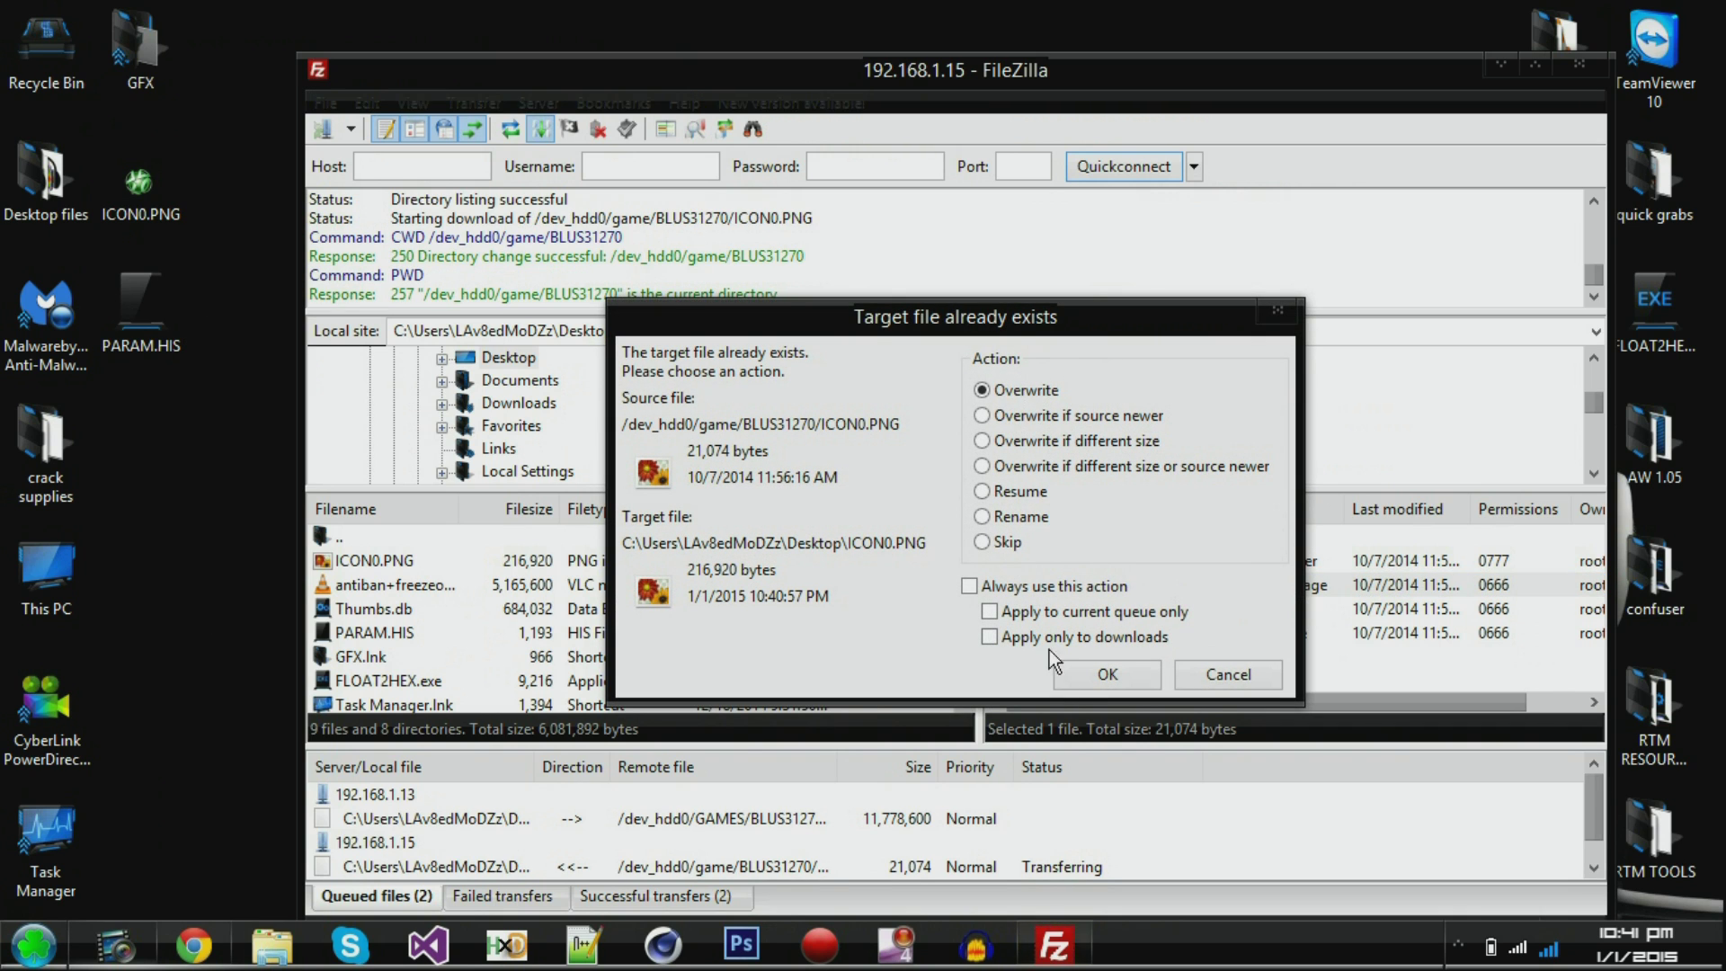
click(1104, 674)
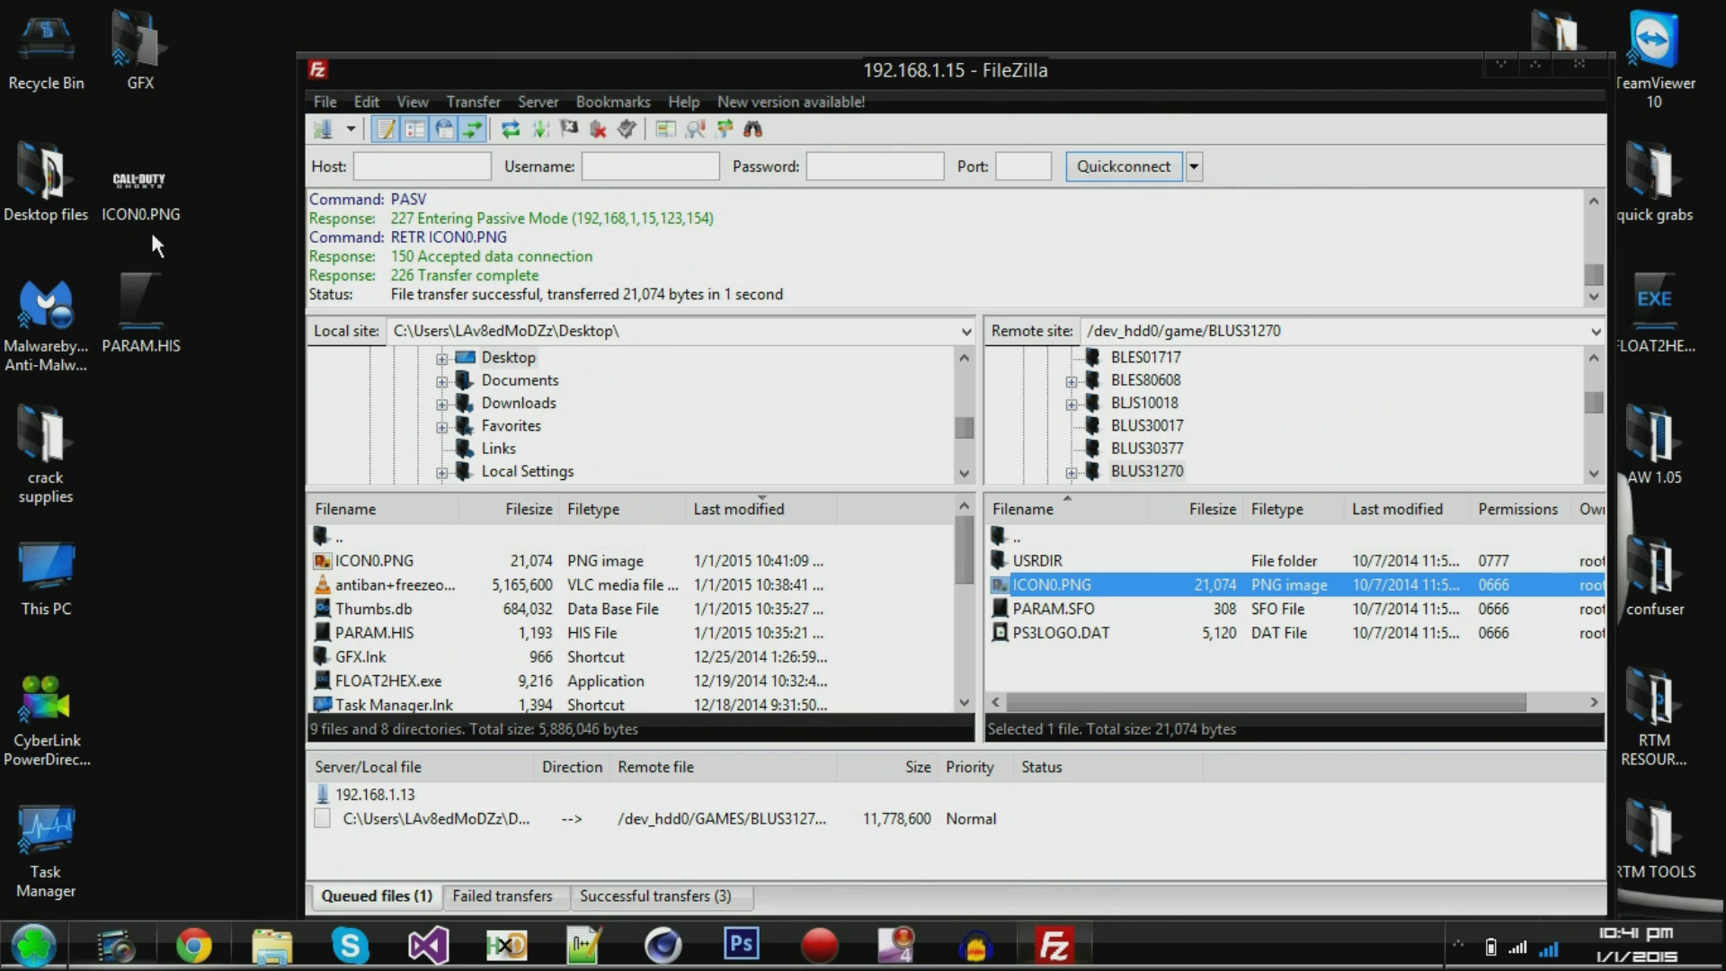
click(140, 180)
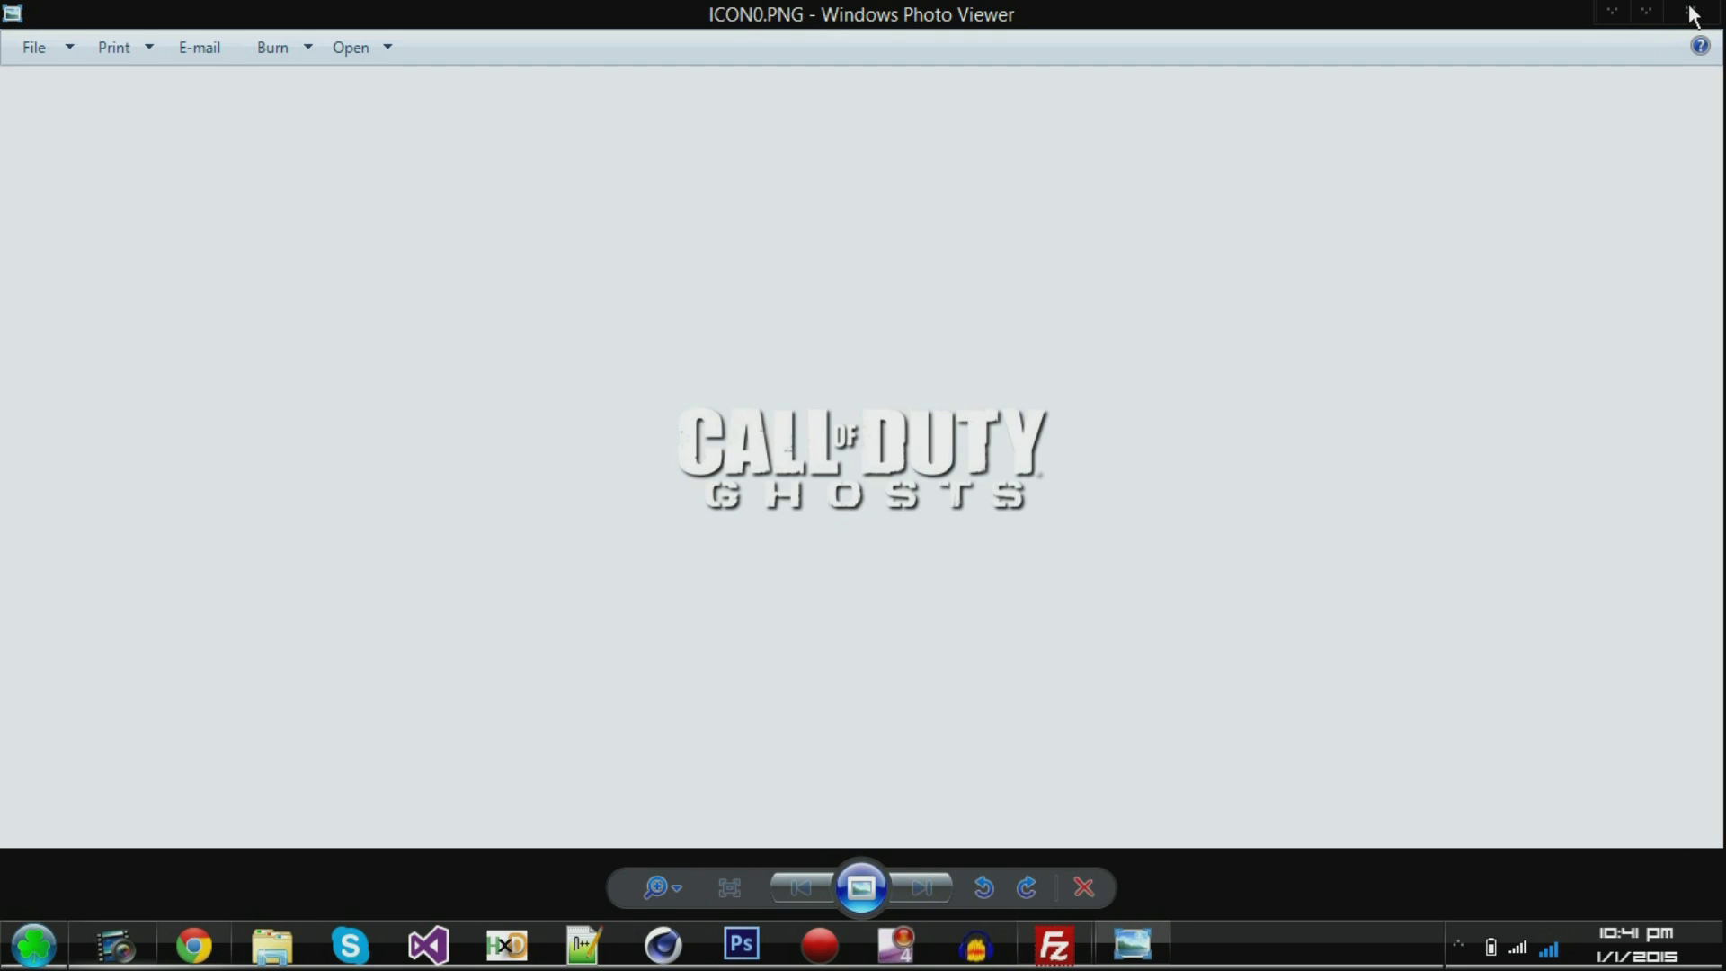
click(1052, 946)
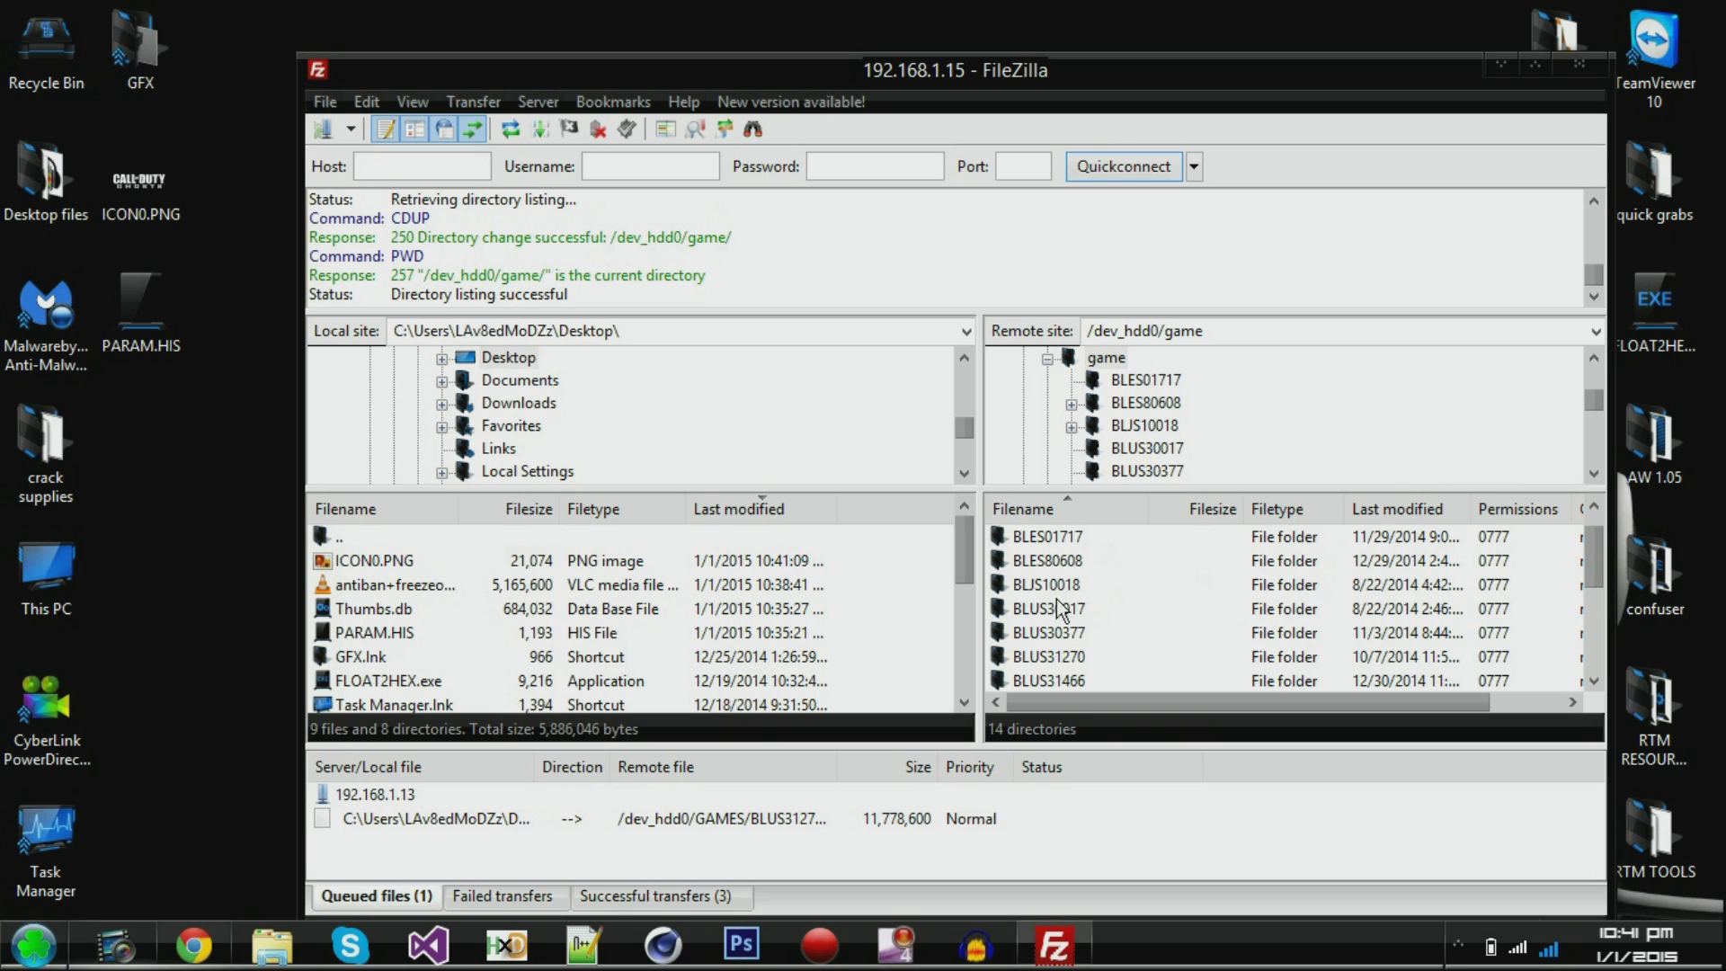
- Scroll the remote game list and enter the BLUS31466 folder
scroll(down, 3)
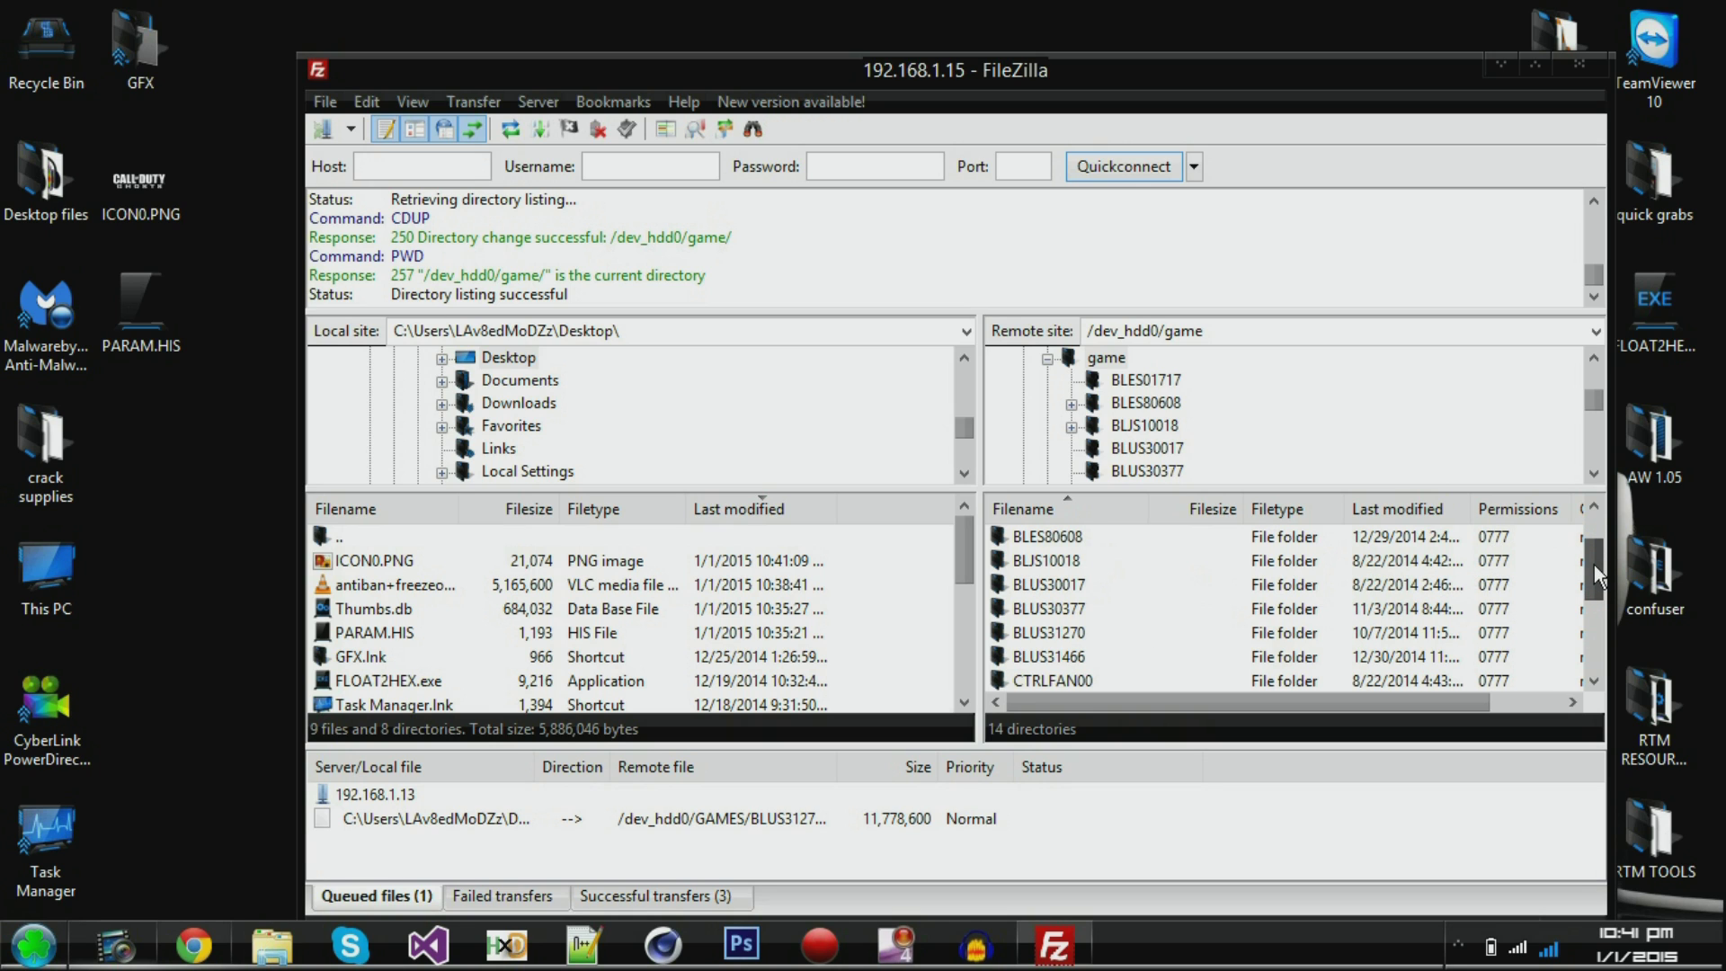
scroll(down, 3)
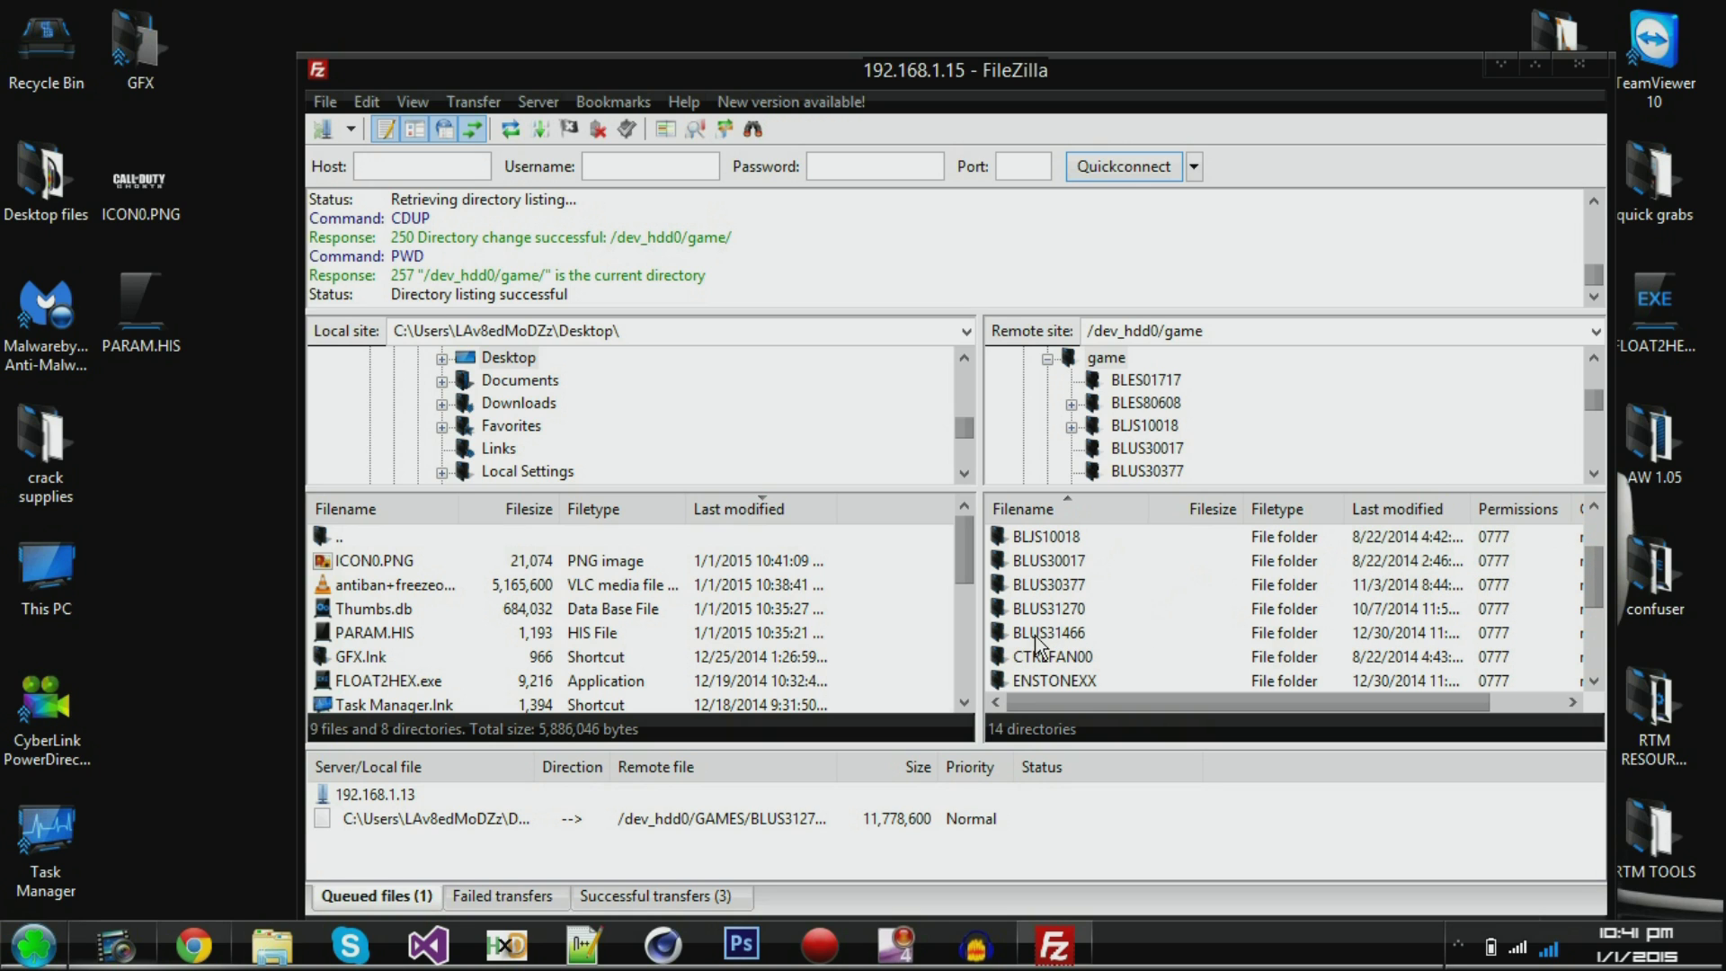
double_click(1048, 631)
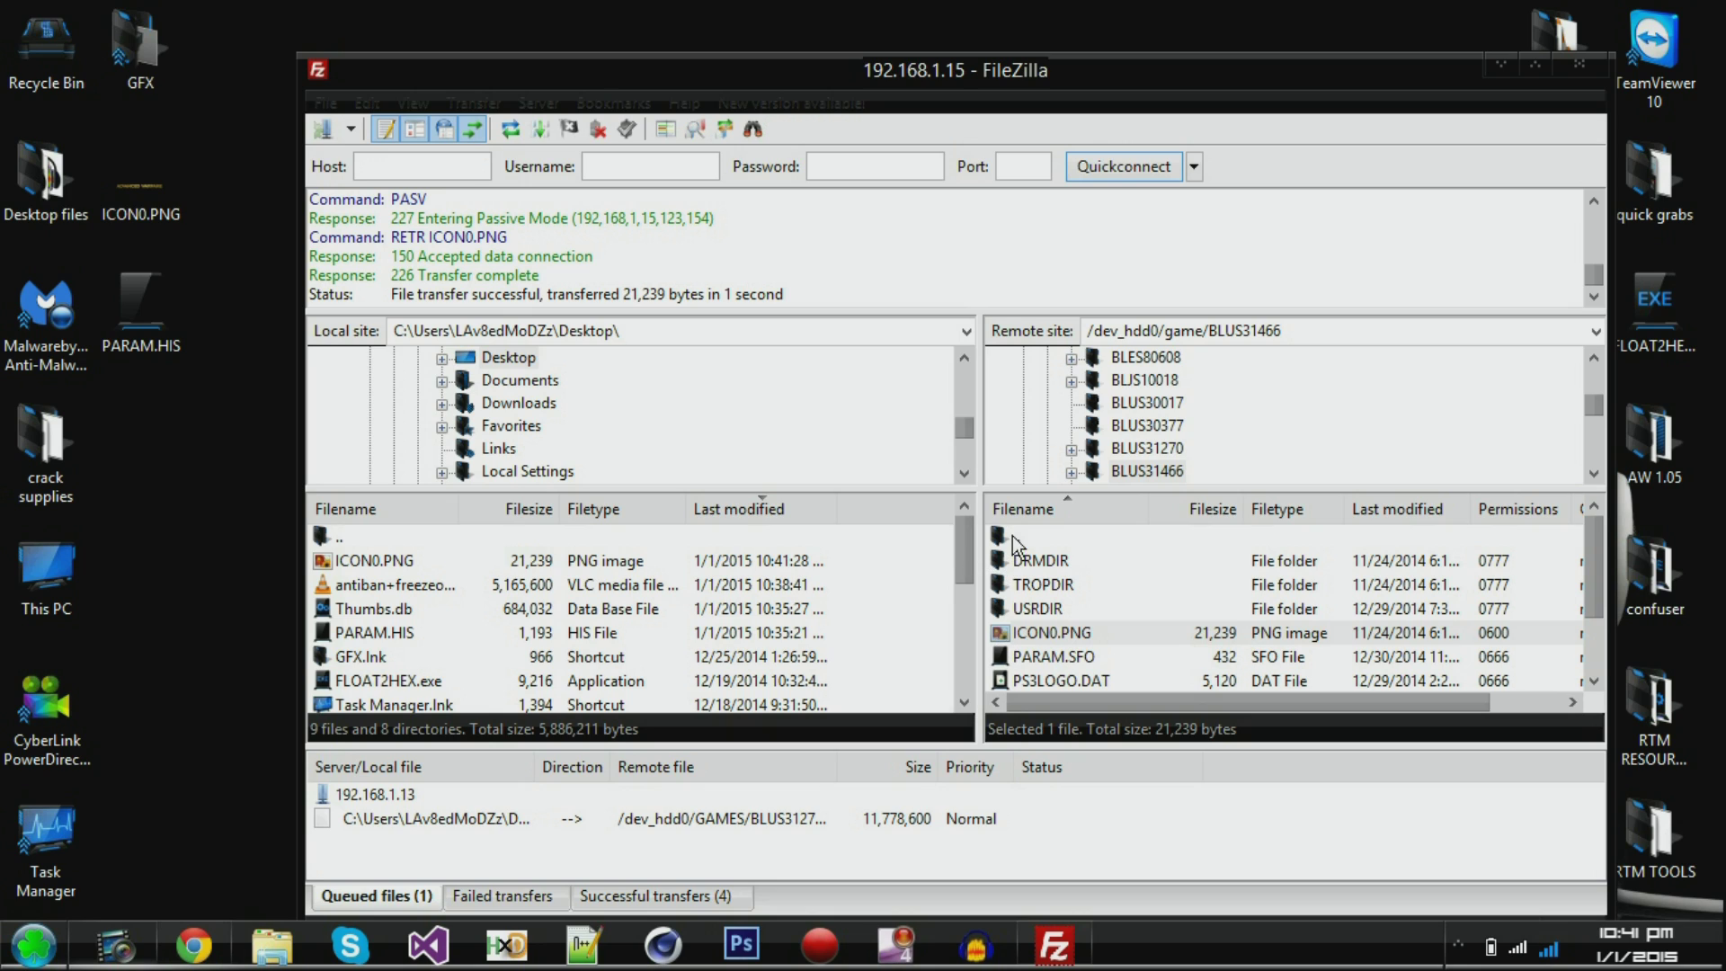
mouse_move(1126, 484)
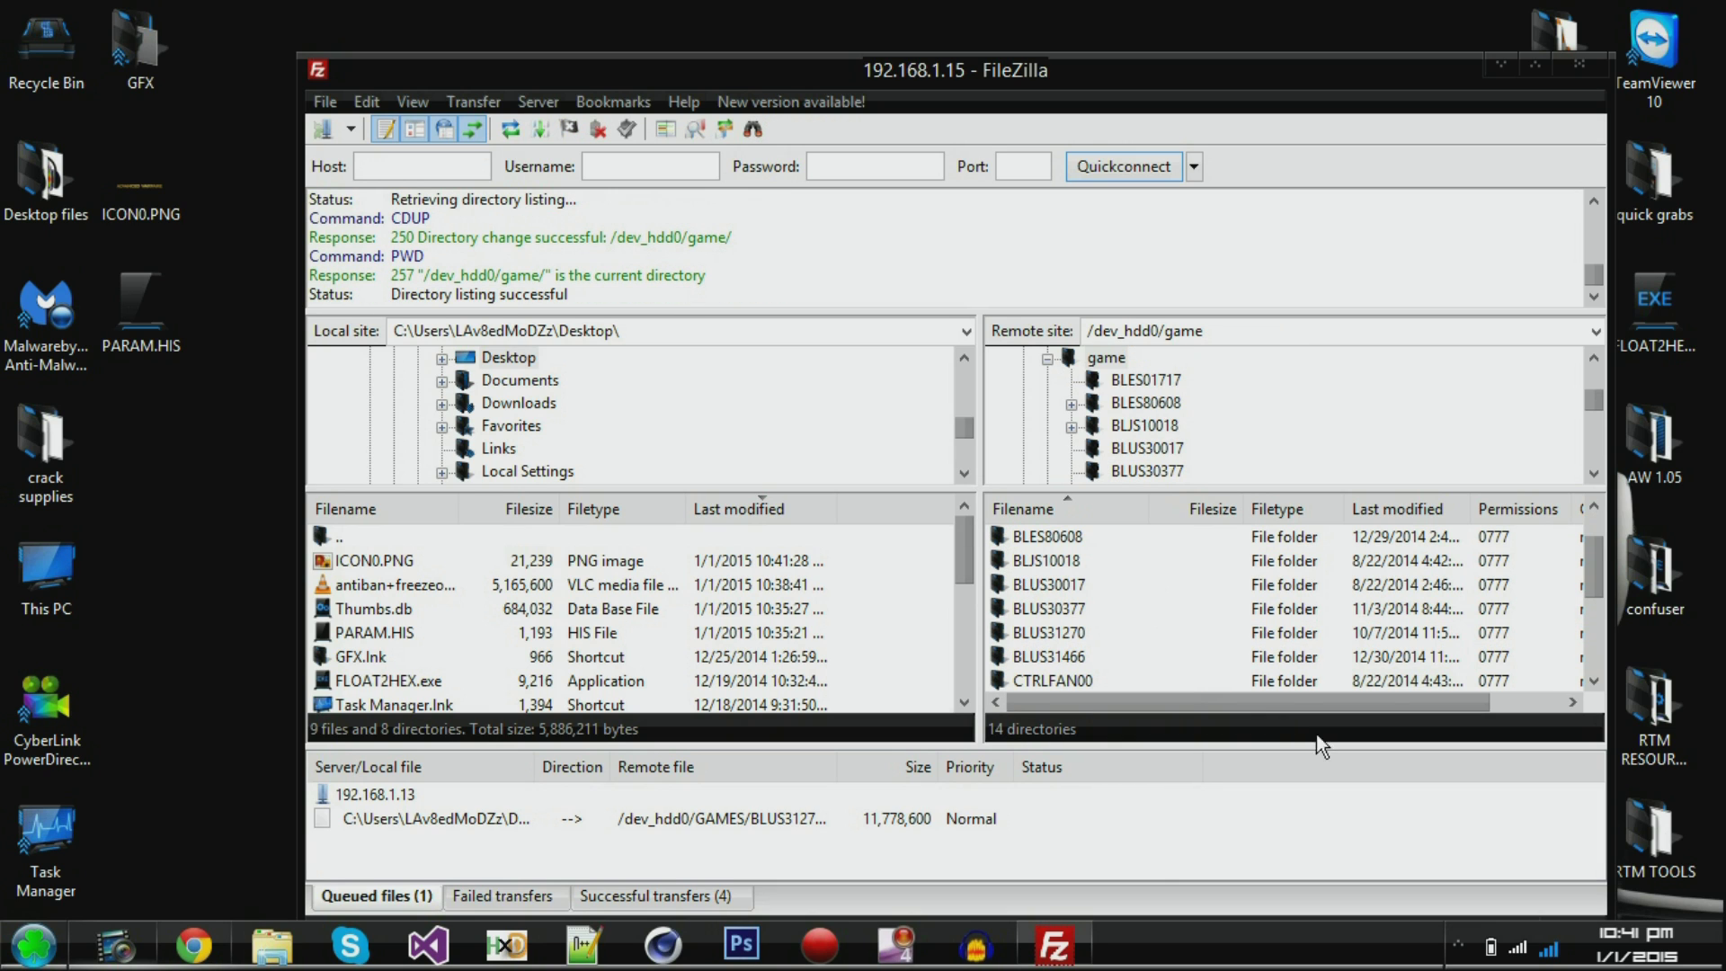
- Browse the remote side into BLUS31466's USRDIR folder holding the original EBOOT.BIN
double_click(1057, 680)
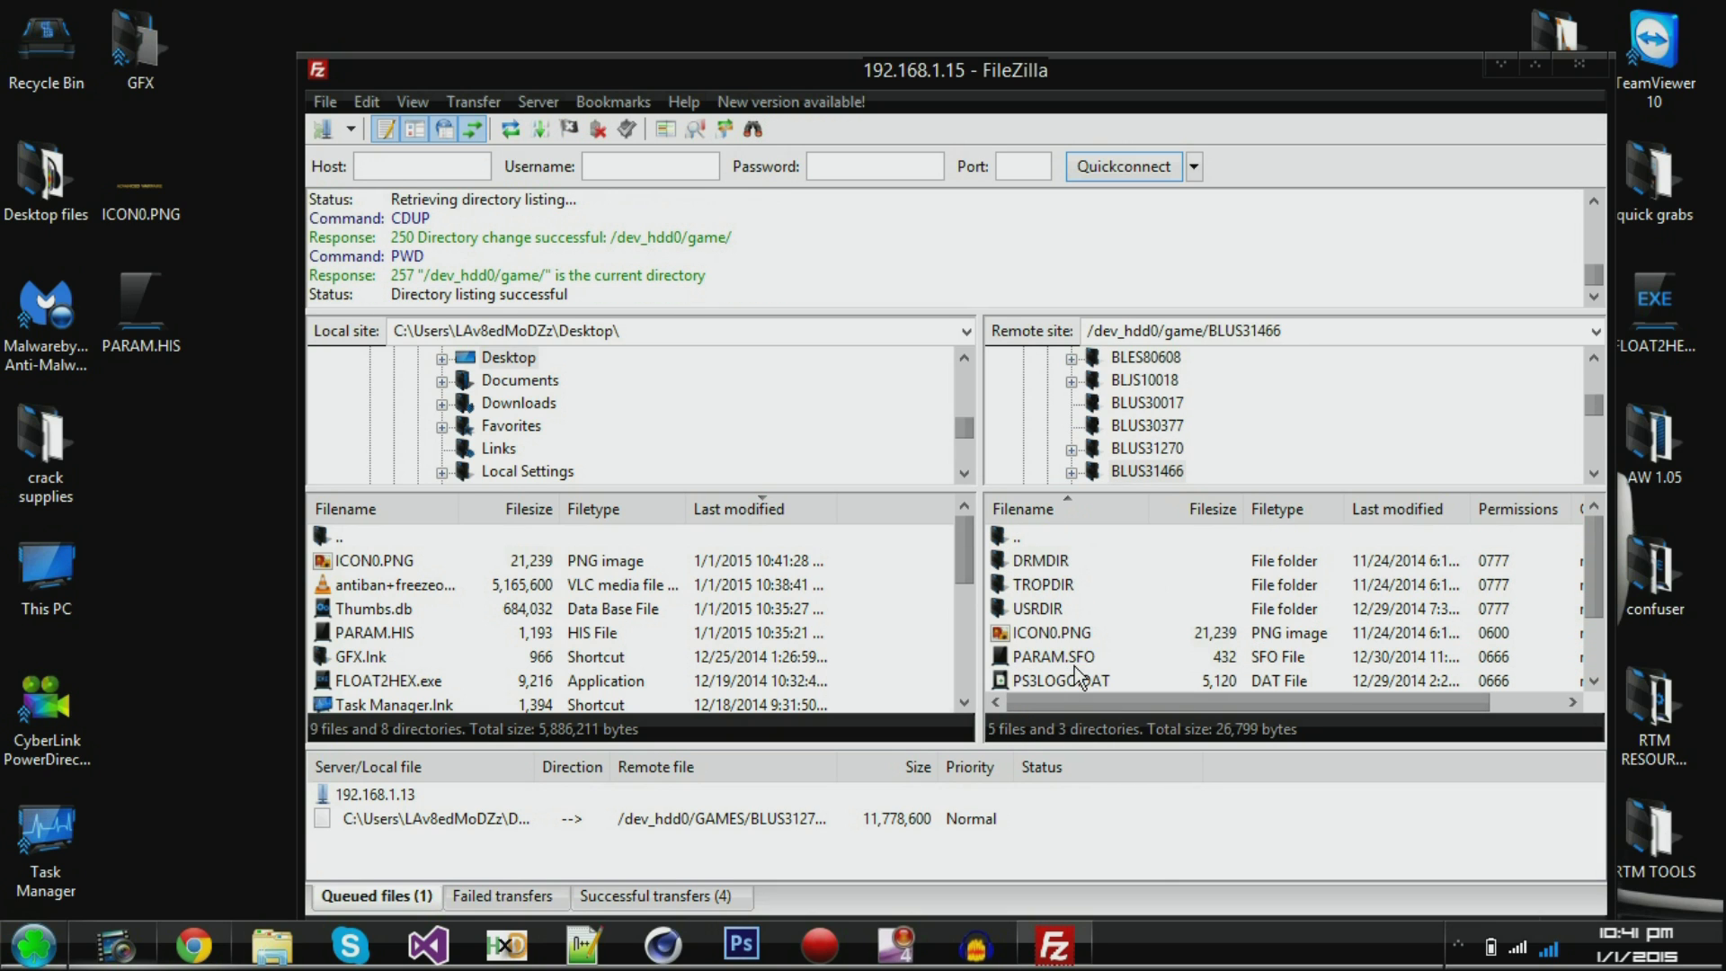
mouse_move(1053, 618)
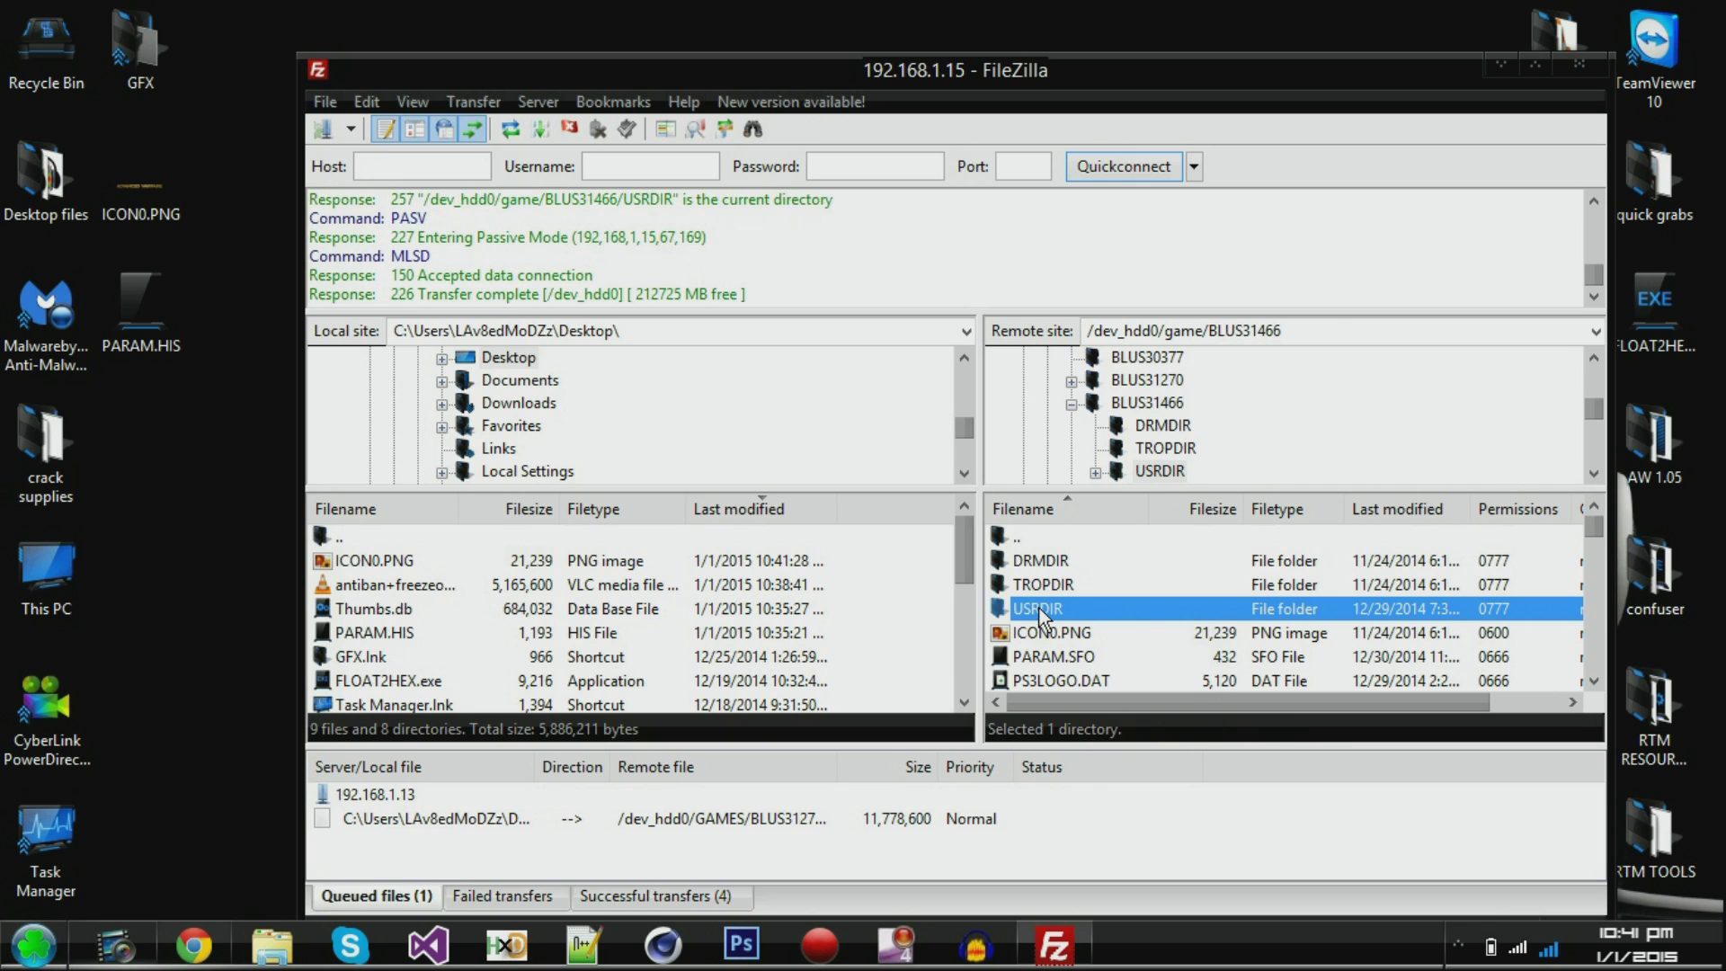
double_click(1032, 608)
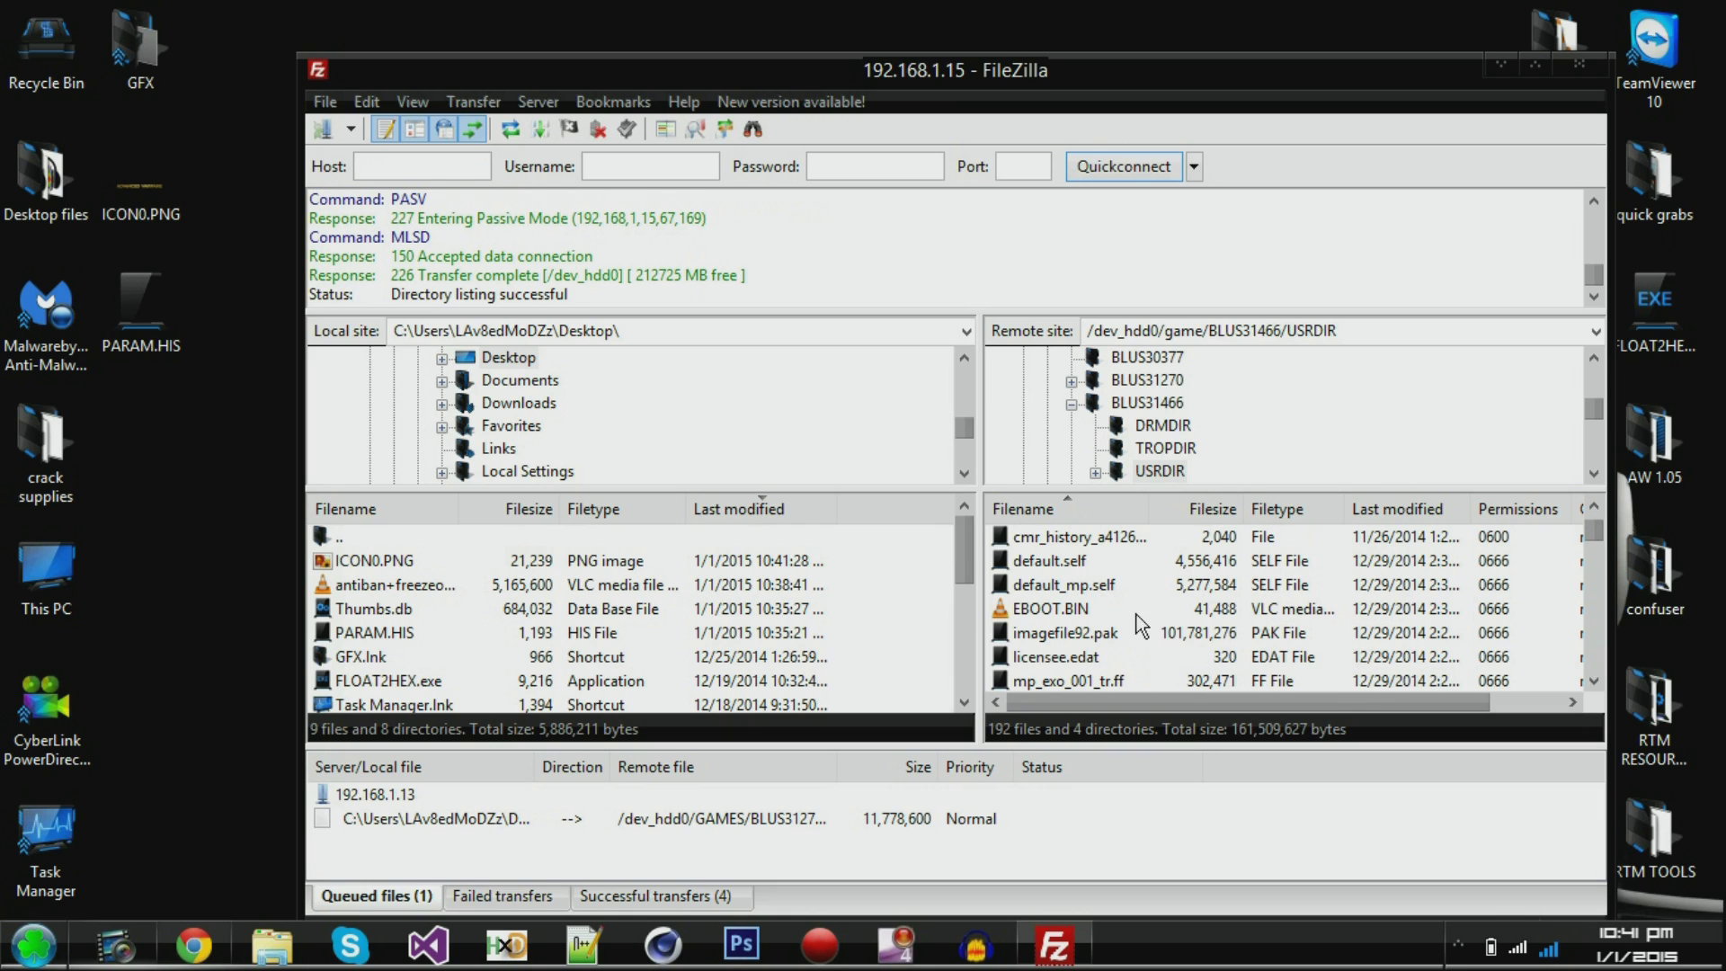
mouse_move(1057, 631)
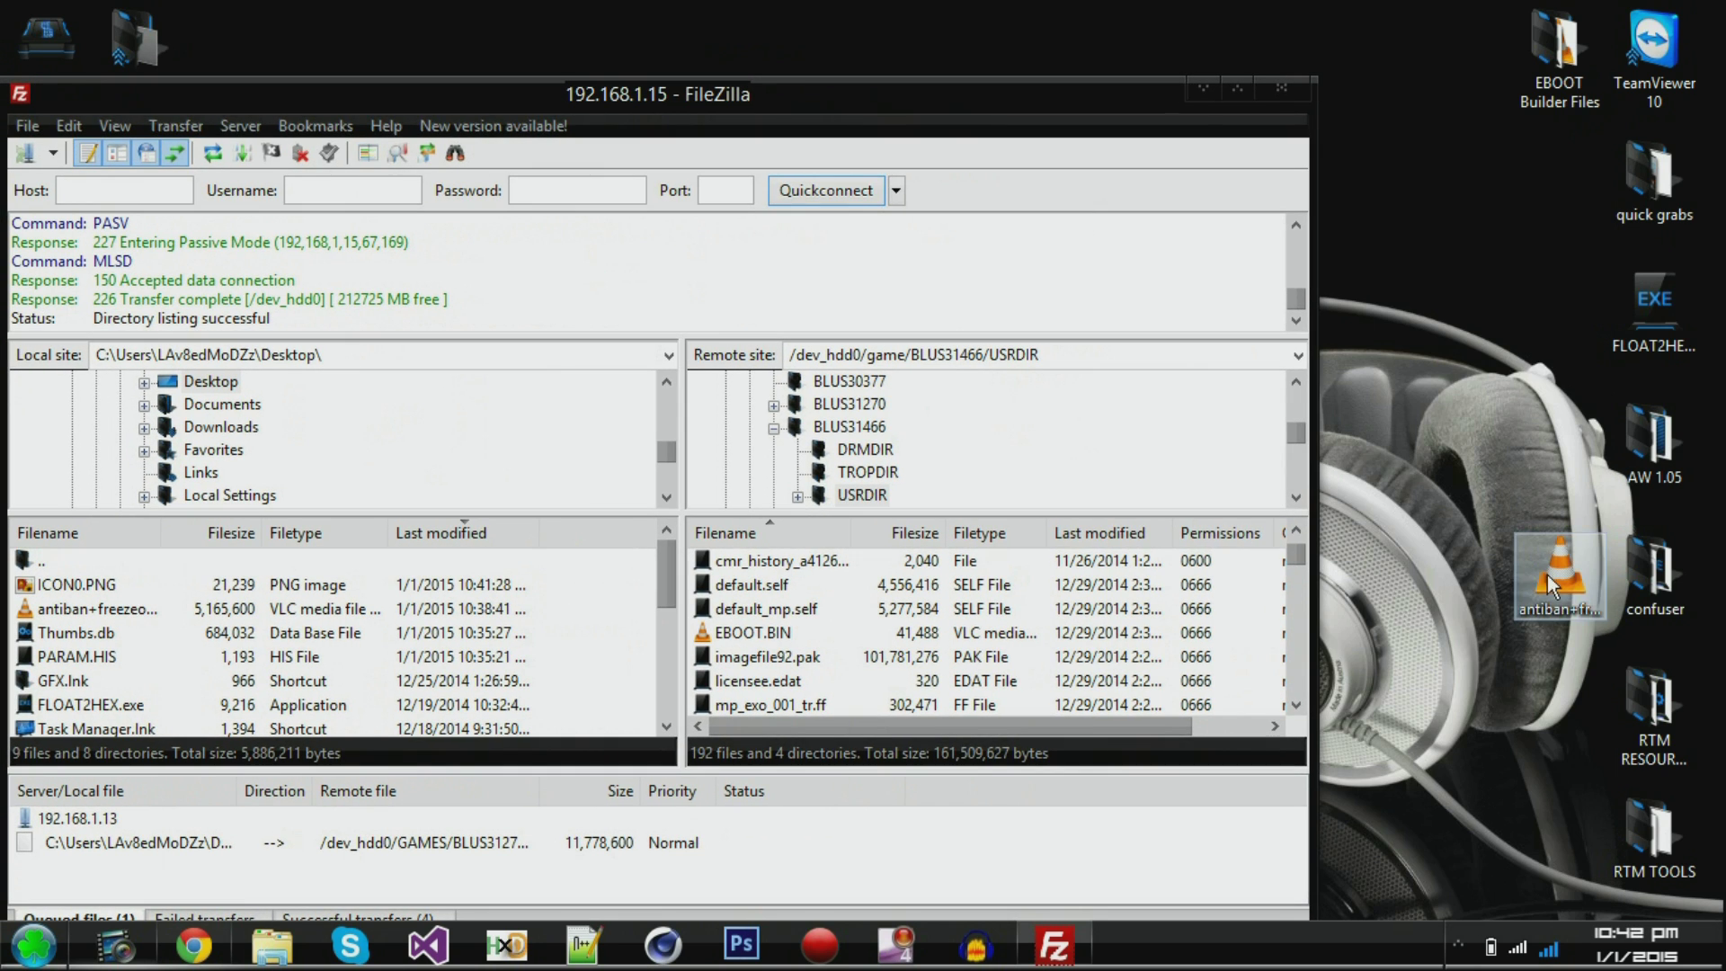
mouse_move(1556, 577)
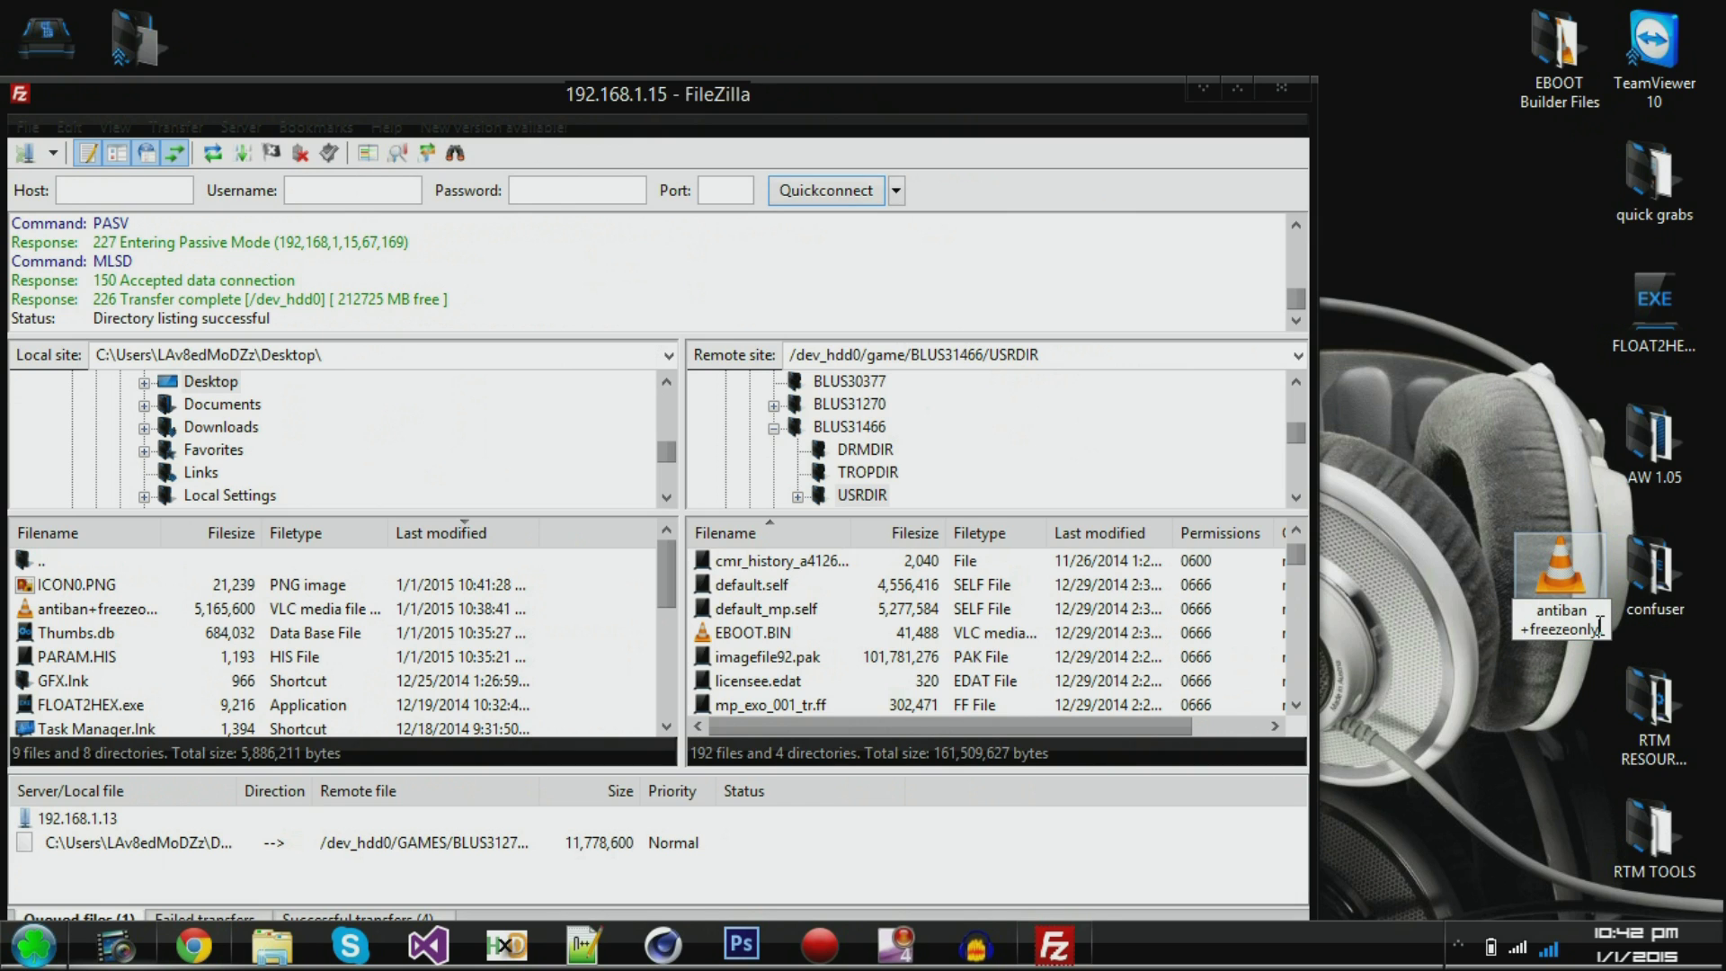
mouse_move(1494, 601)
text(EBOOT.BIN)
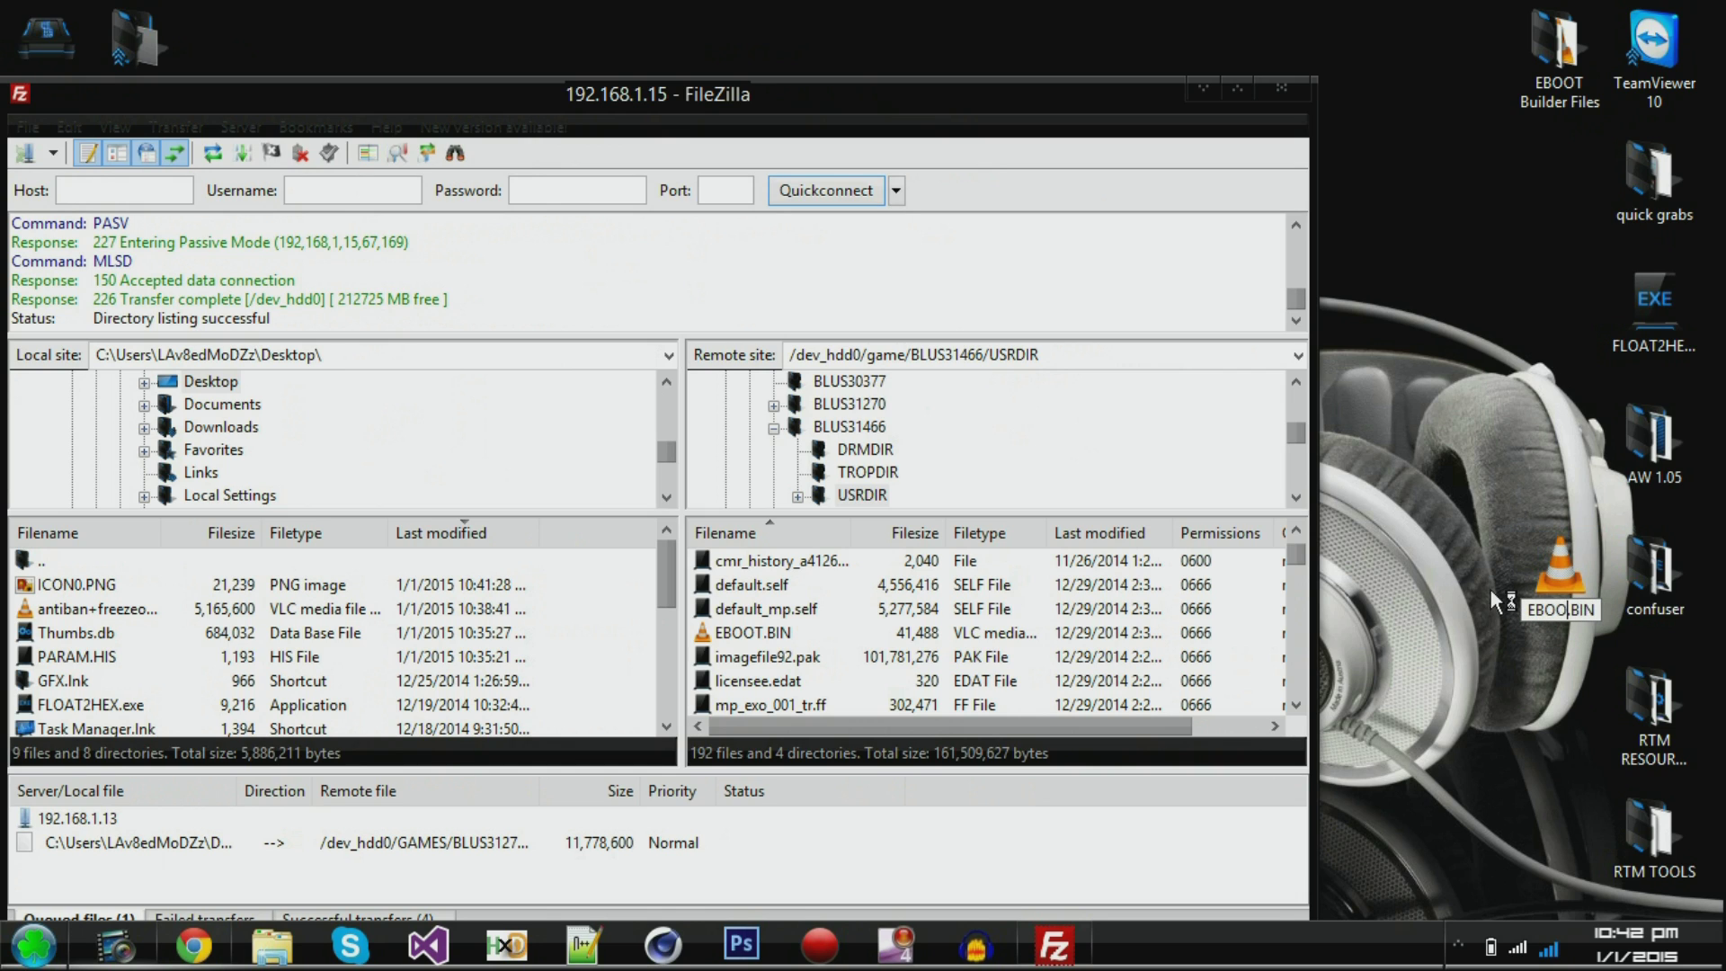
- Confirm the desktop file's new name EBOOT.BIN
click(1558, 575)
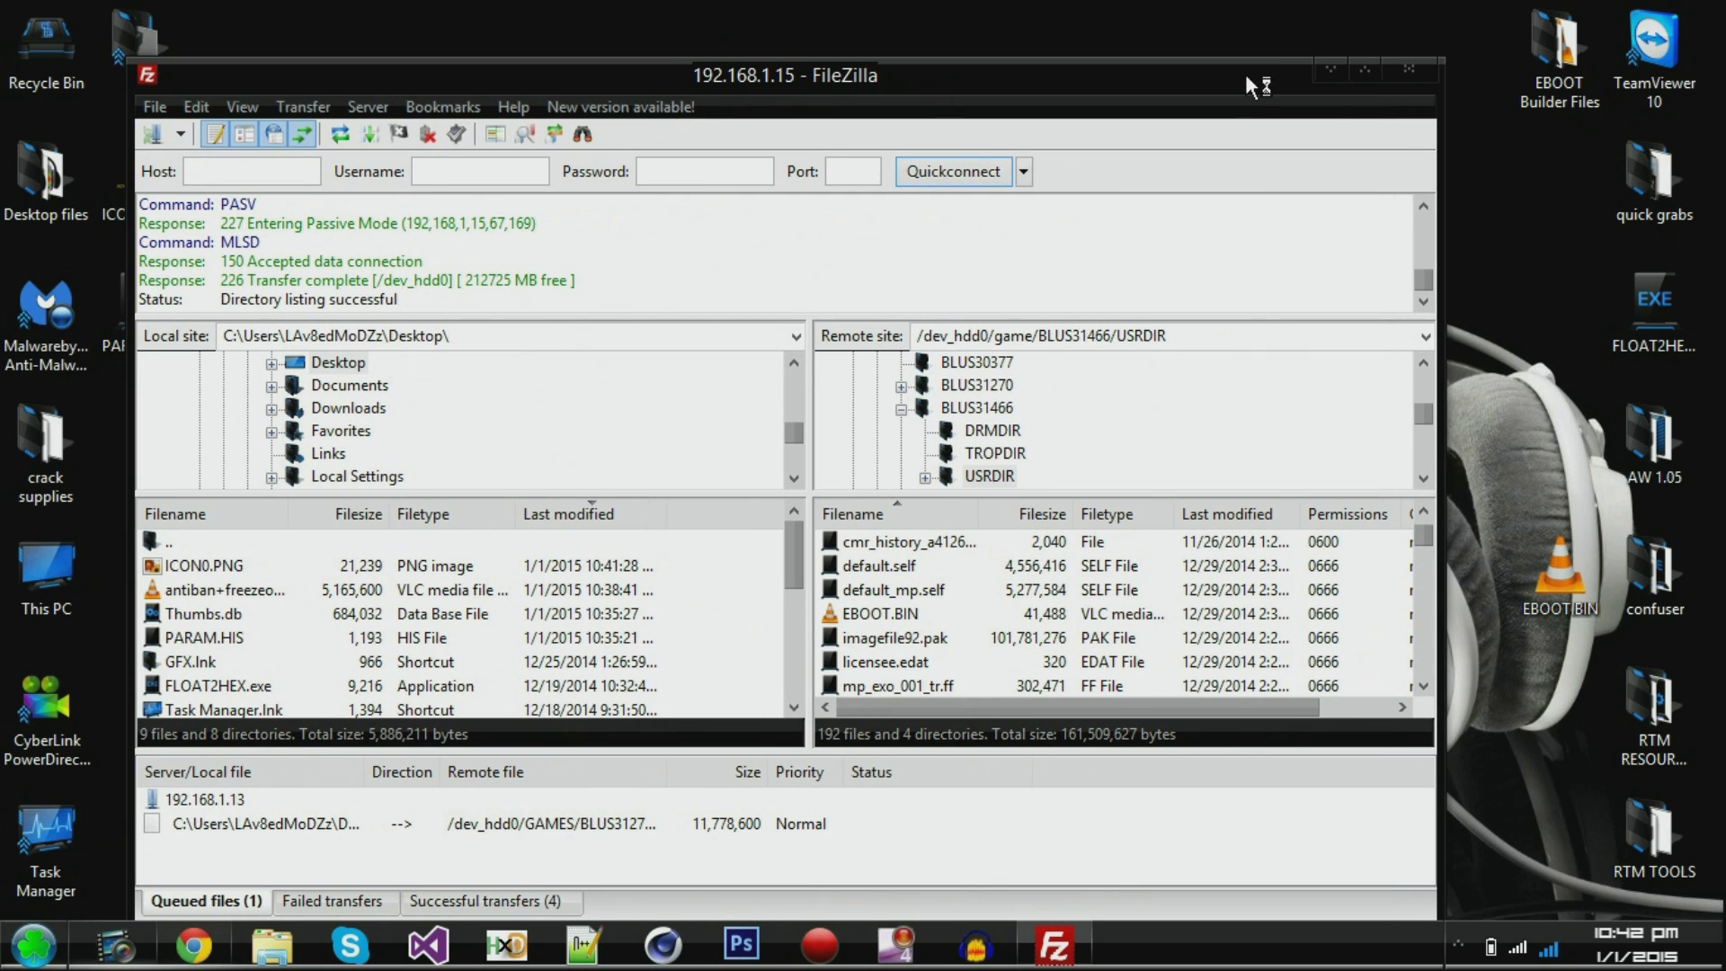
mouse_move(469, 592)
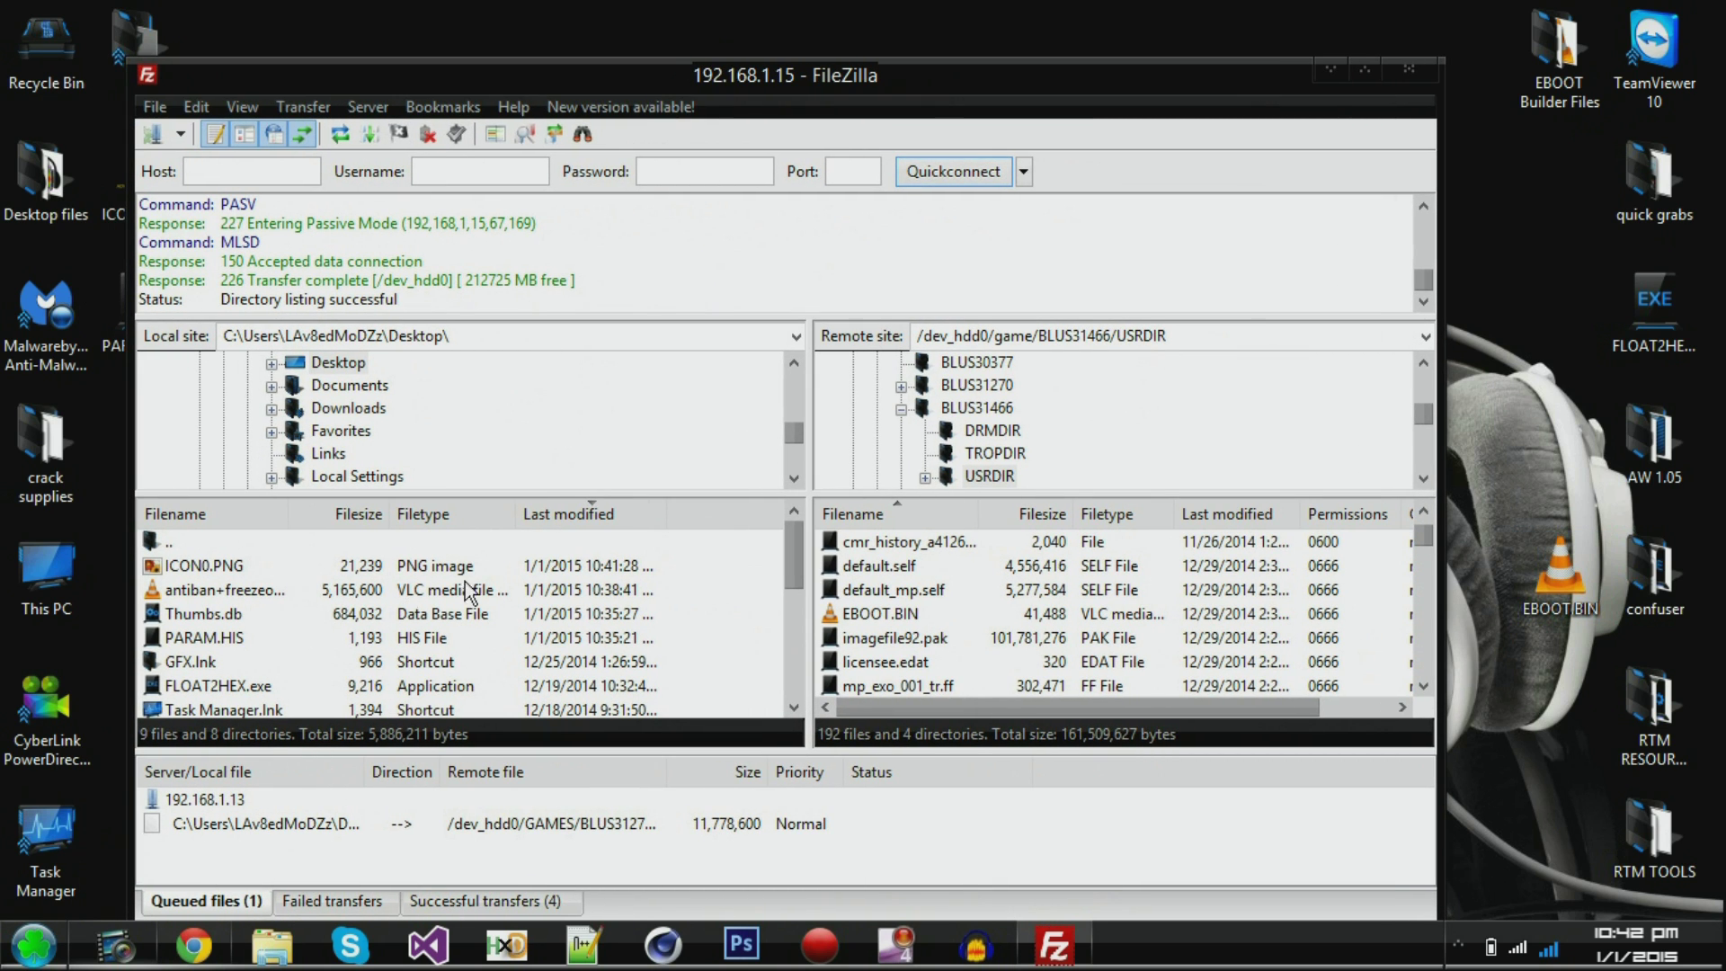
- Refresh the local Desktop listing so the renamed EBOOT.BIN appears for upload
click(338, 362)
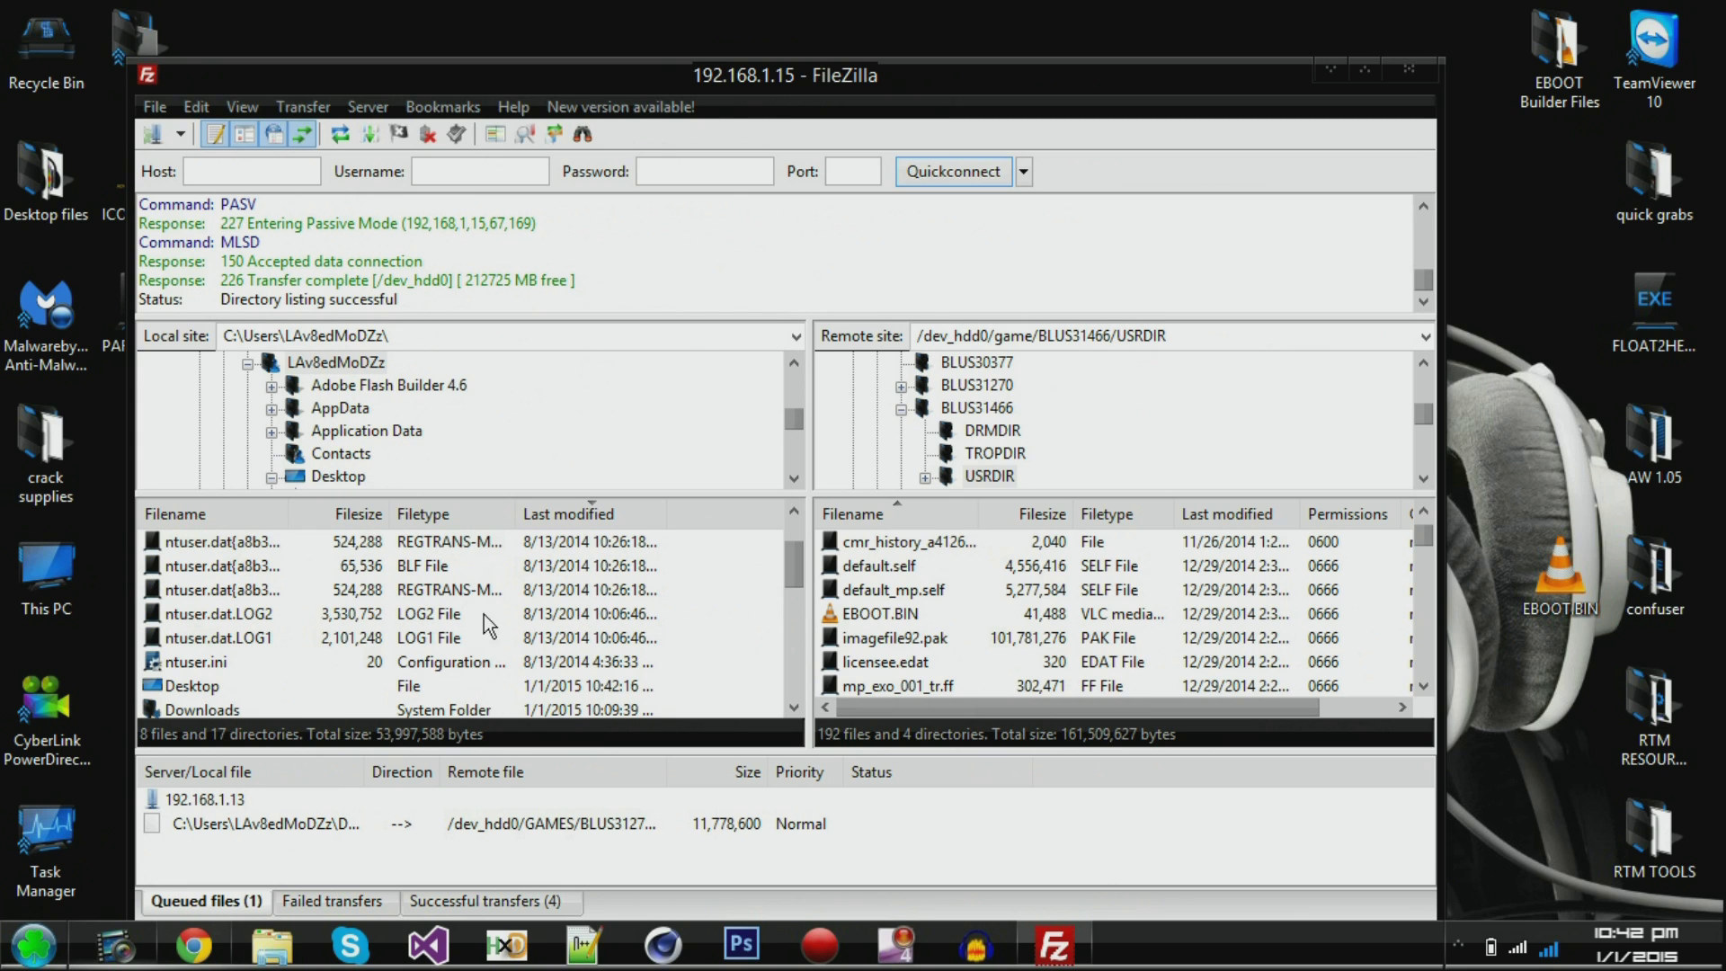
double_click(338, 475)
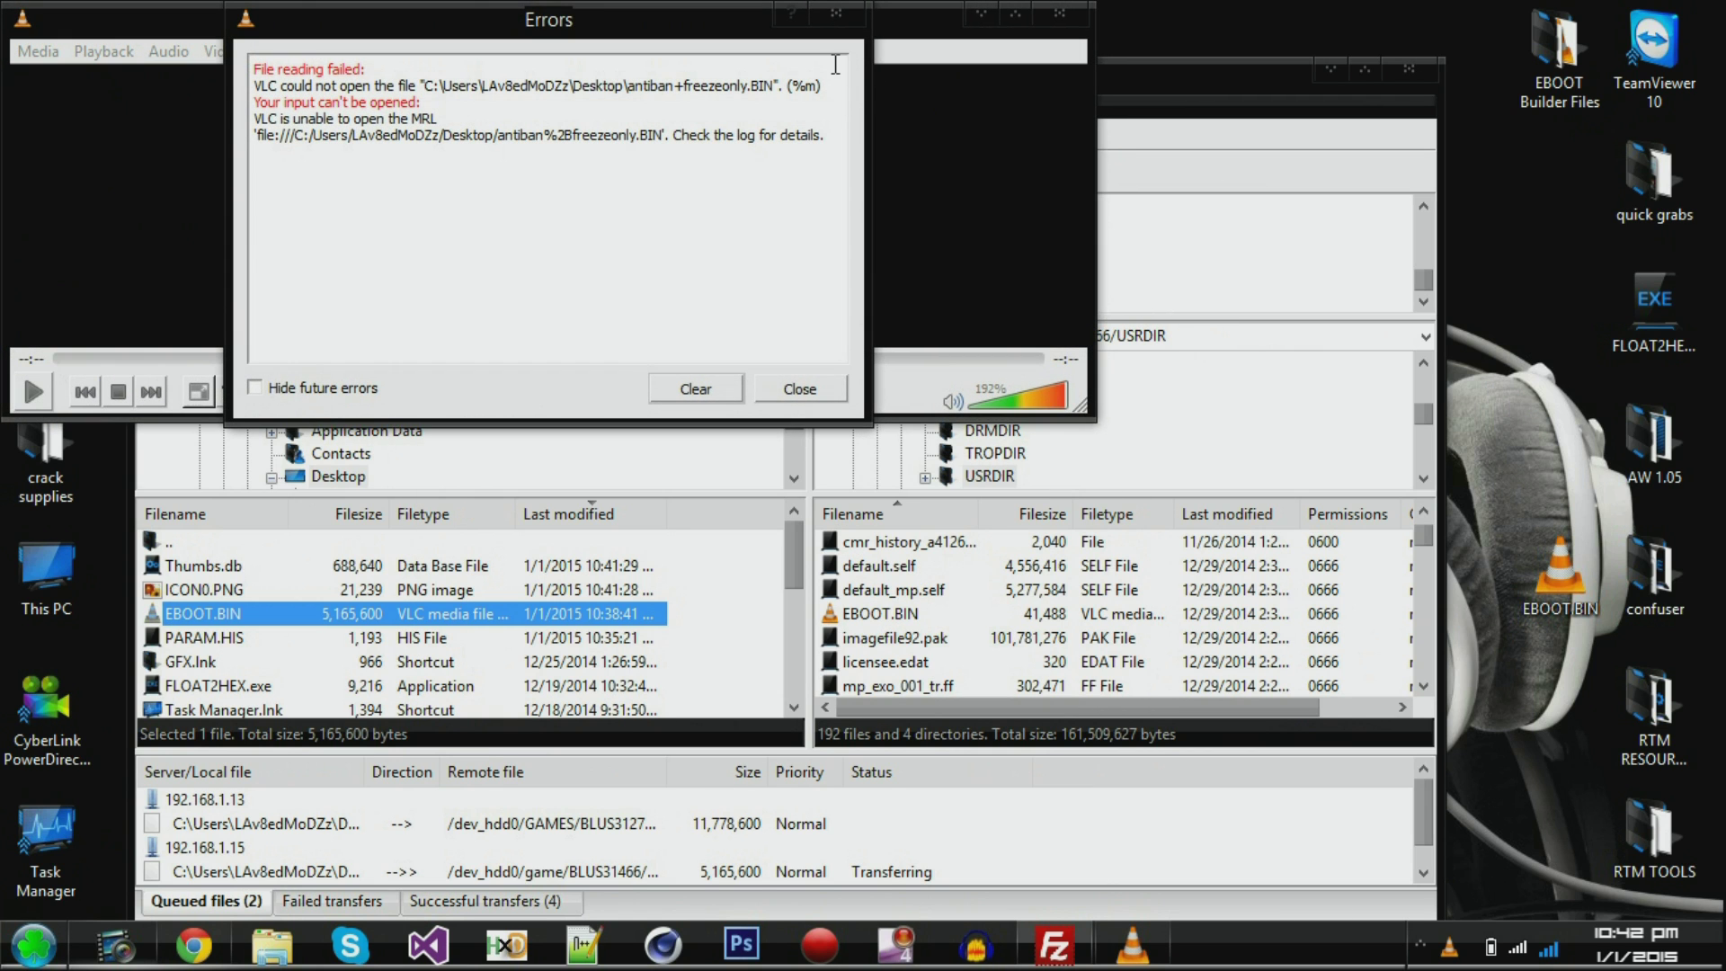
- Dismiss the VLC error while the 5,165,600-byte EBOOT.BIN upload completes
click(798, 389)
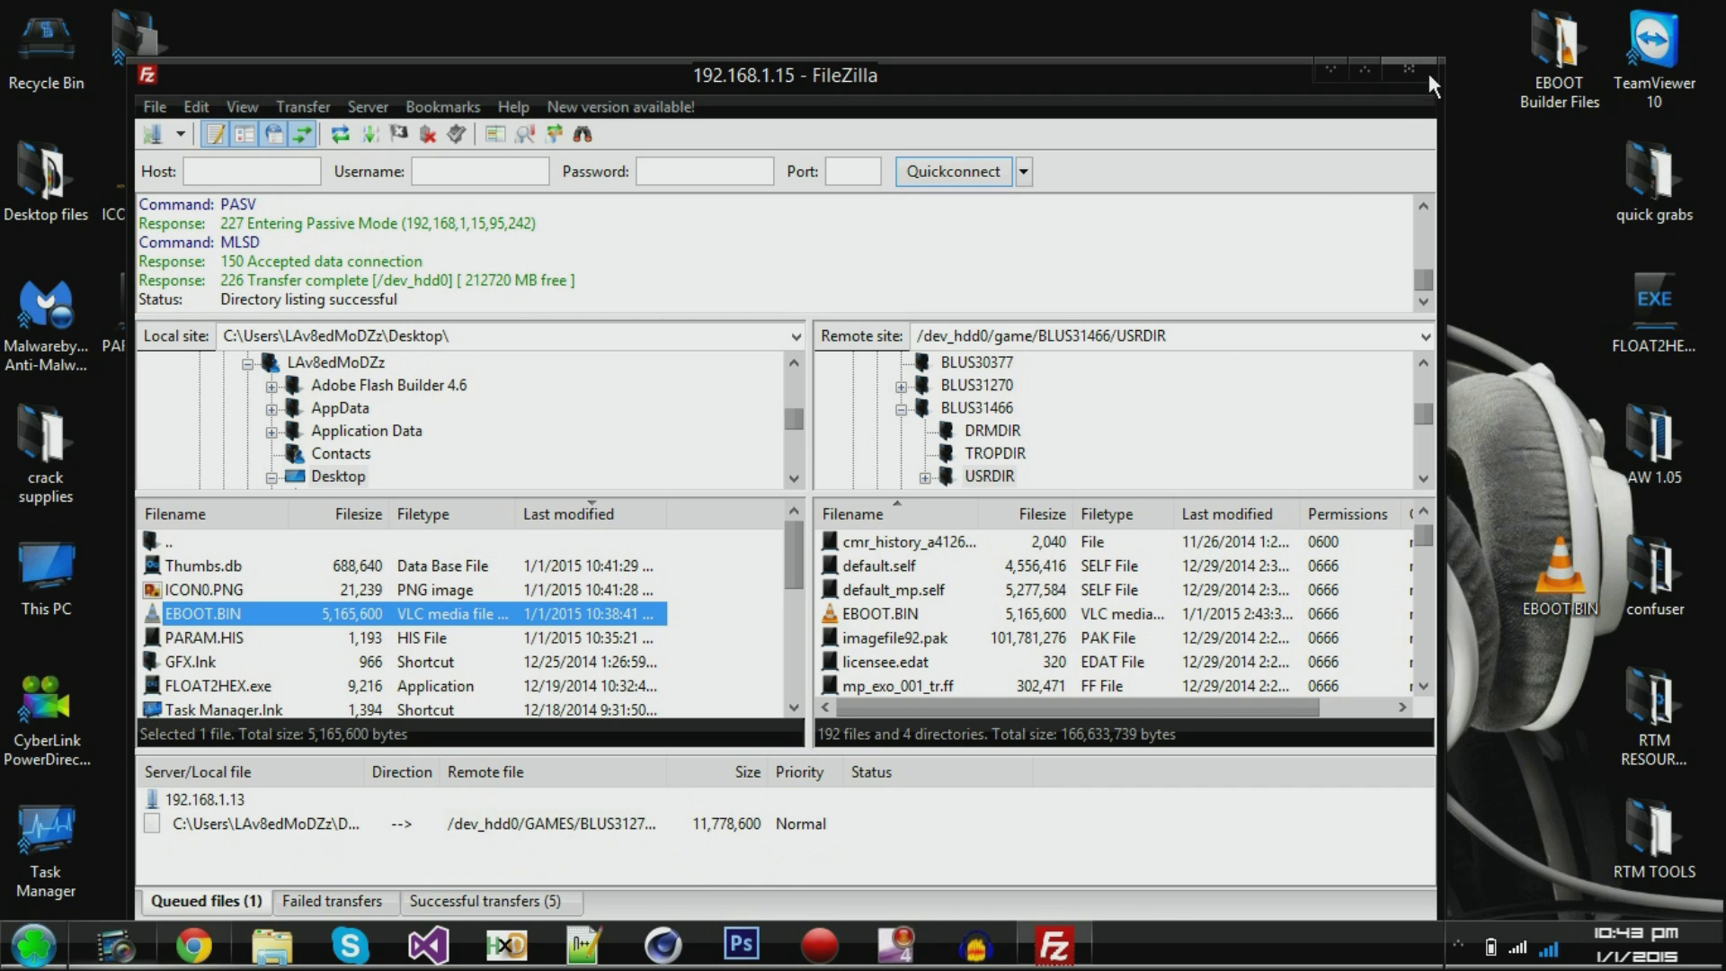
mouse_move(1418, 75)
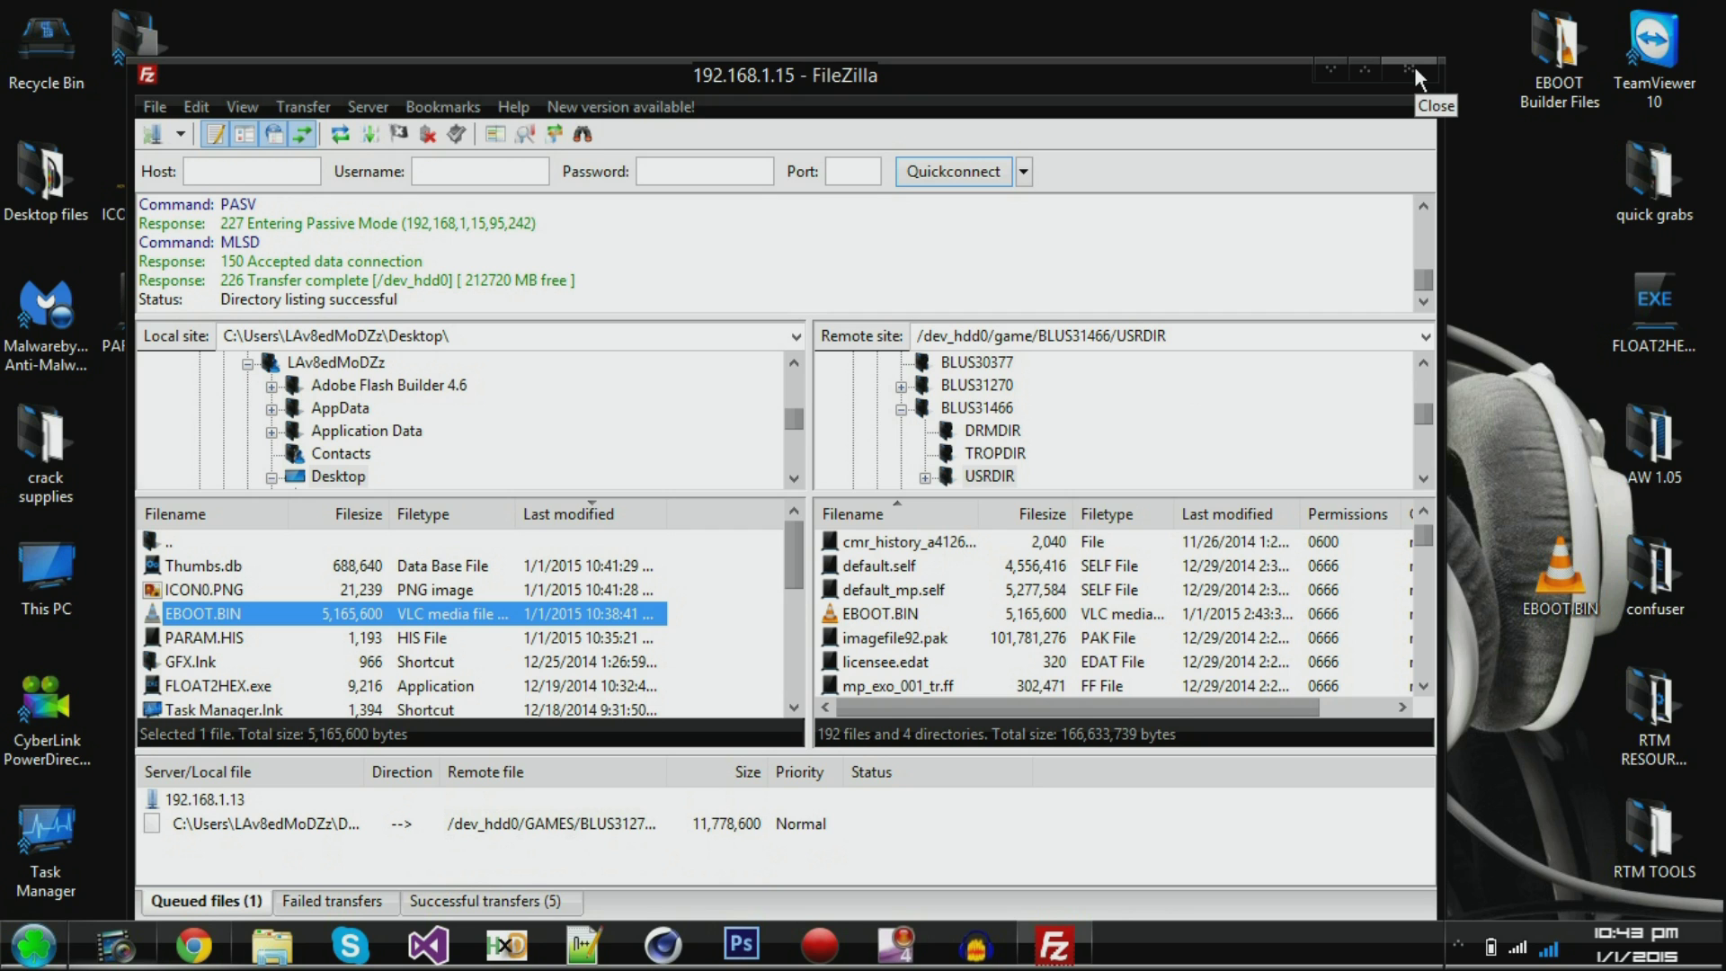
- Close FileZilla and deselect the EBOOT.BIN icon on the desktop
click(1416, 70)
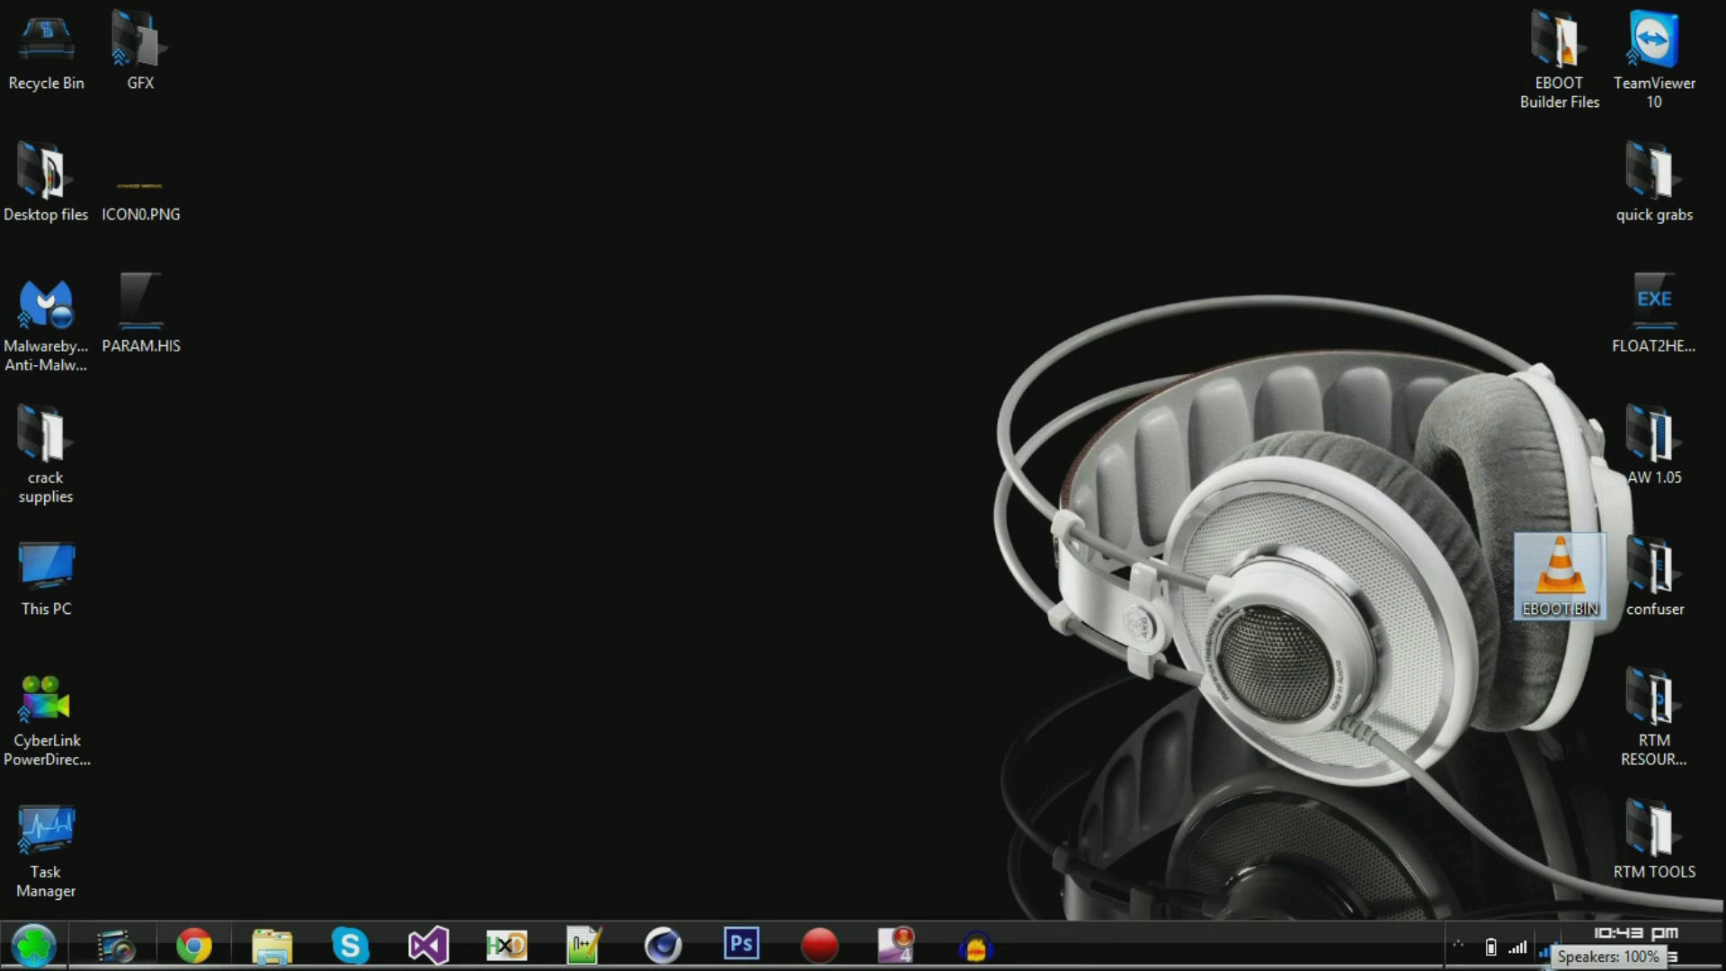
click(1357, 779)
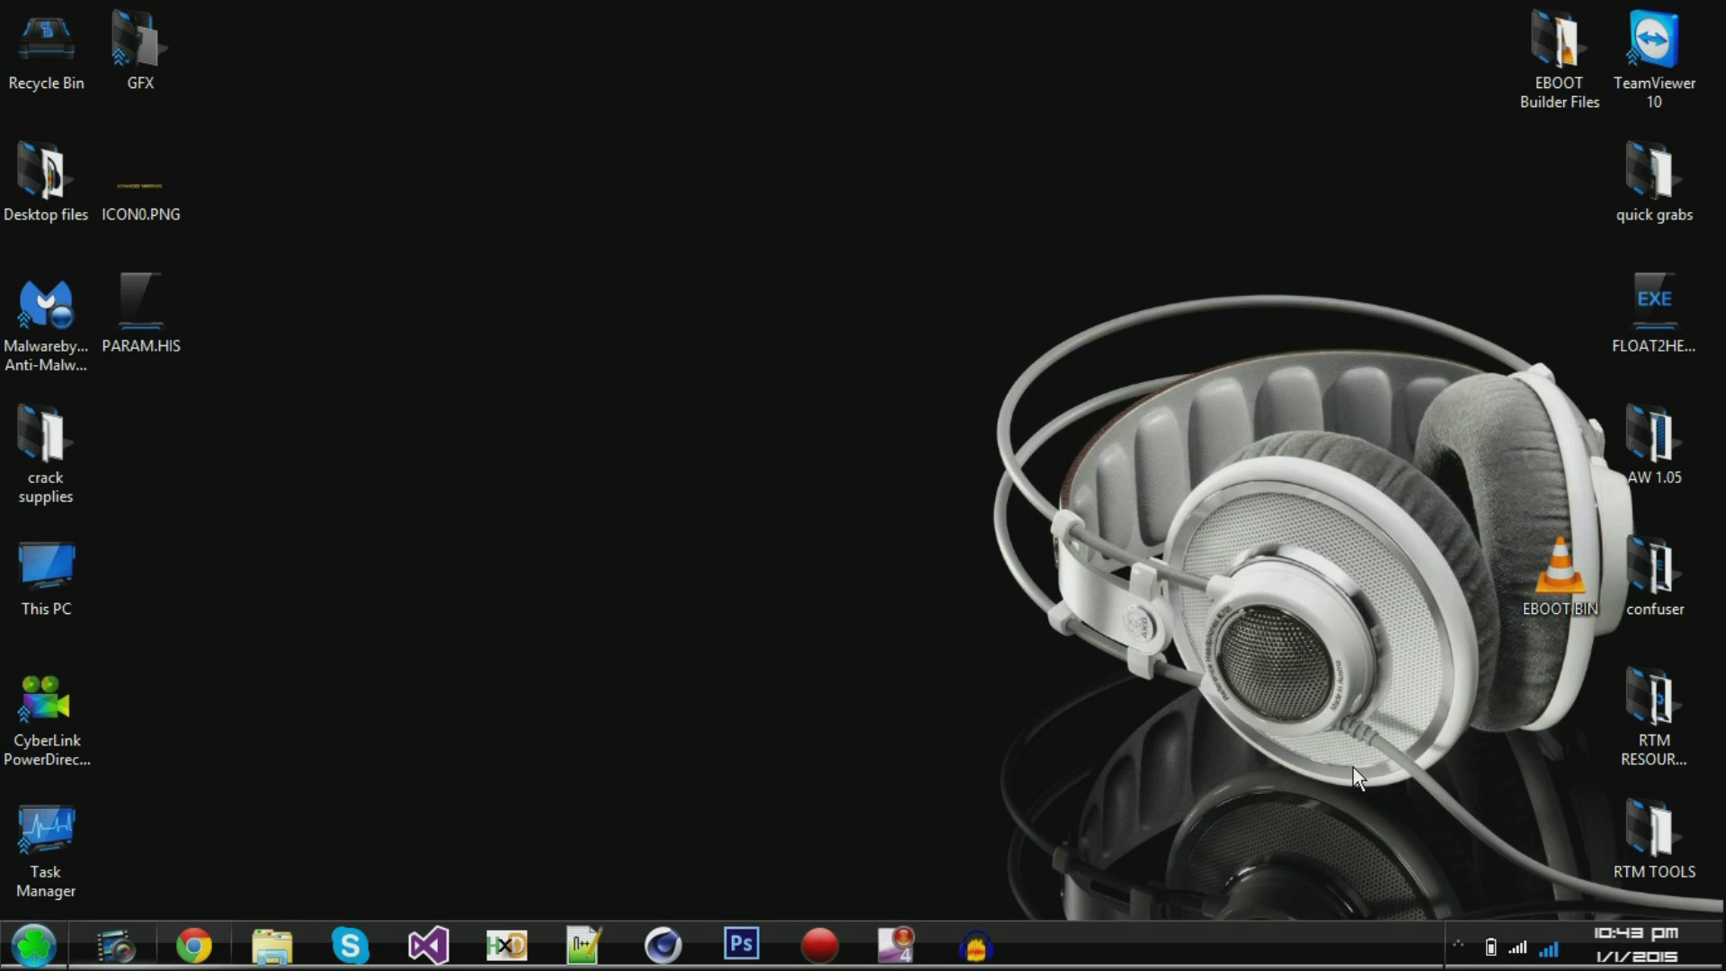
mouse_move(1194, 618)
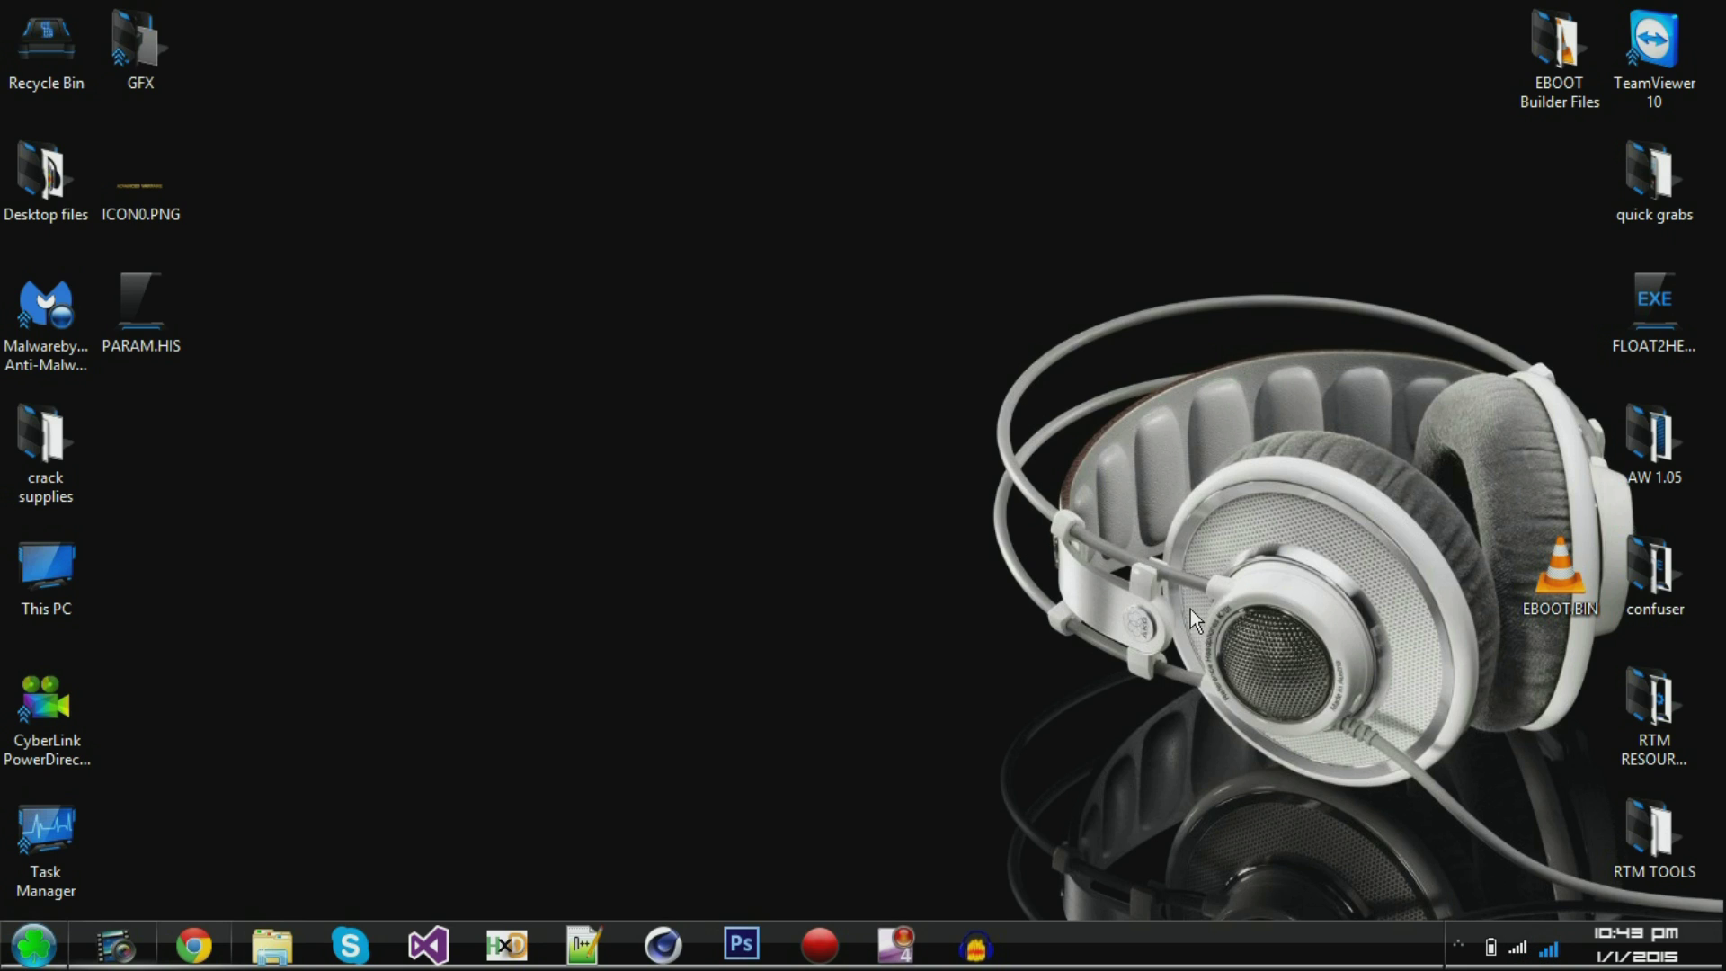